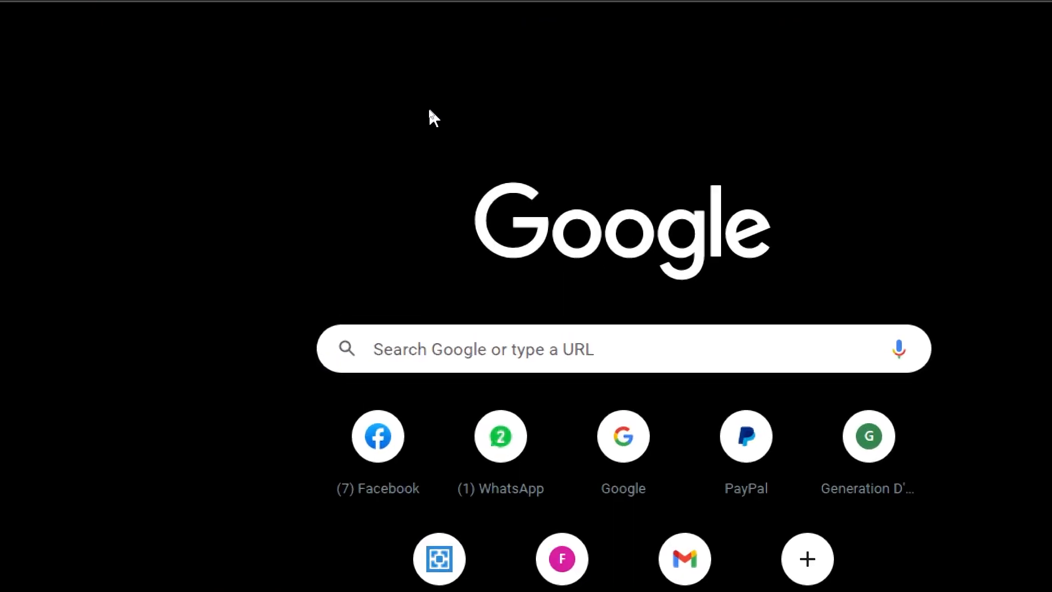
- Search Google for 'webinar jam' and open the sponsored WebinarJam result
type("webflow png logo")
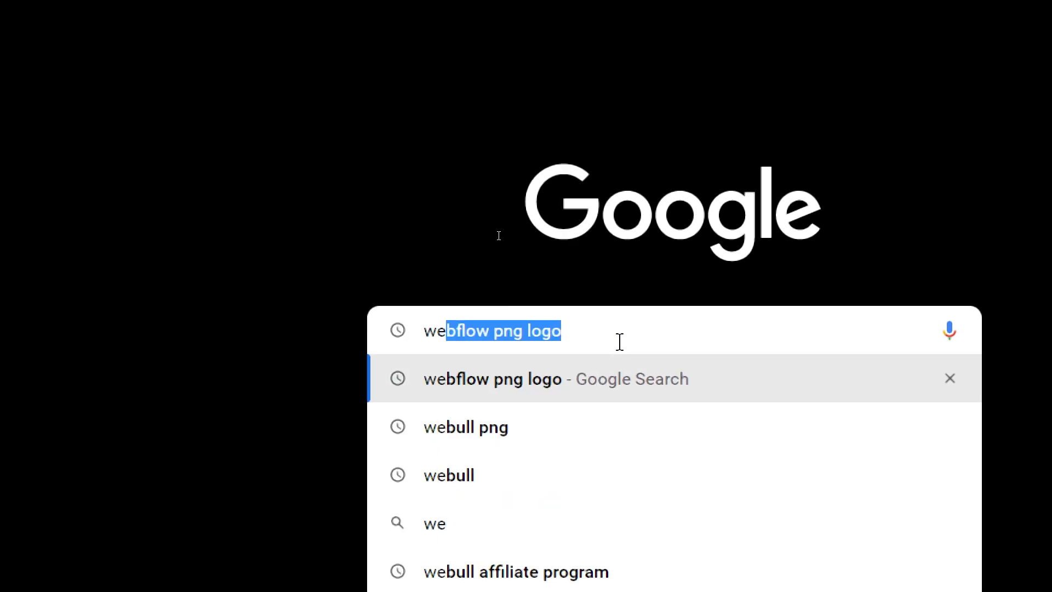
type("webinar jam")
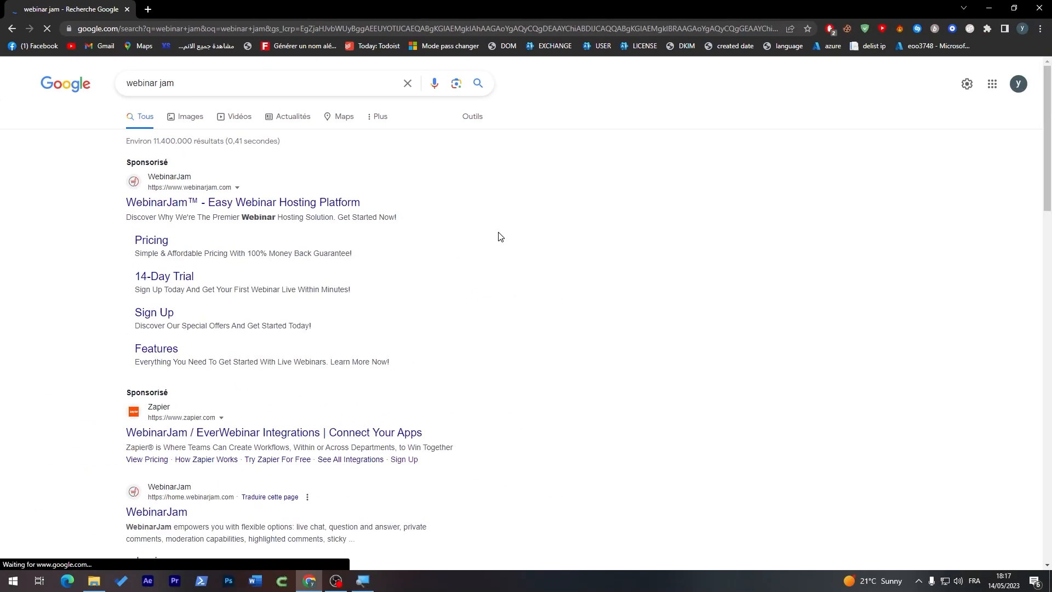
mouse_move(179, 206)
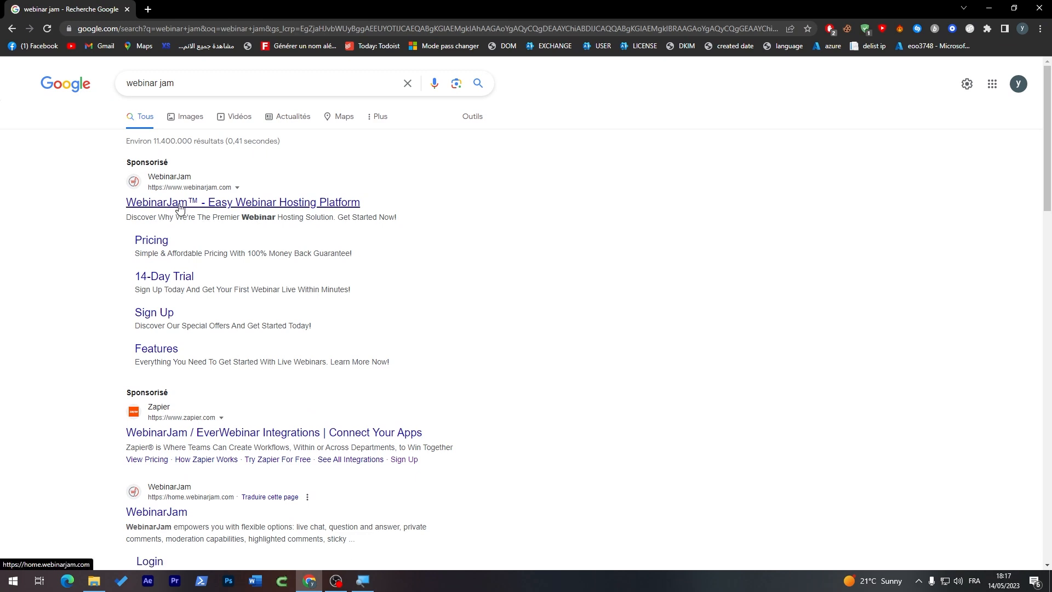
left_click(242, 203)
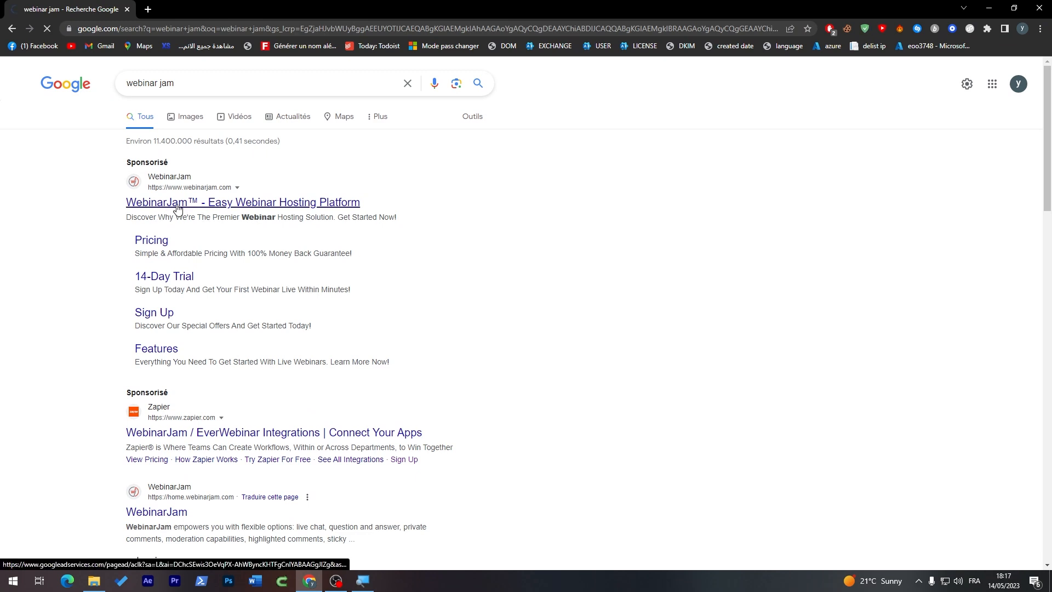
mouse_move(651, 297)
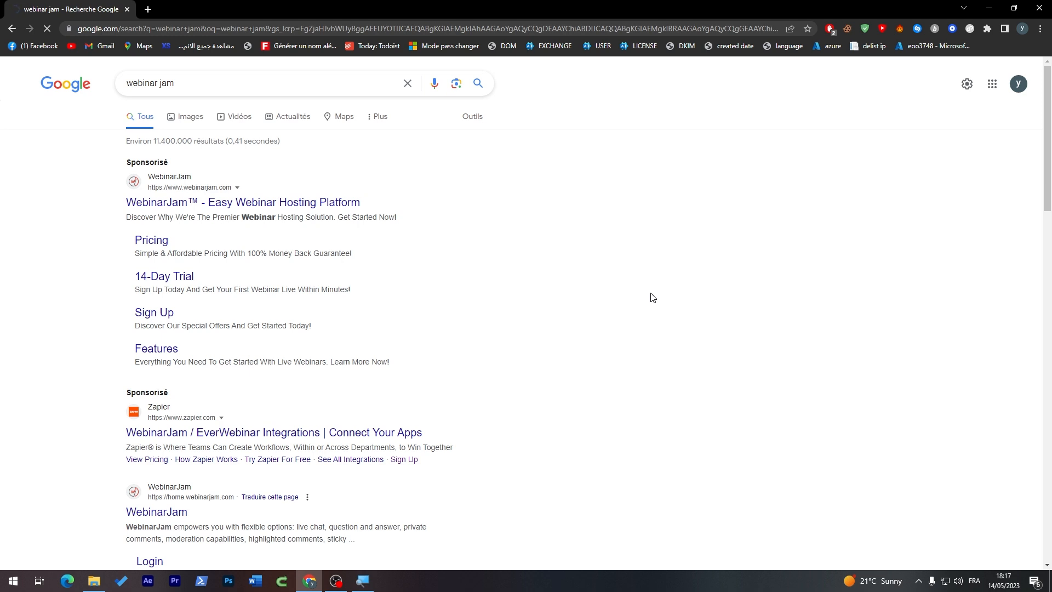
mouse_move(100, 268)
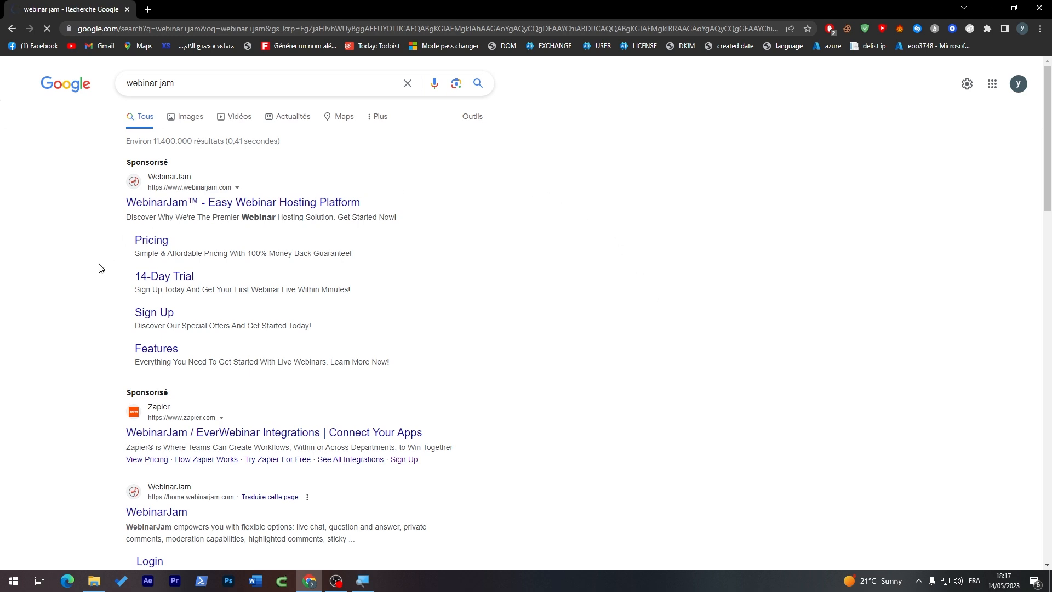
mouse_move(164, 276)
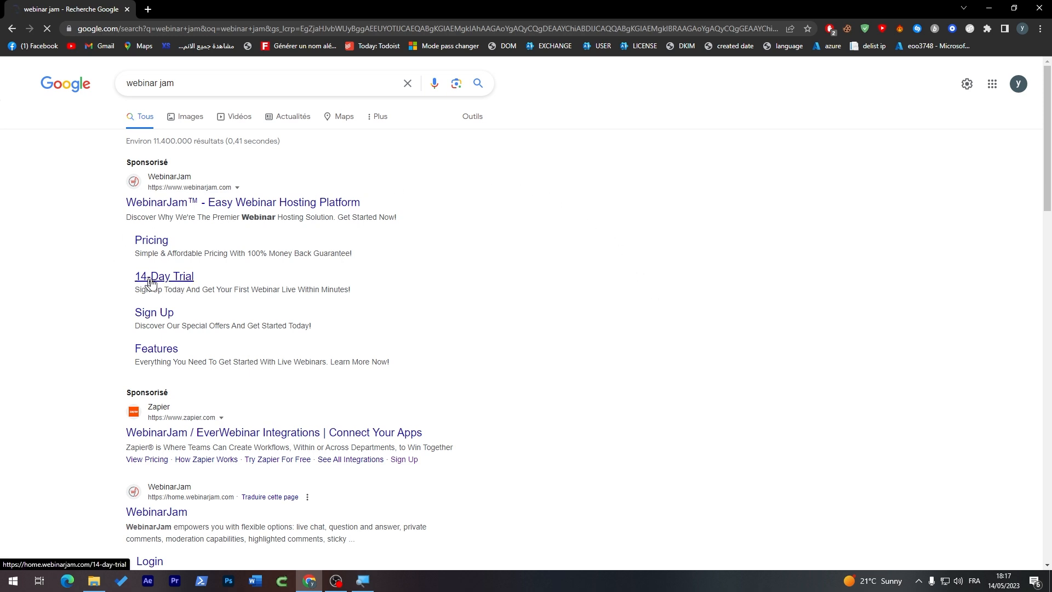
mouse_move(164, 283)
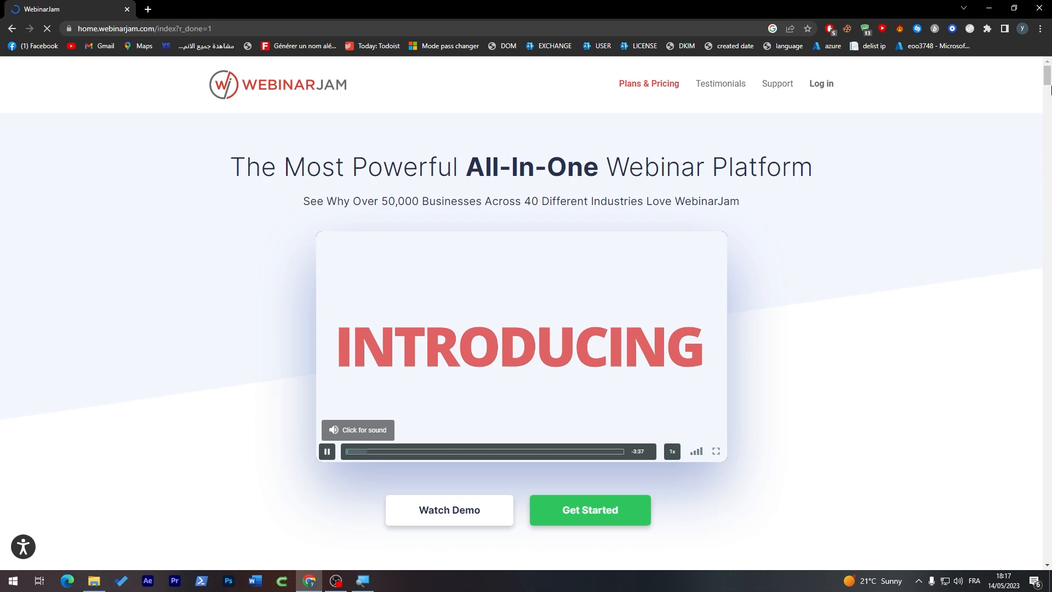
scroll("down", 3)
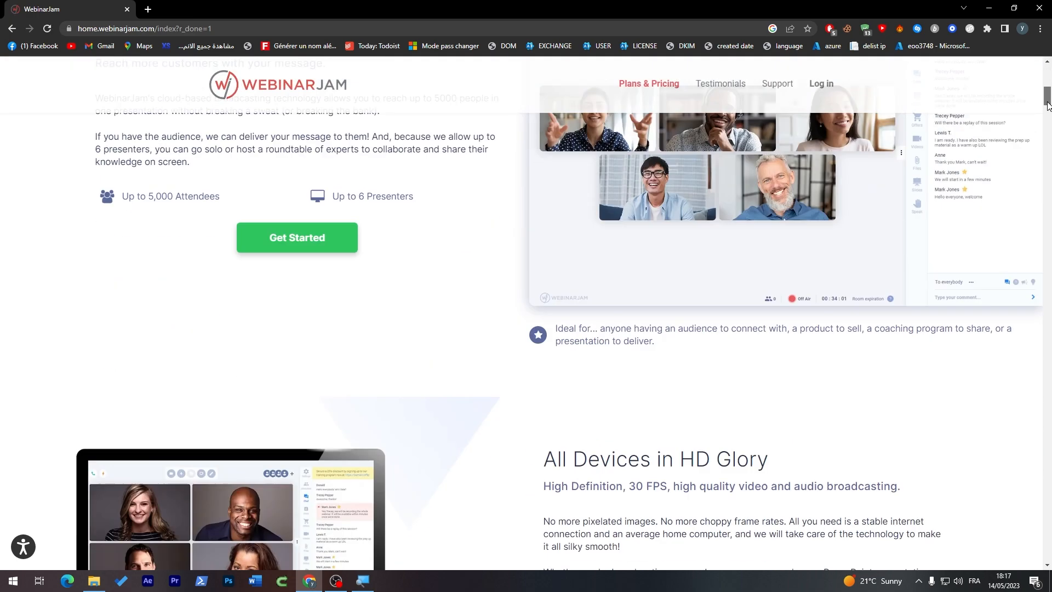
scroll("down", 3)
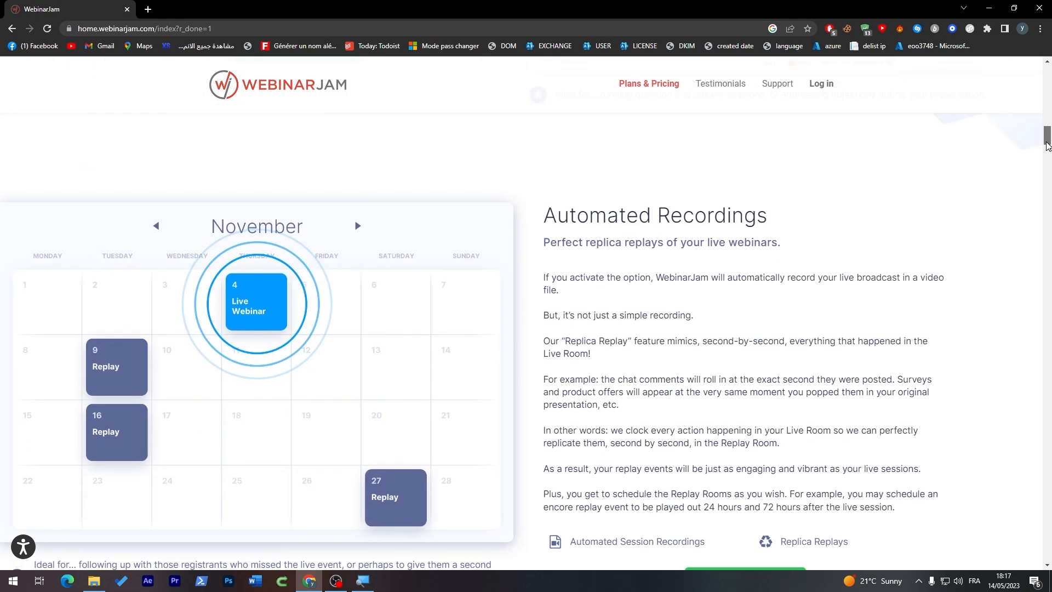
scroll("down", 3)
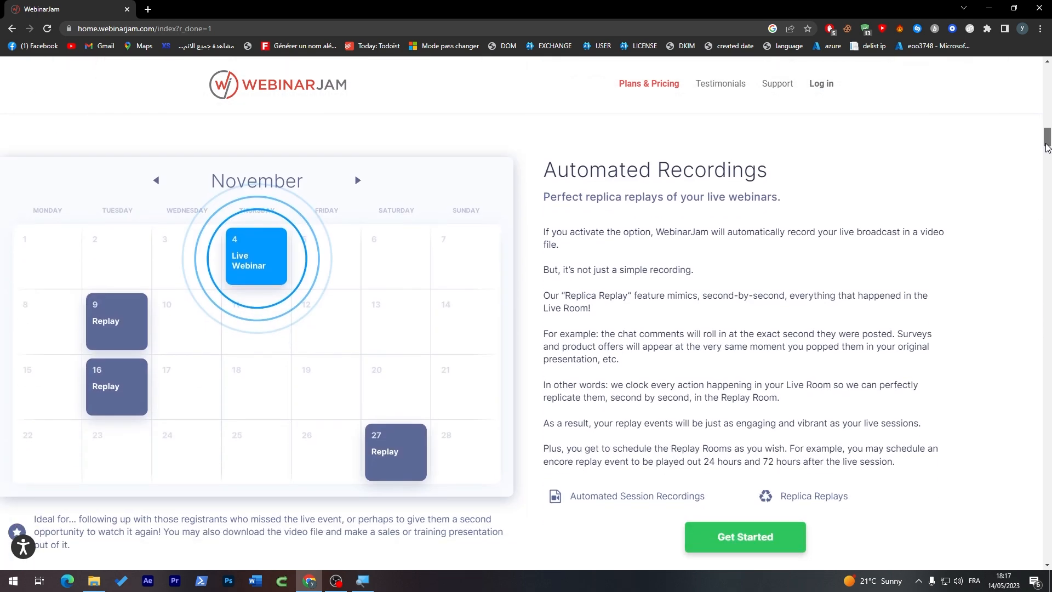
scroll("down", 3)
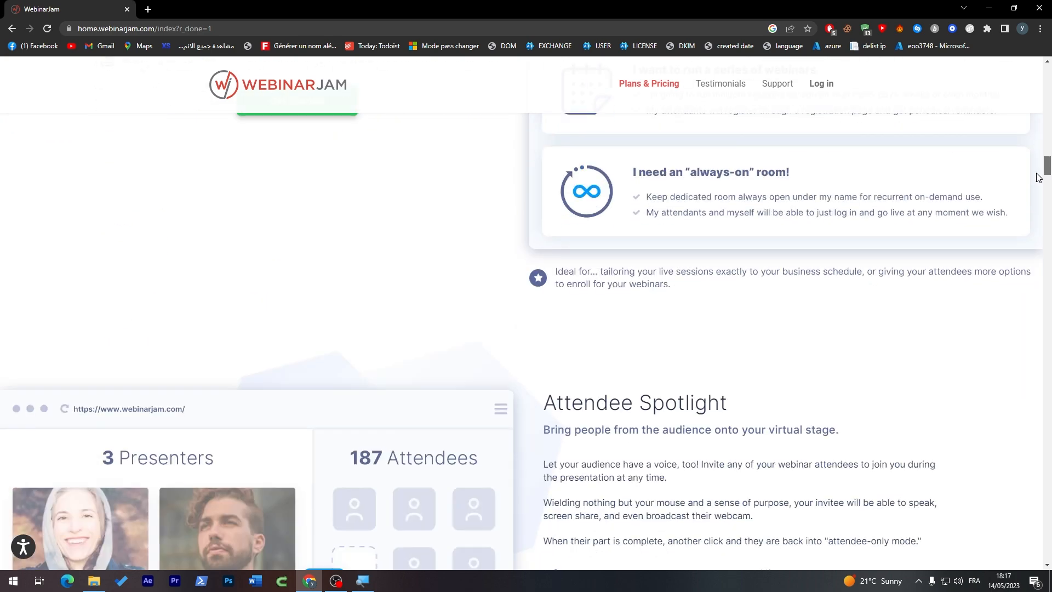
scroll("down", 3)
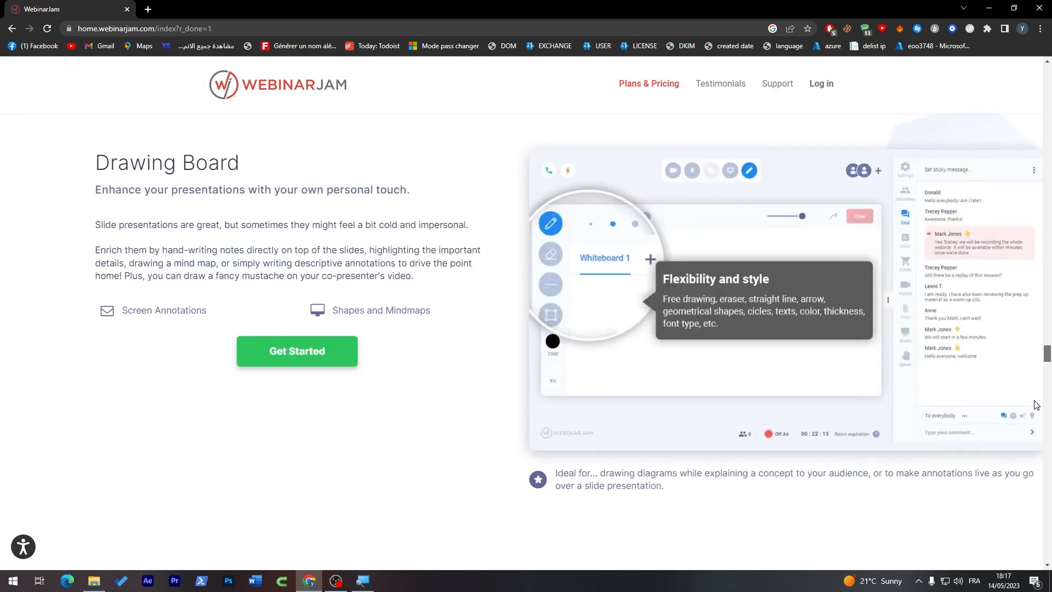
scroll("down", 3)
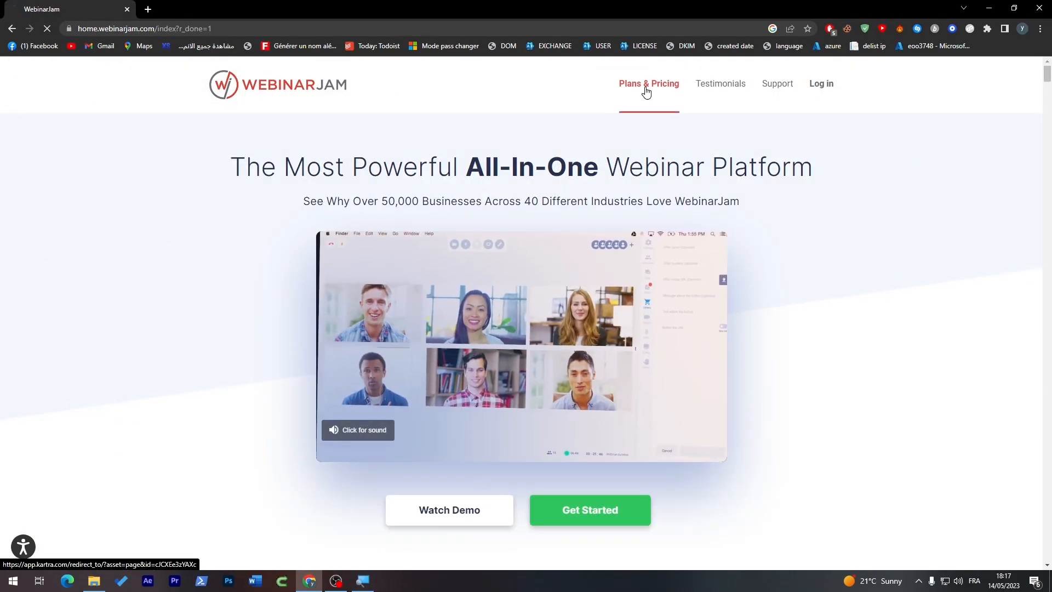
- Open the Plans & Pricing page and scroll through the four plan tiers
left_click(647, 84)
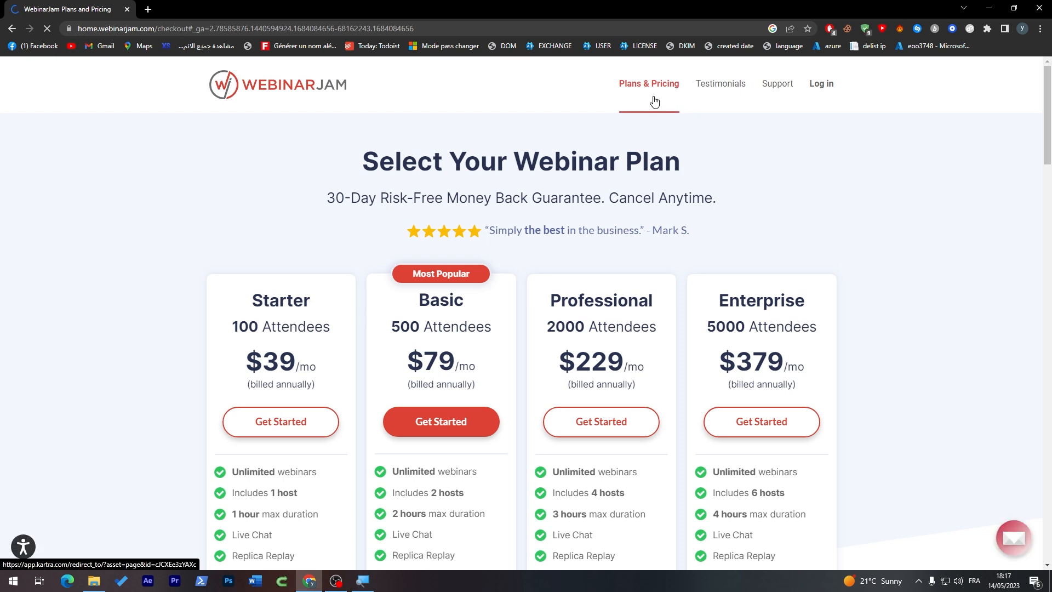
scroll("down", 3)
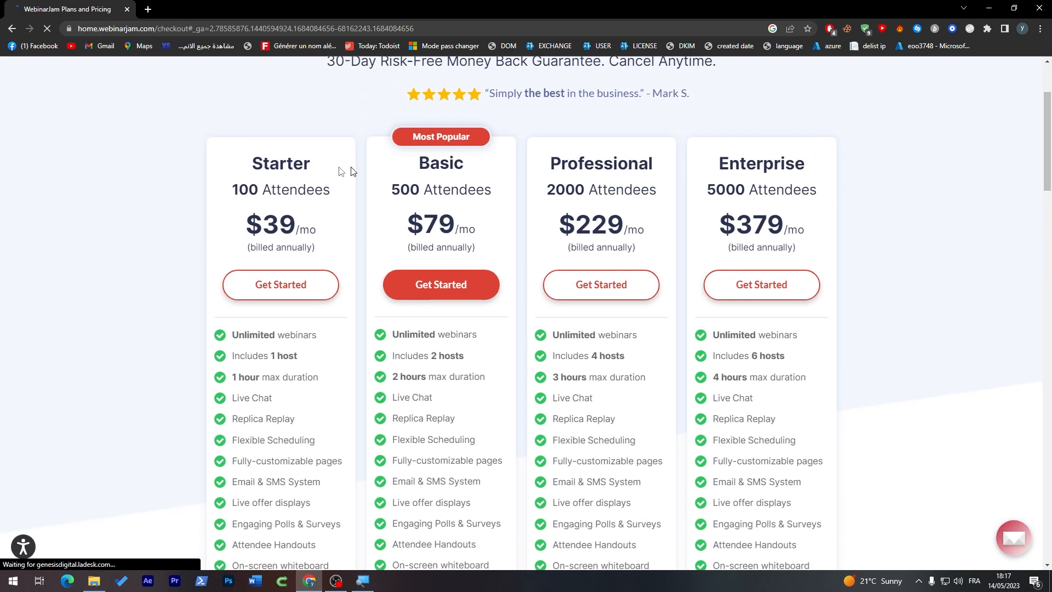
mouse_move(489, 125)
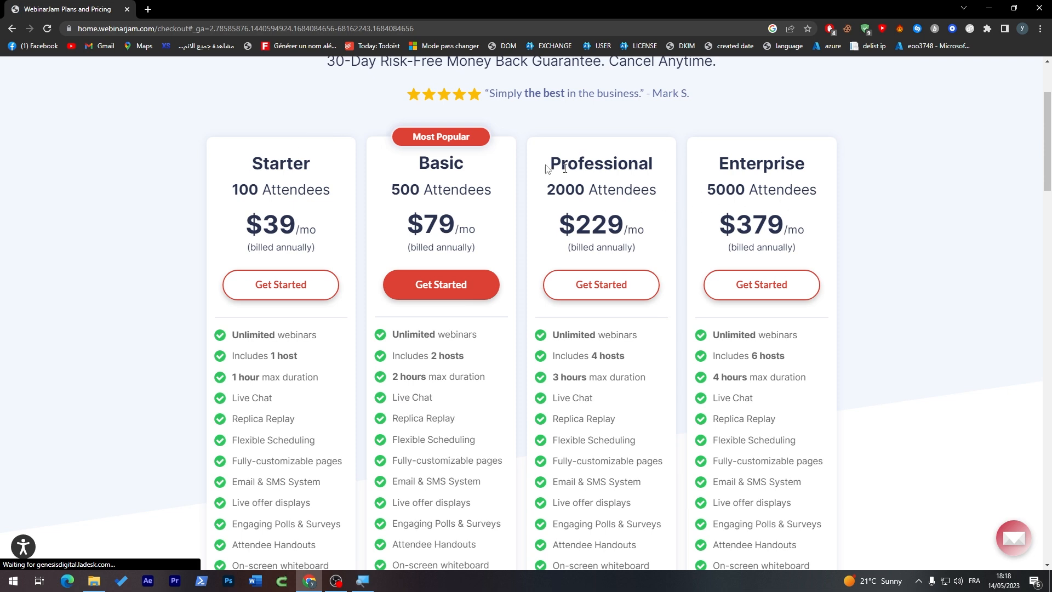
double_click(281, 224)
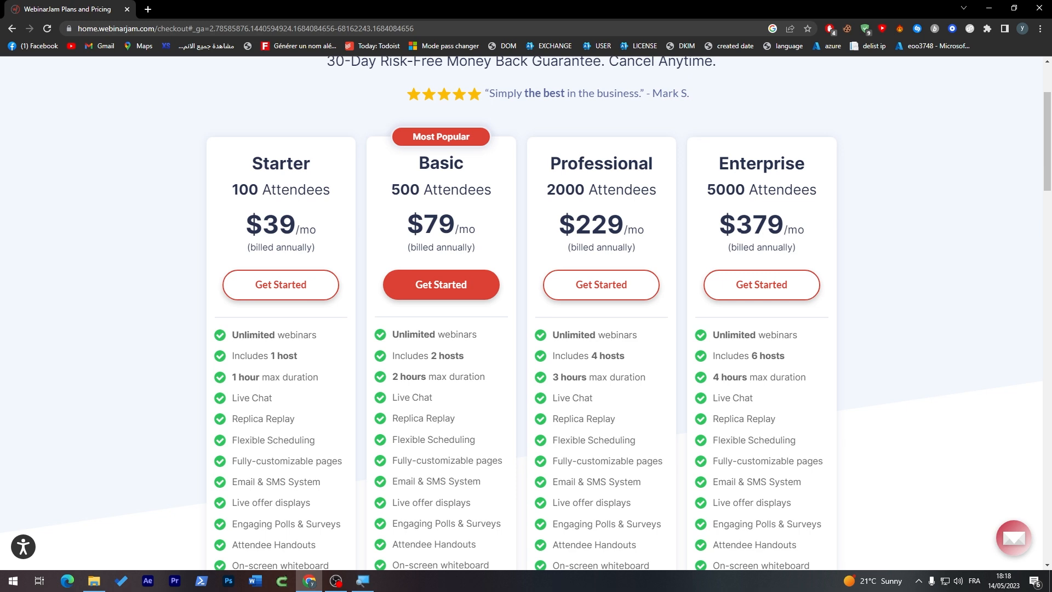
mouse_move(828, 79)
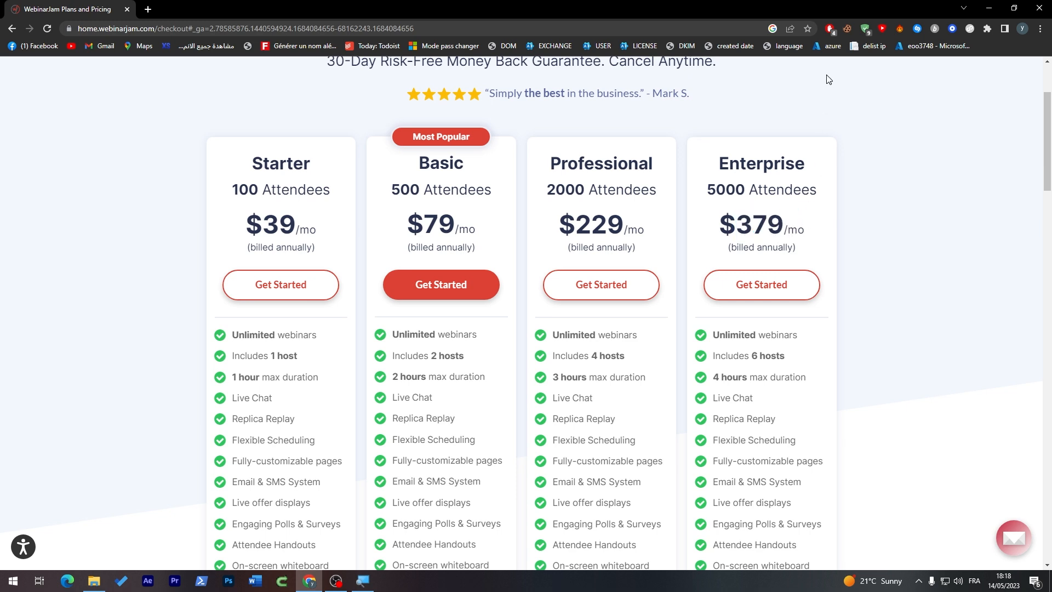
mouse_move(744, 269)
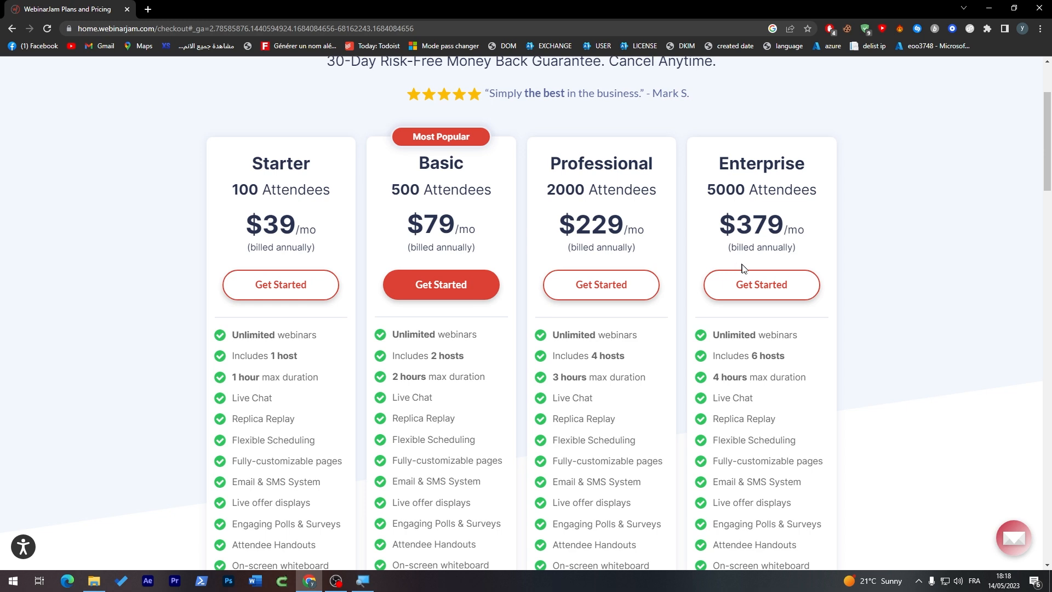
scroll("down", 3)
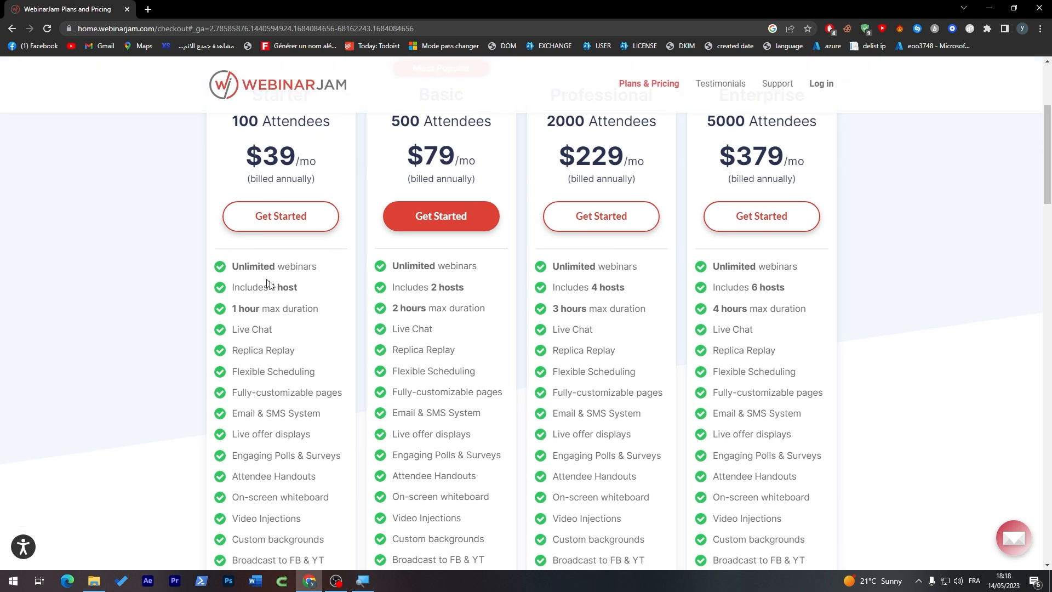
mouse_move(262, 301)
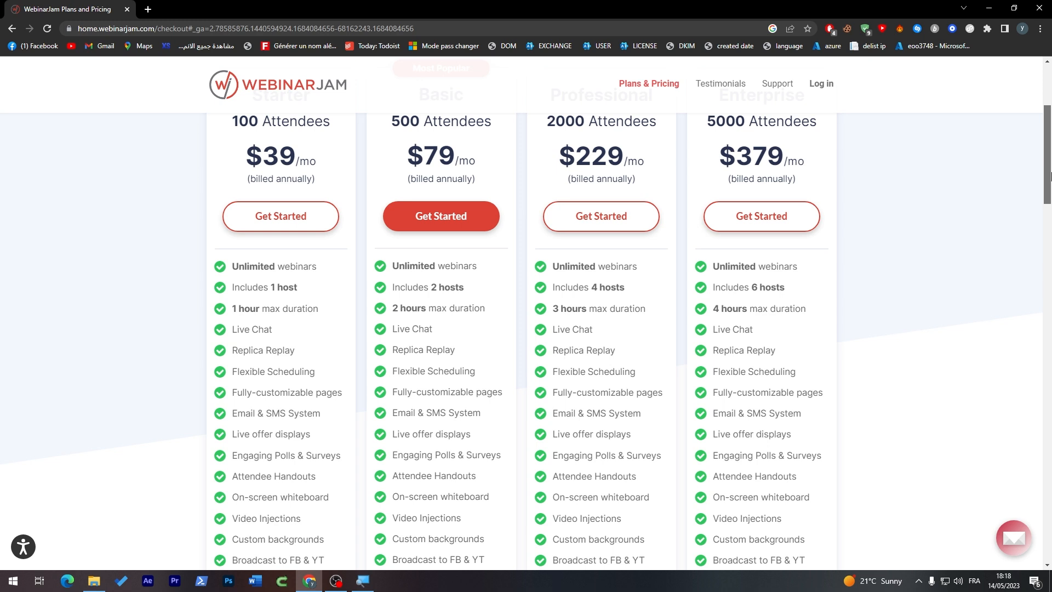
scroll("down", 3)
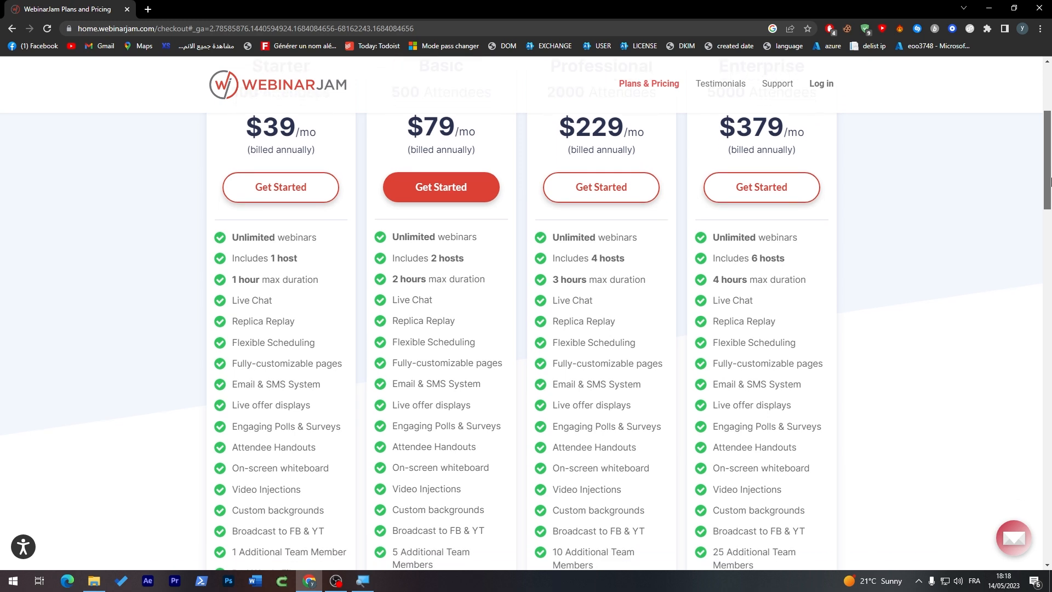
scroll("down", 3)
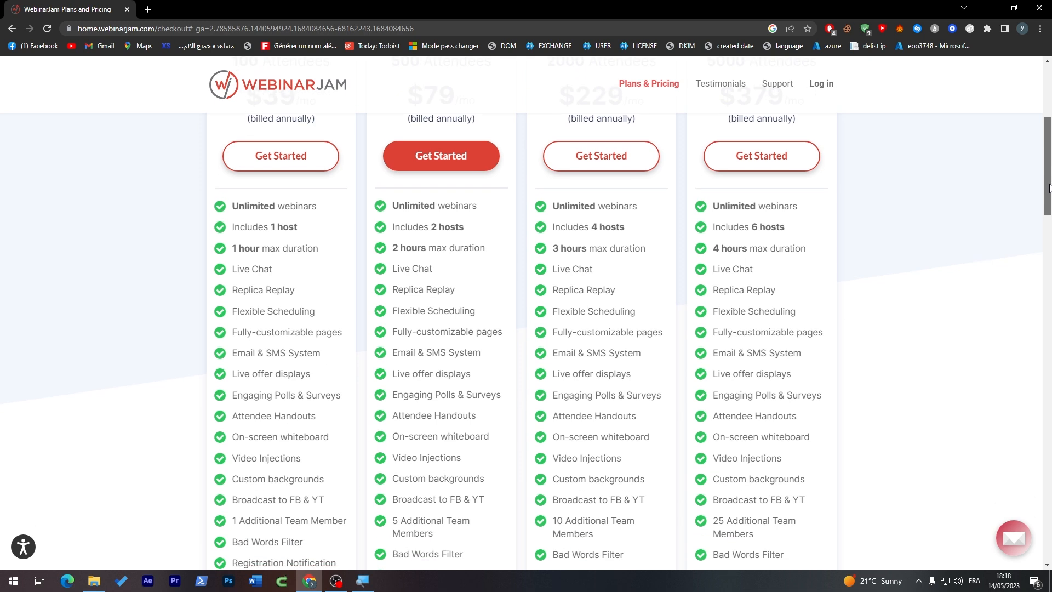
scroll("down", 3)
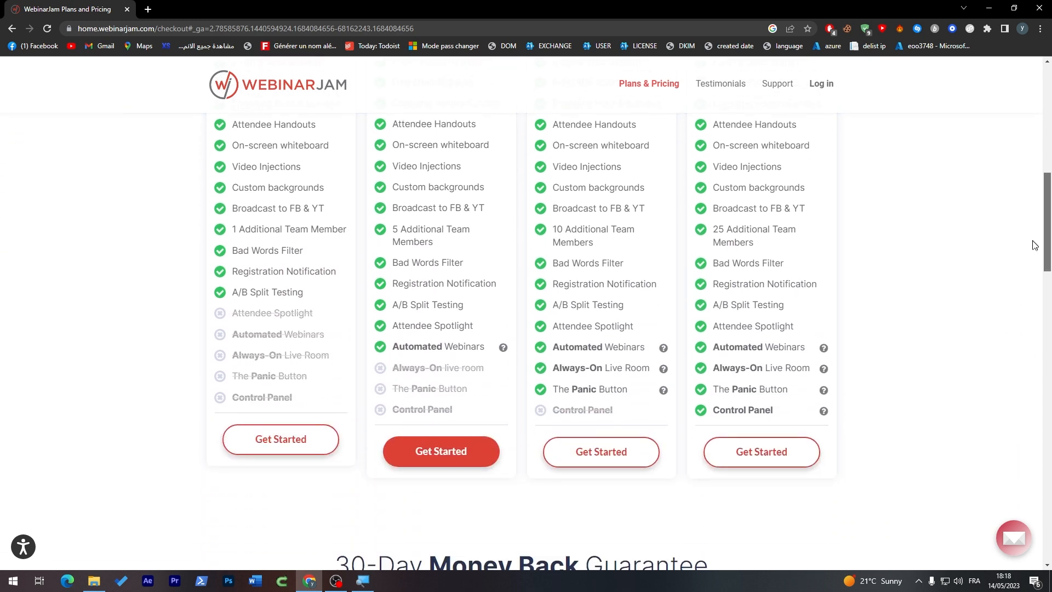
scroll("up", 3)
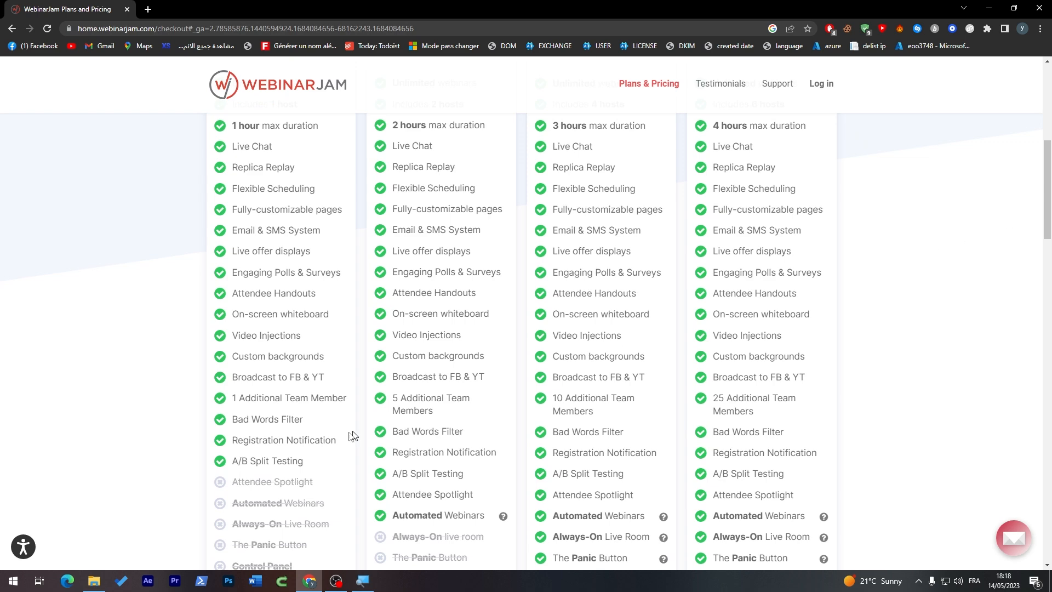
mouse_move(564, 395)
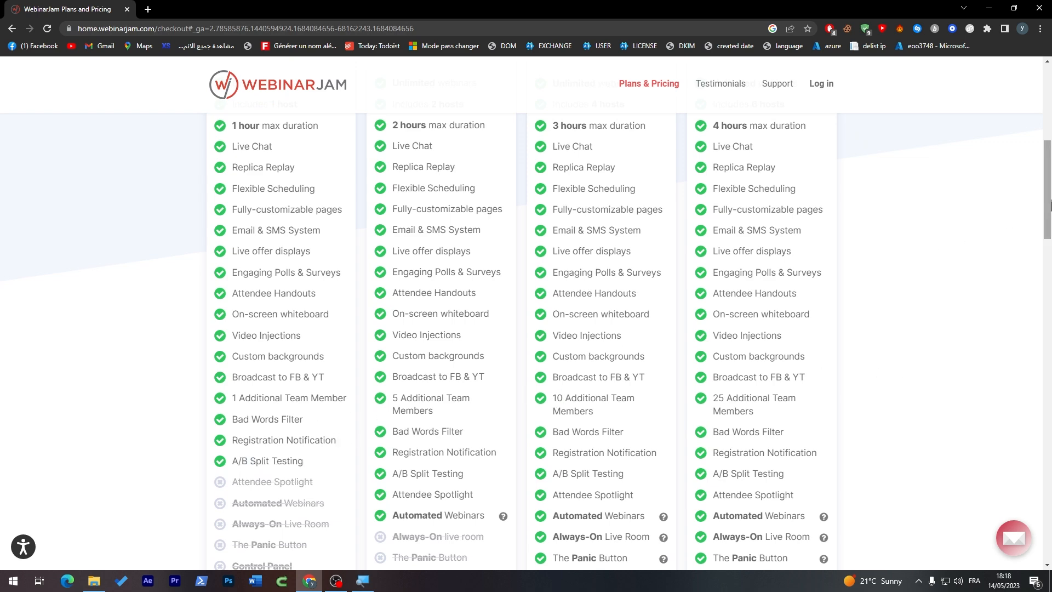
scroll("down", 3)
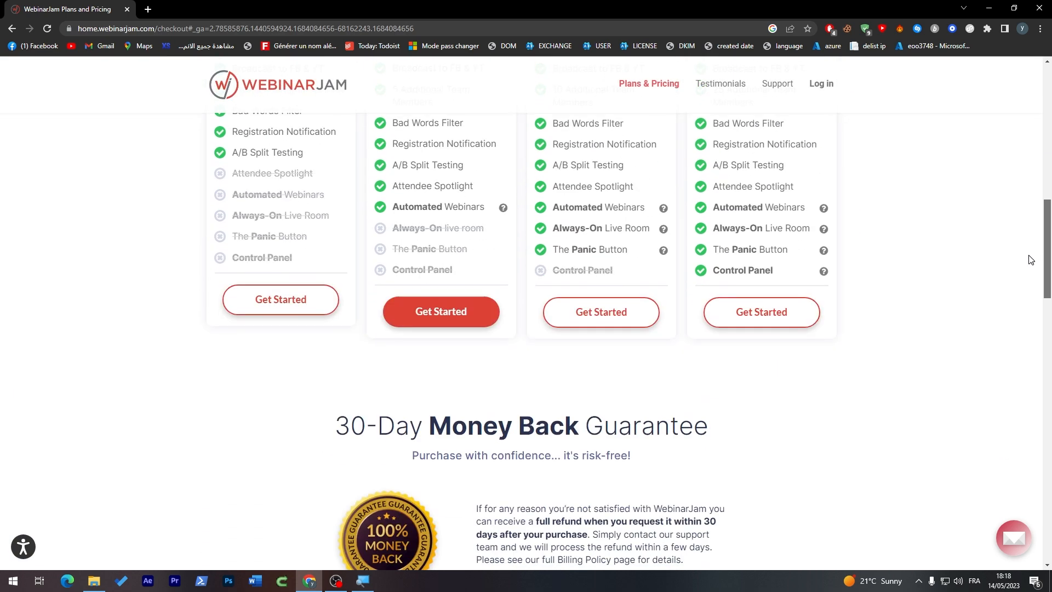
scroll("up", 3)
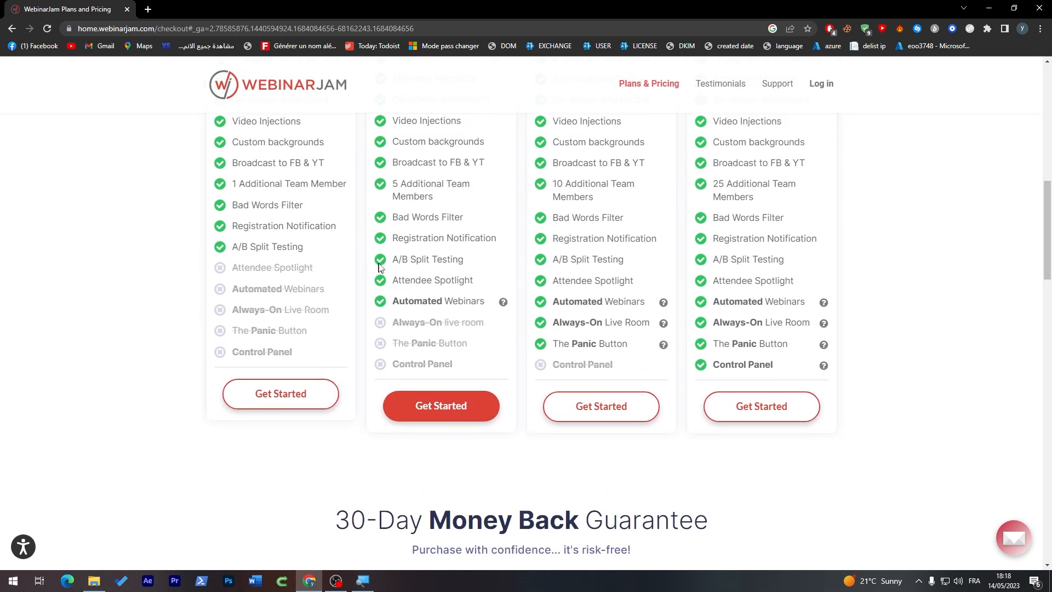
mouse_move(458, 311)
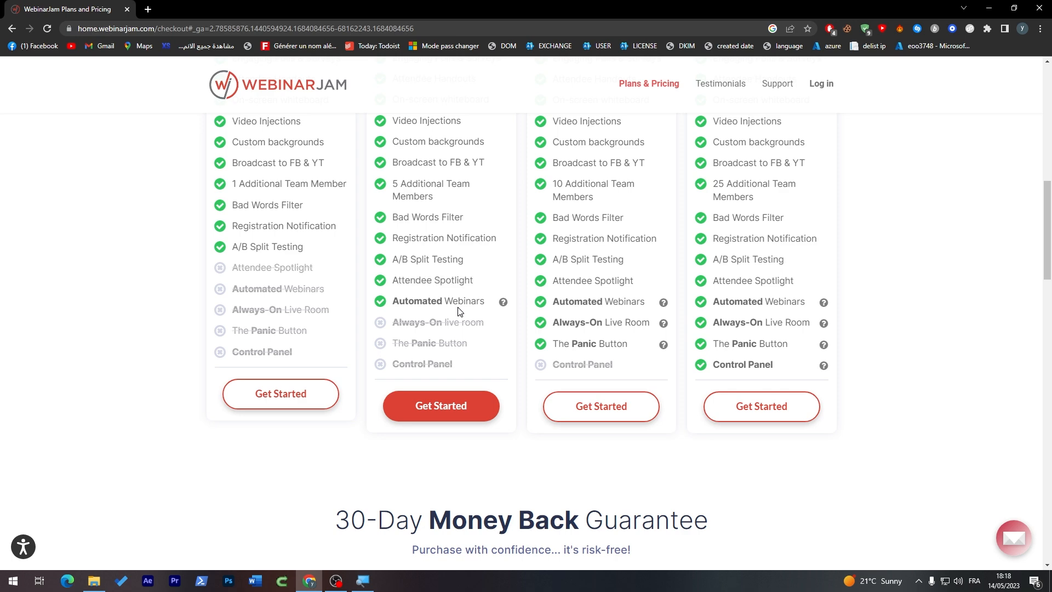
scroll("up", 3)
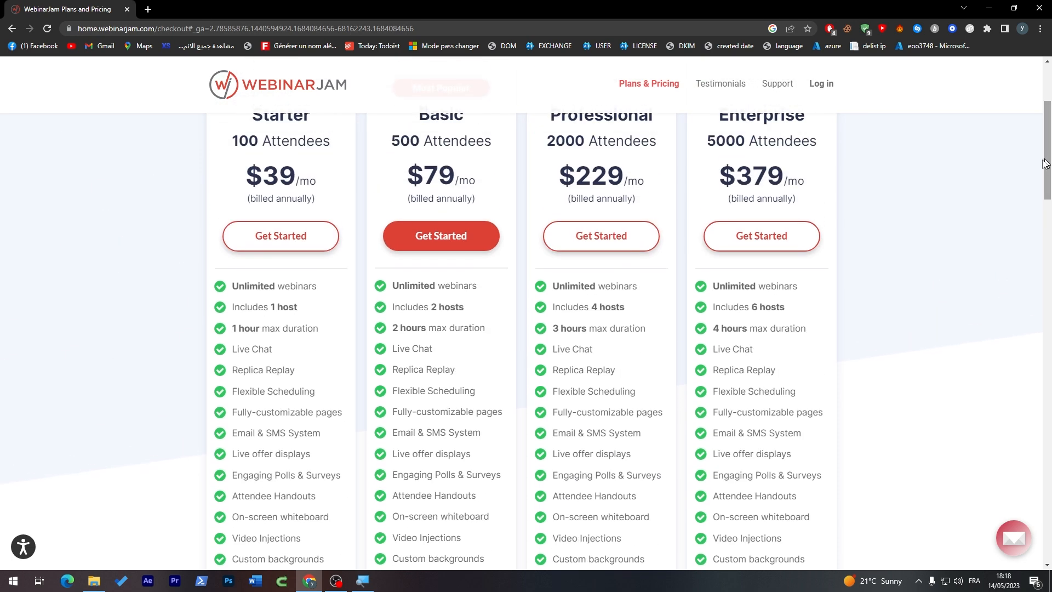
- Highlight the Basic 500, Professional 2000 and Enterprise 5000 attendee limits
double_click(429, 329)
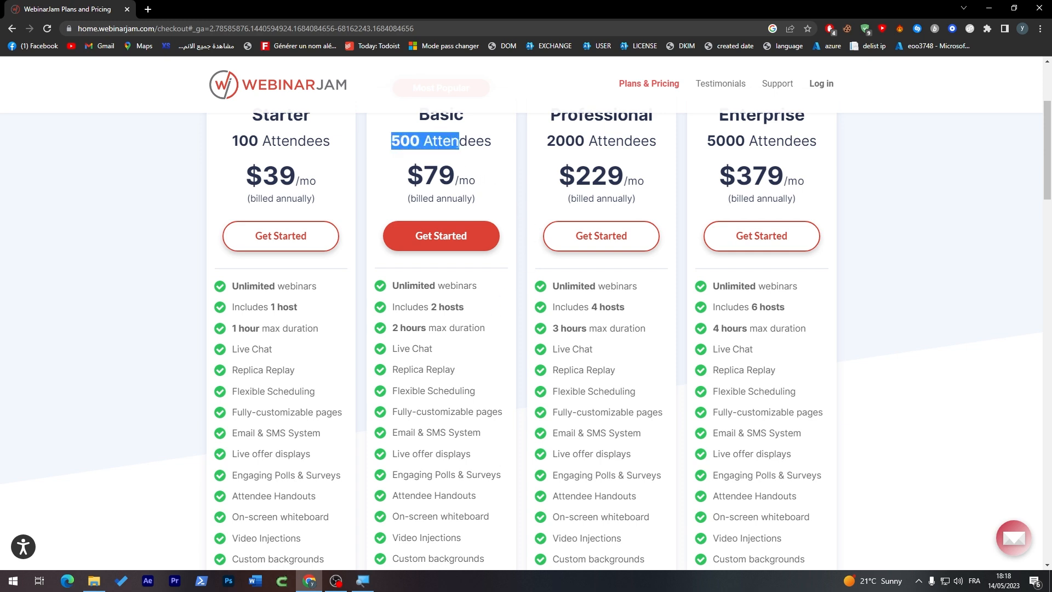
mouse_move(1022, 175)
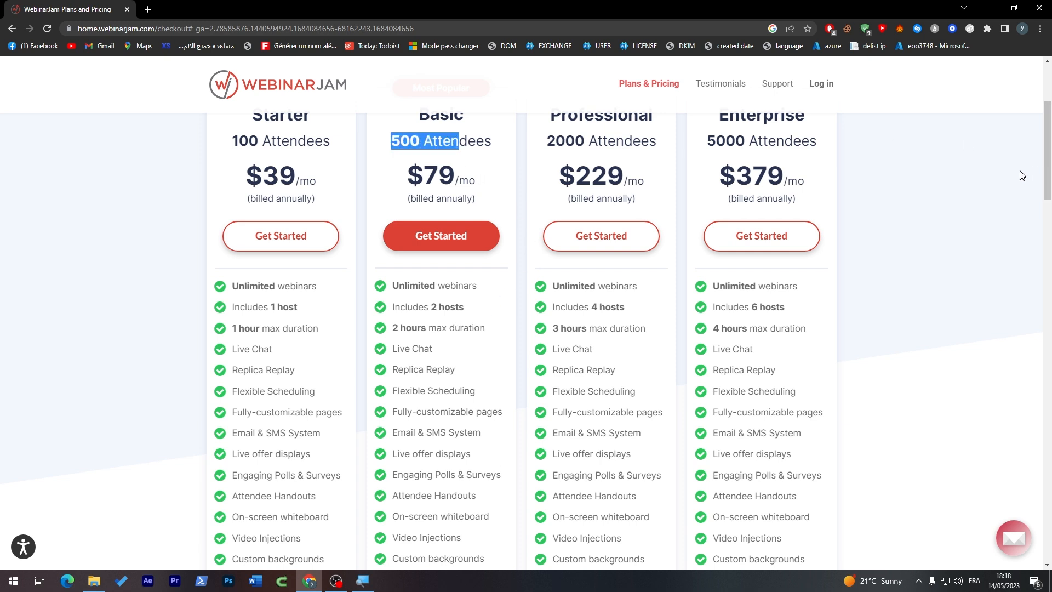
scroll("up", 3)
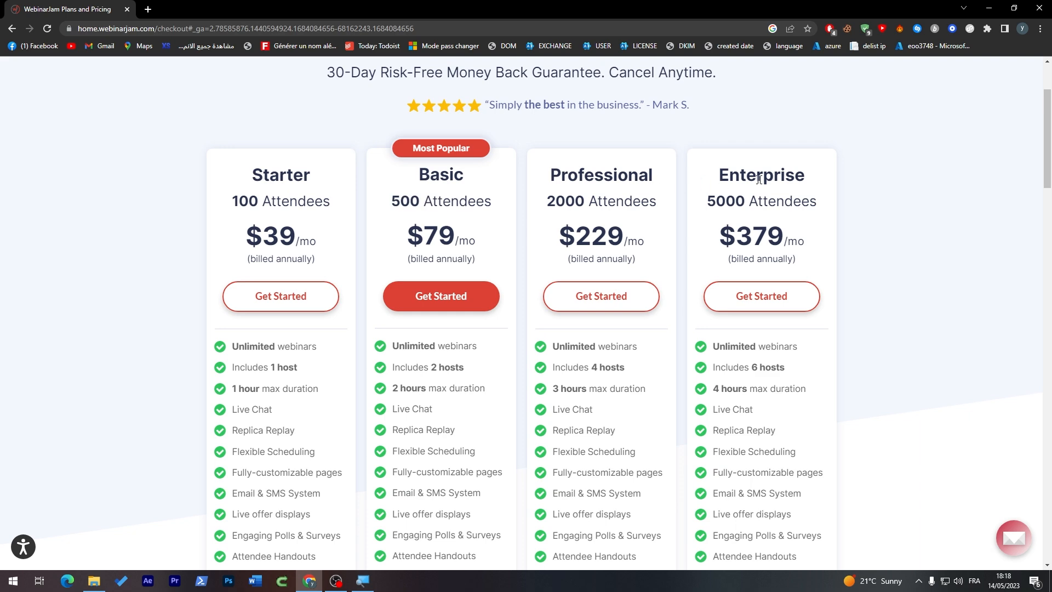
scroll("down", 3)
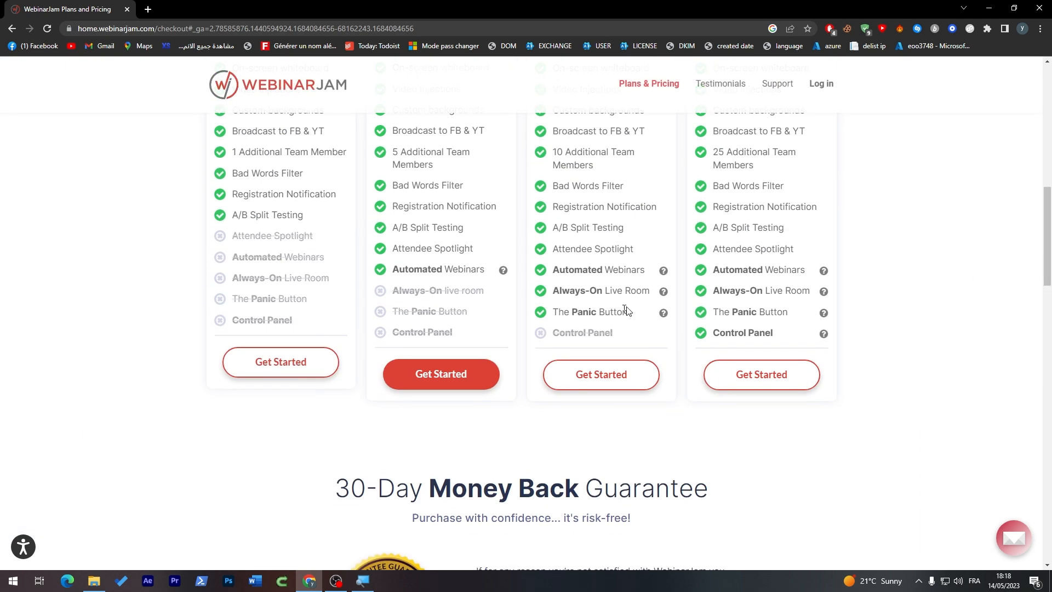
mouse_move(587, 329)
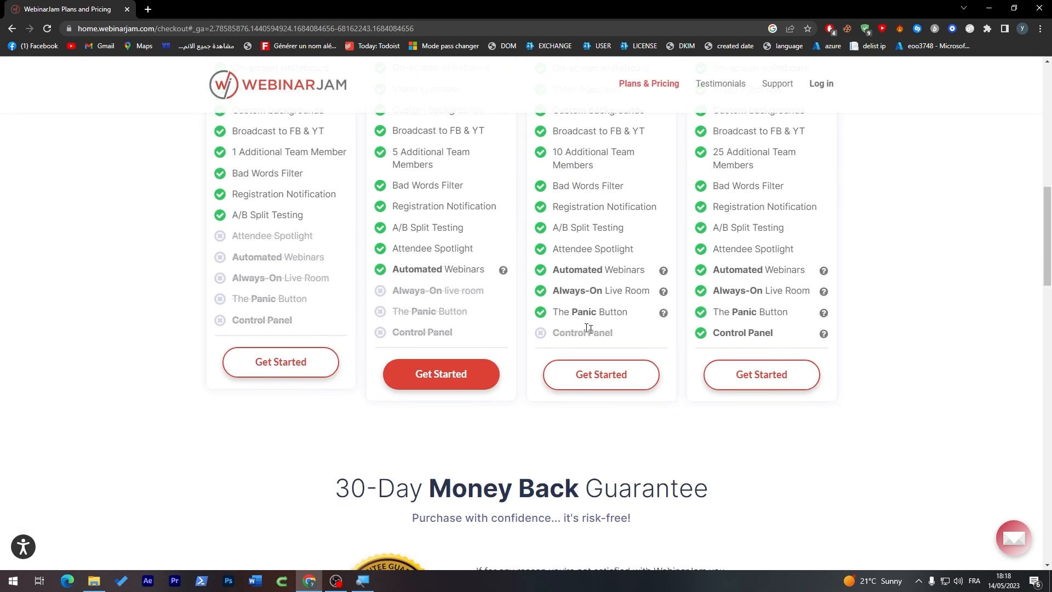
scroll("up", 3)
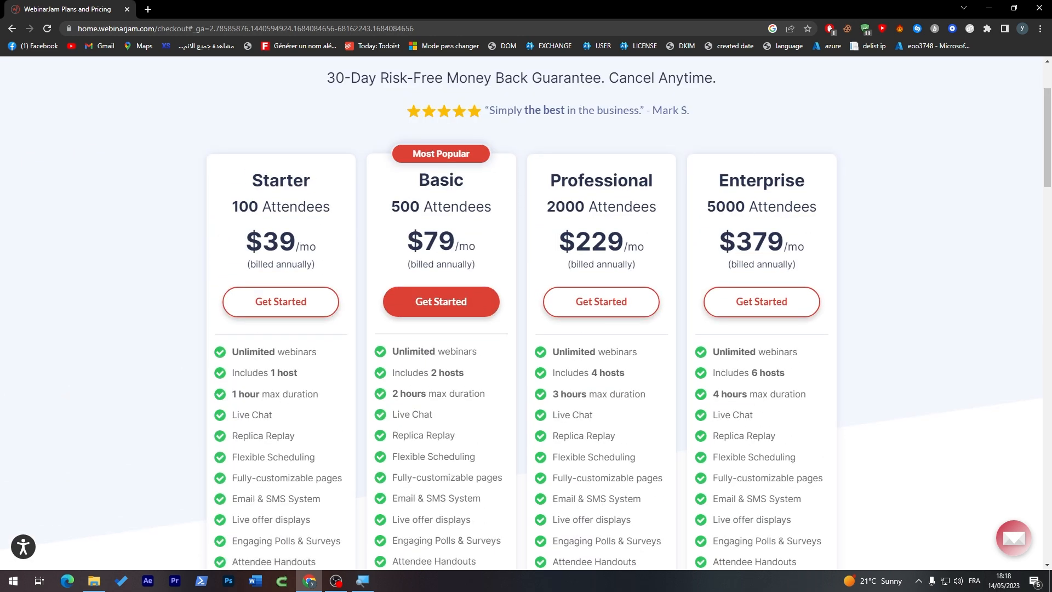
double_click(565, 206)
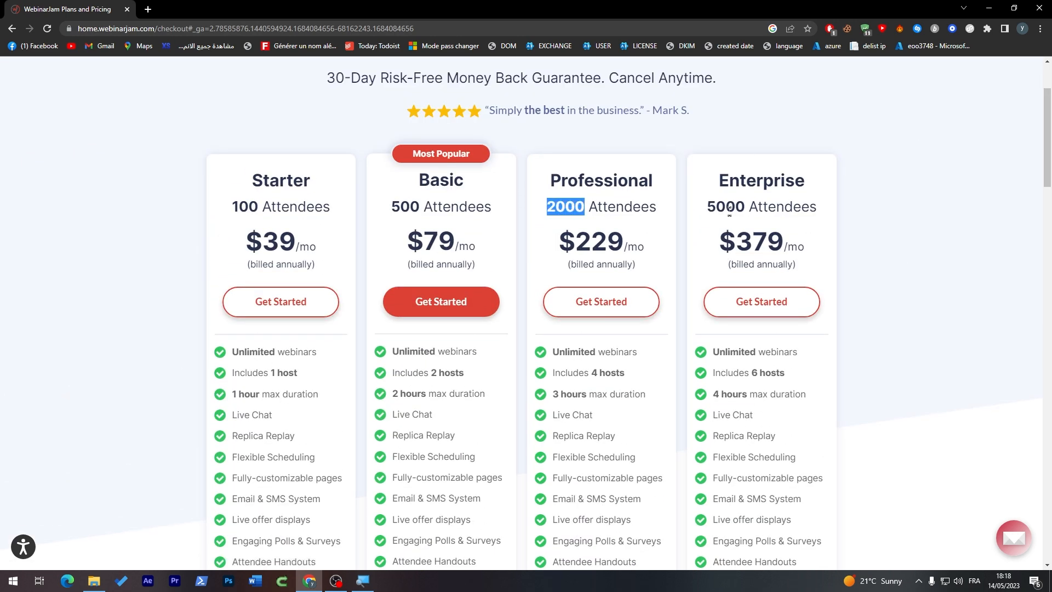
double_click(726, 207)
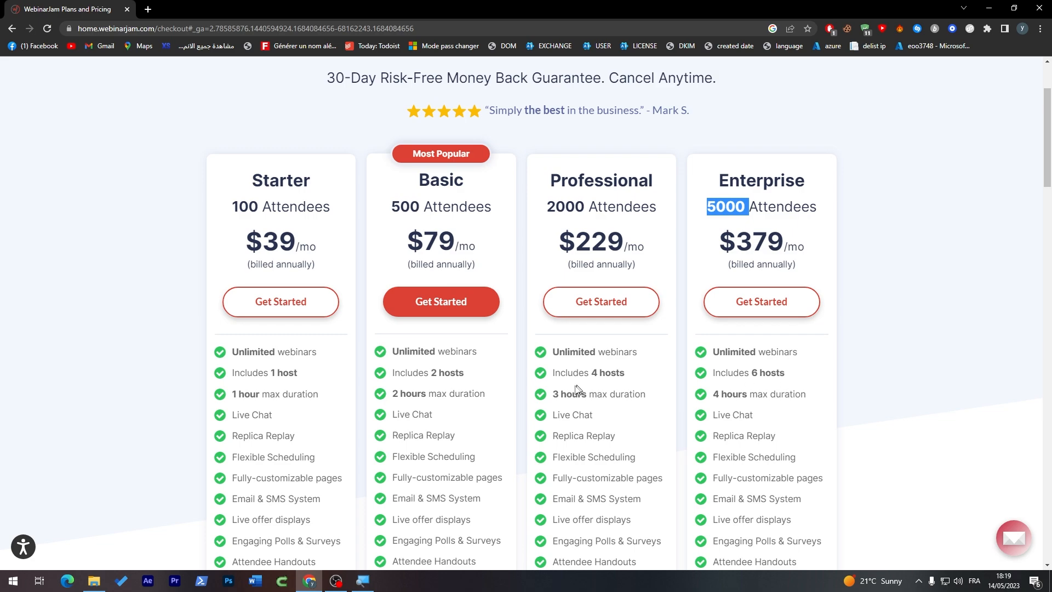
- Return to the plans and pricing page and browse it until the $1 trial offer appears
scroll("down", 3)
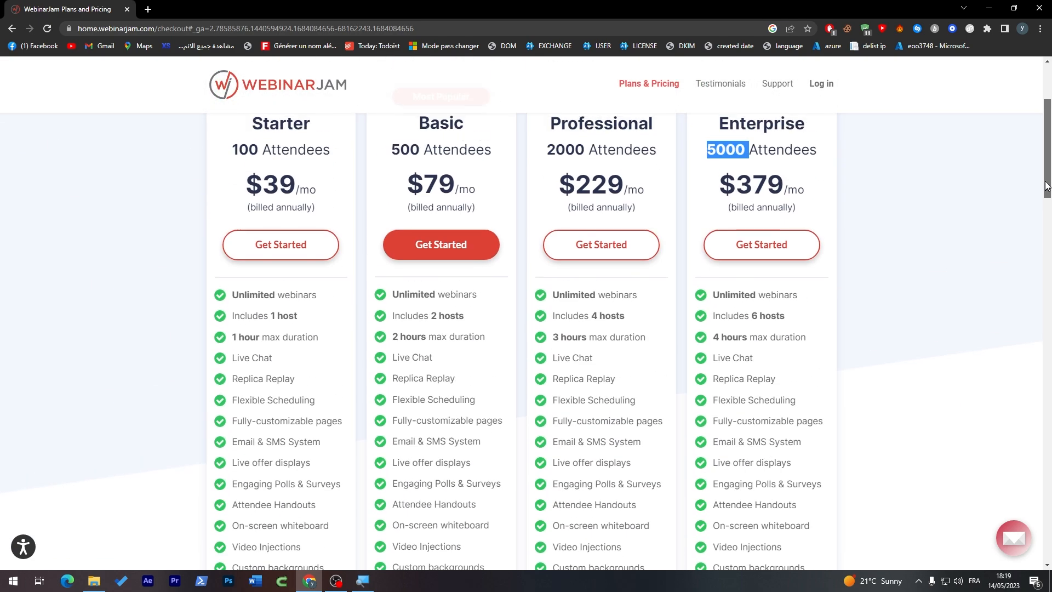
scroll("up", 3)
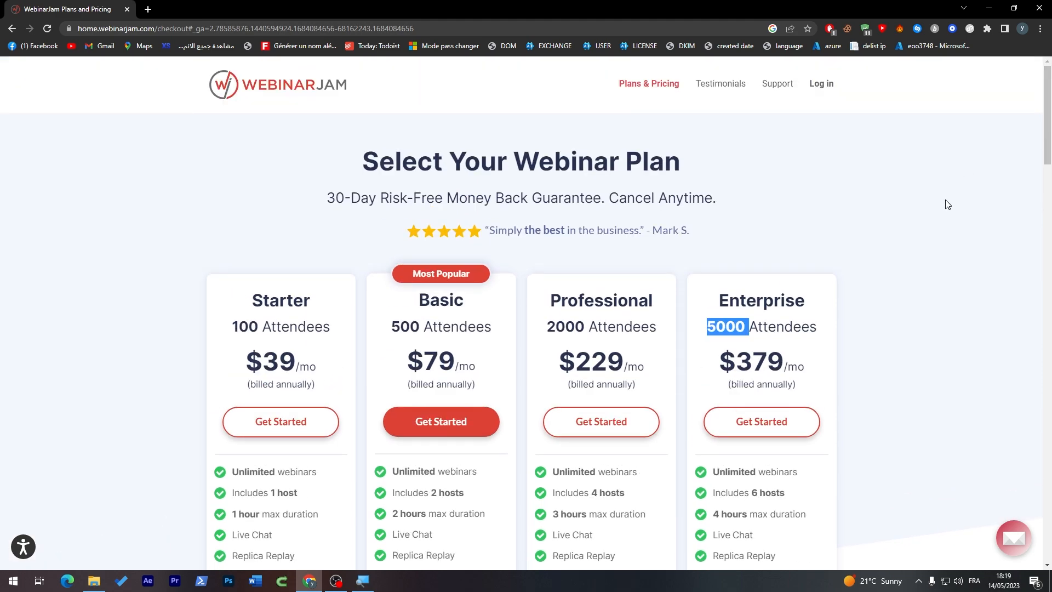
scroll("down", 3)
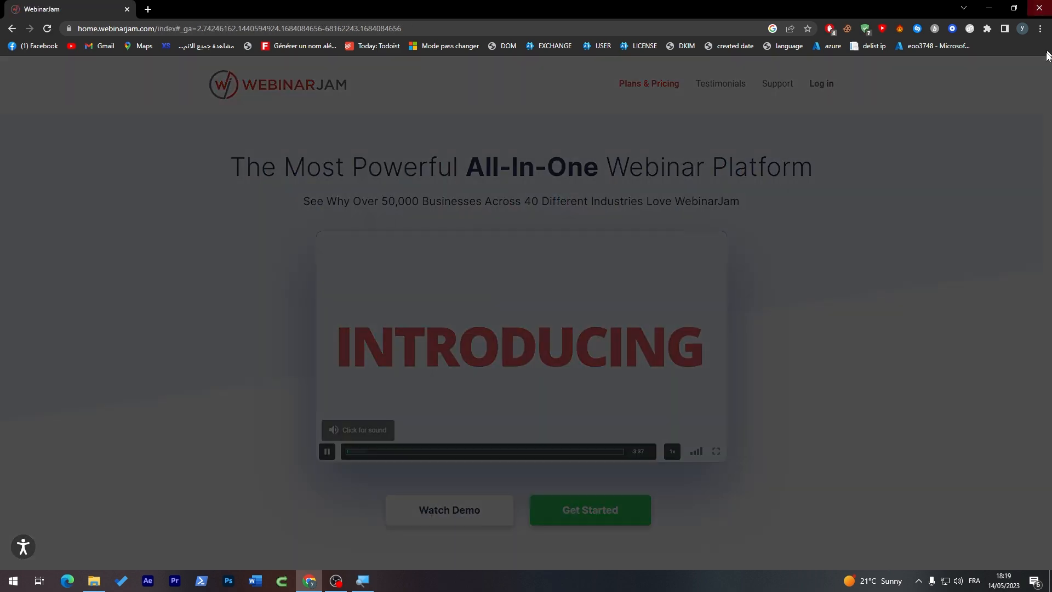
scroll("down", 3)
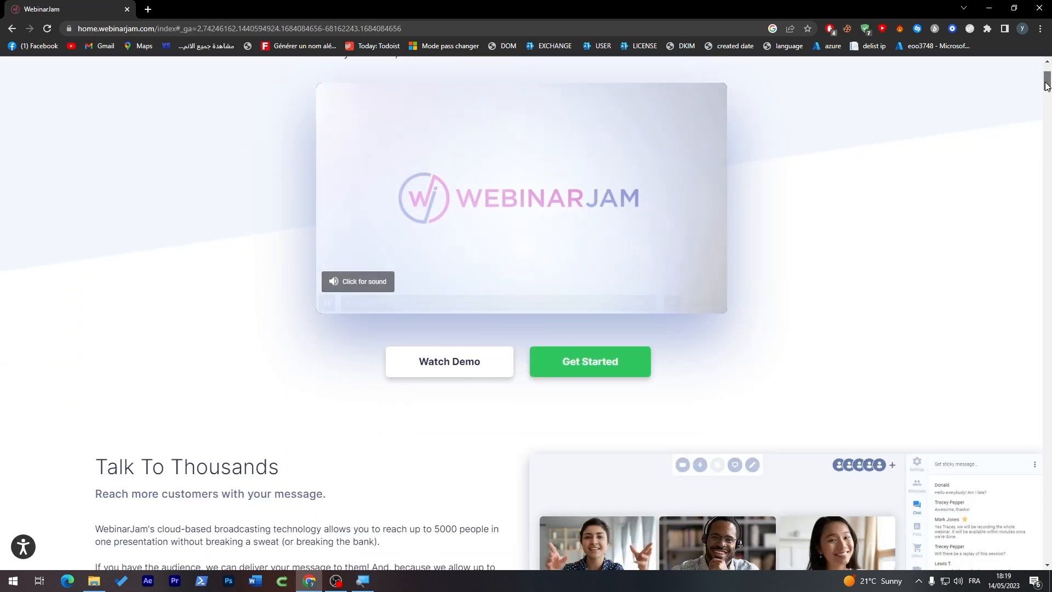
scroll("down", 3)
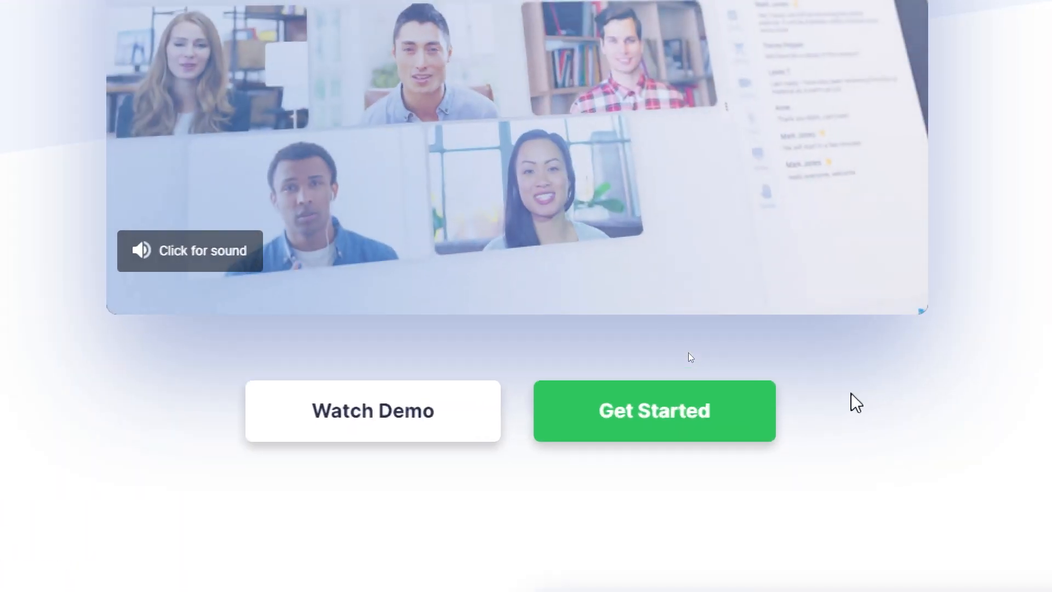
left_click(652, 410)
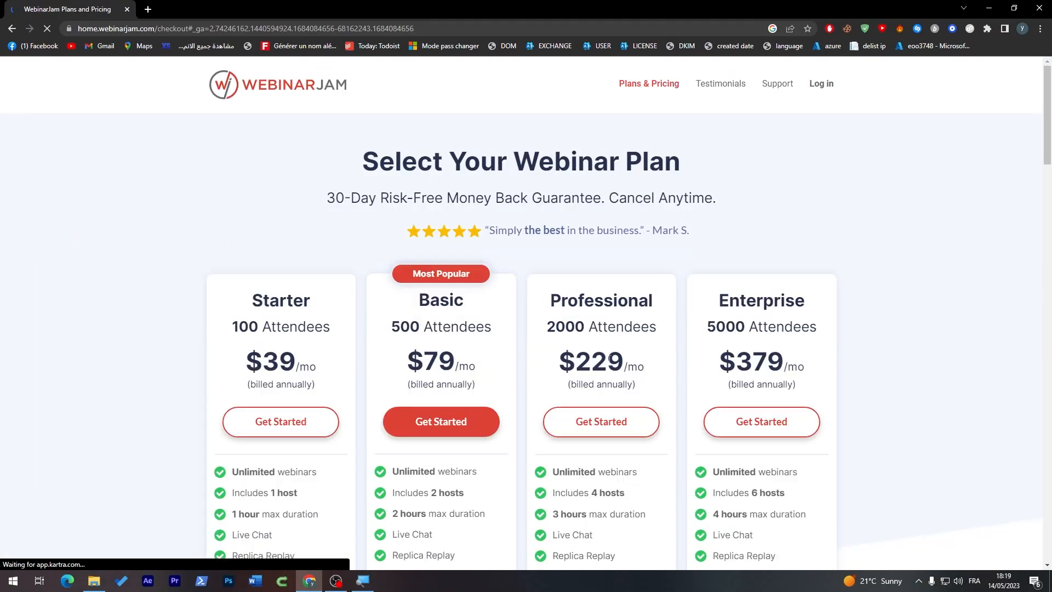
scroll("down", 3)
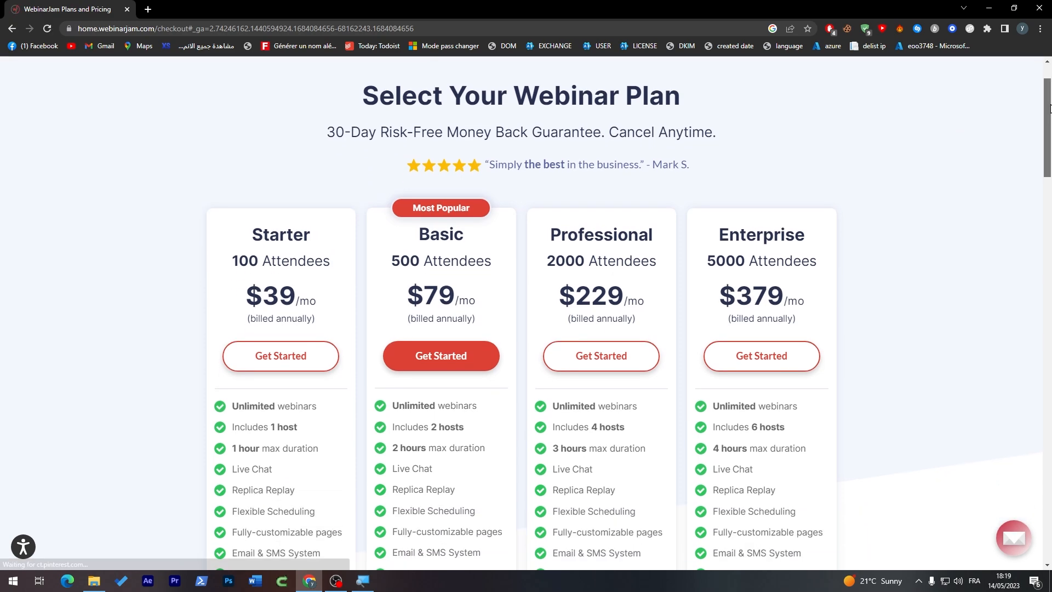
scroll("up", 3)
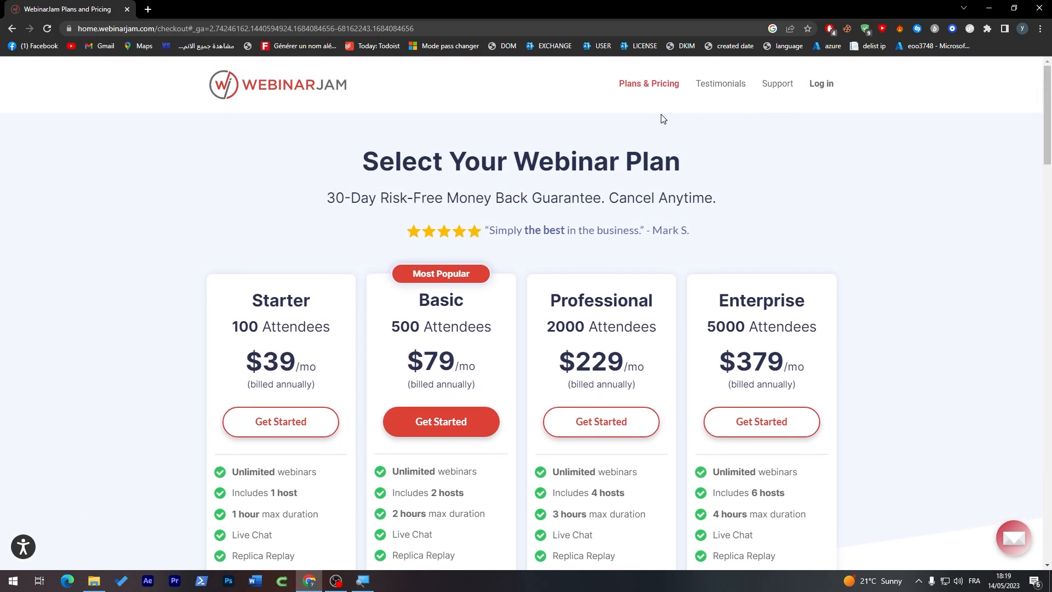
scroll("down", 3)
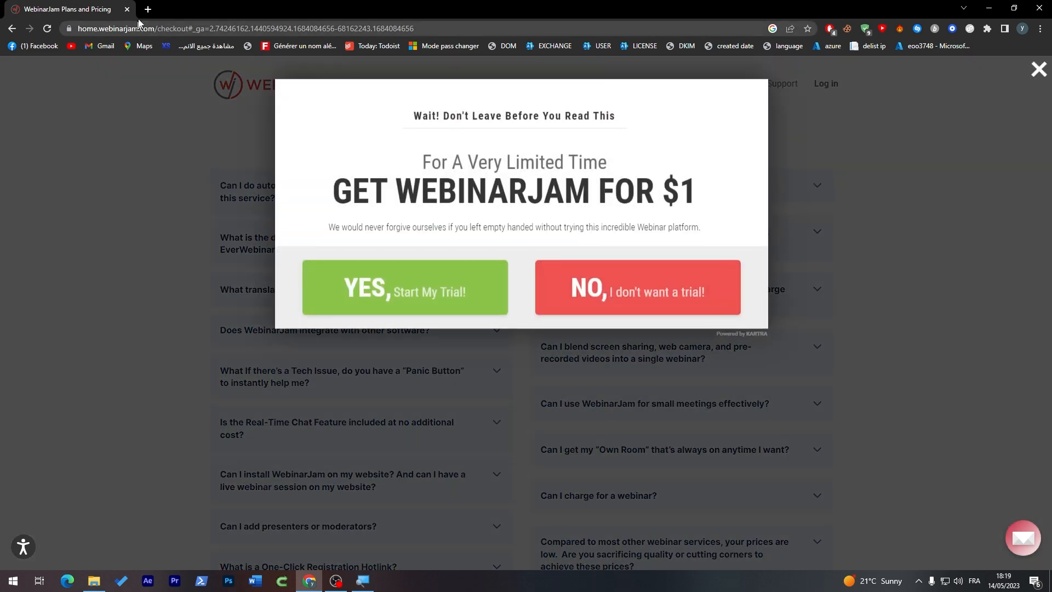
- In a new tab, search 'webinar jam', follow the 14-Day Trial link and start the Starter trial
left_click(146, 9)
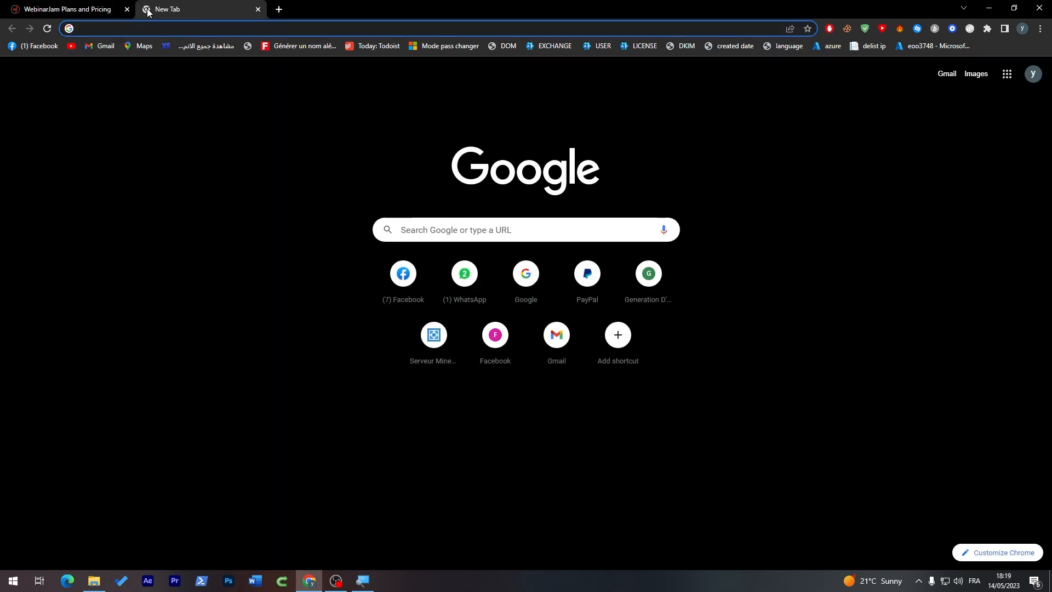
type("webinar jam")
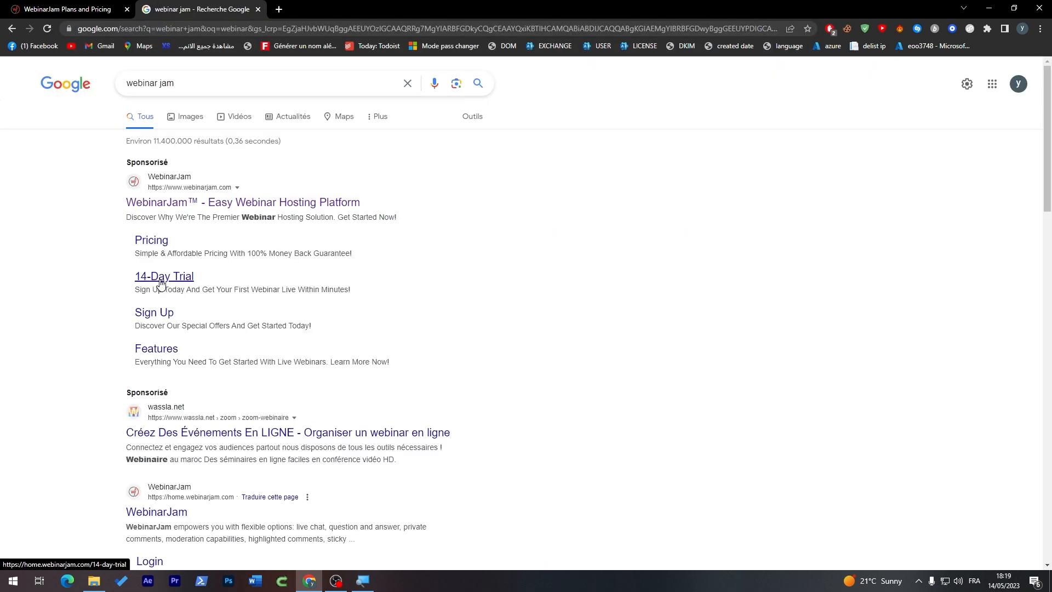
left_click(164, 275)
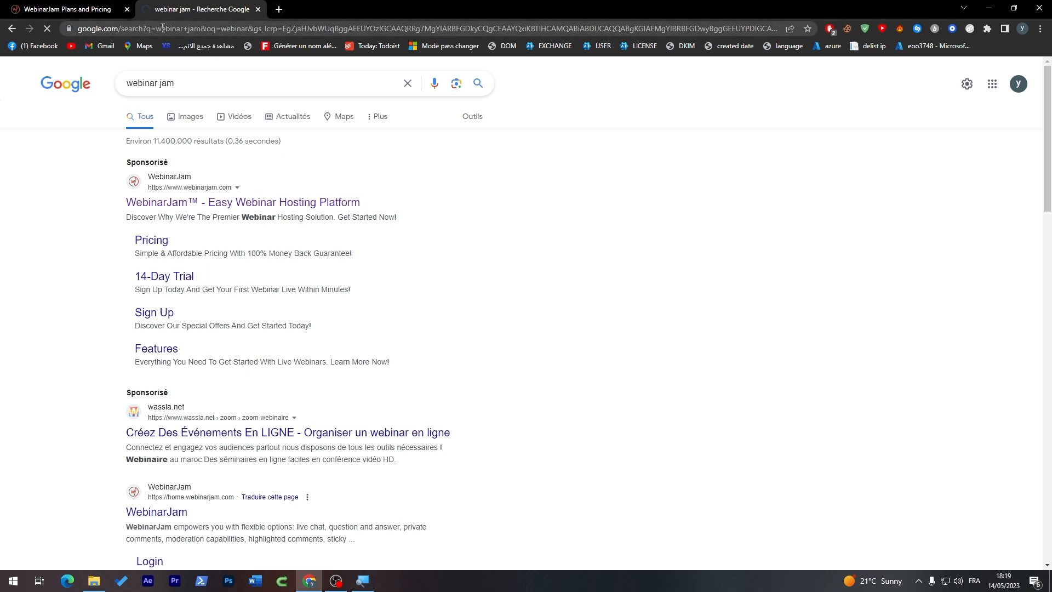
left_click(164, 276)
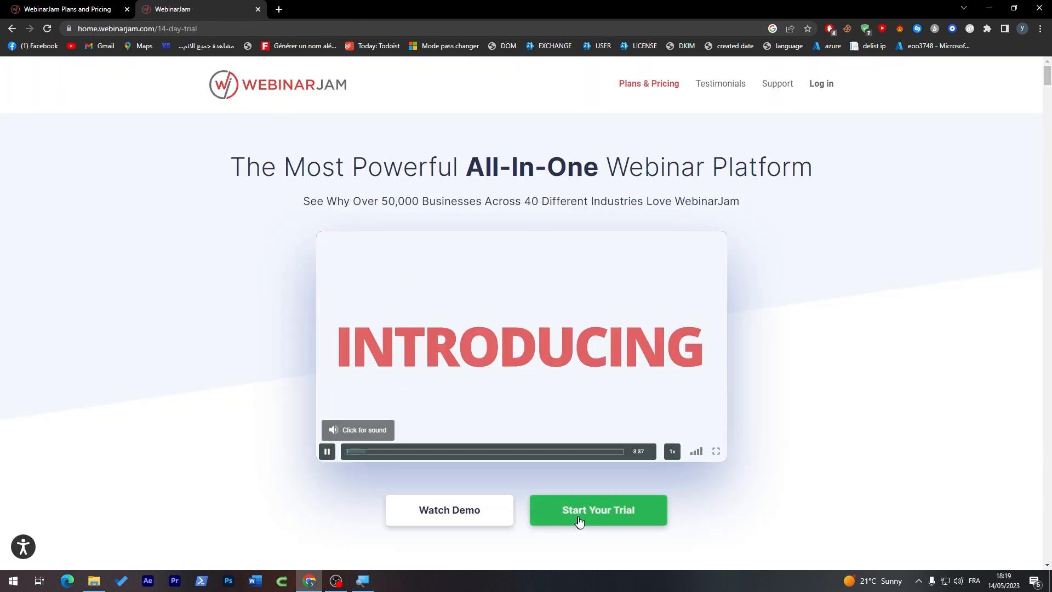
left_click(597, 510)
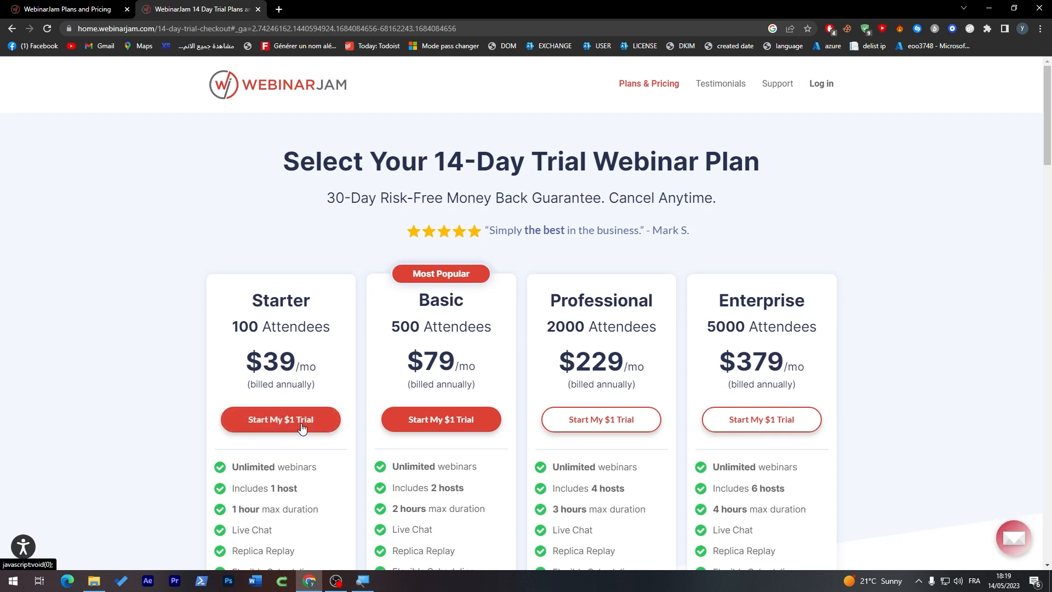
left_click(281, 419)
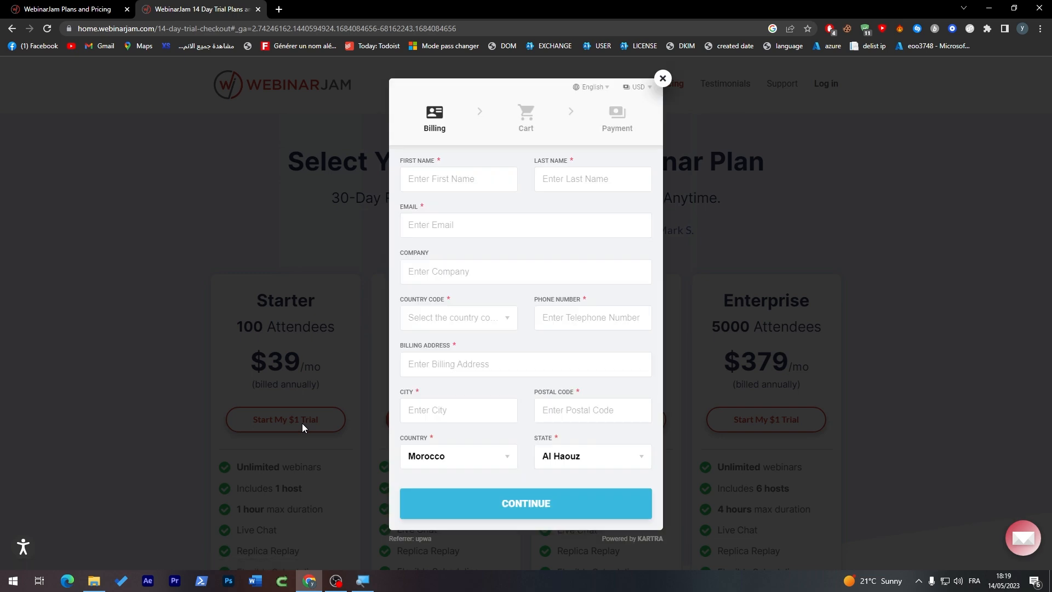
mouse_move(303, 427)
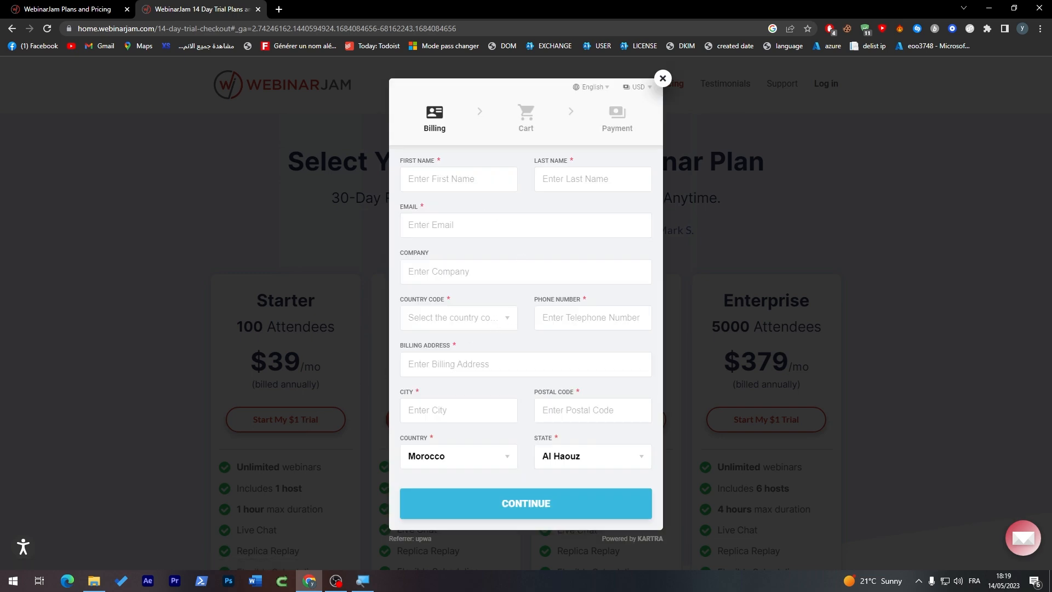
mouse_move(457, 159)
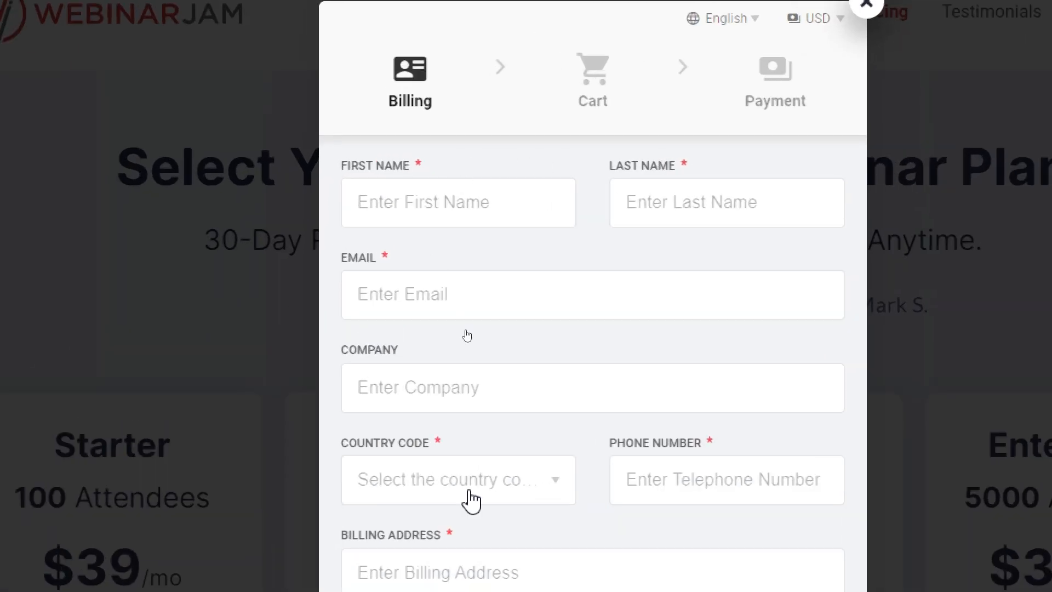
- Scroll through the Starter $1 trial billing form, then close it unfilled
scroll("down", 3)
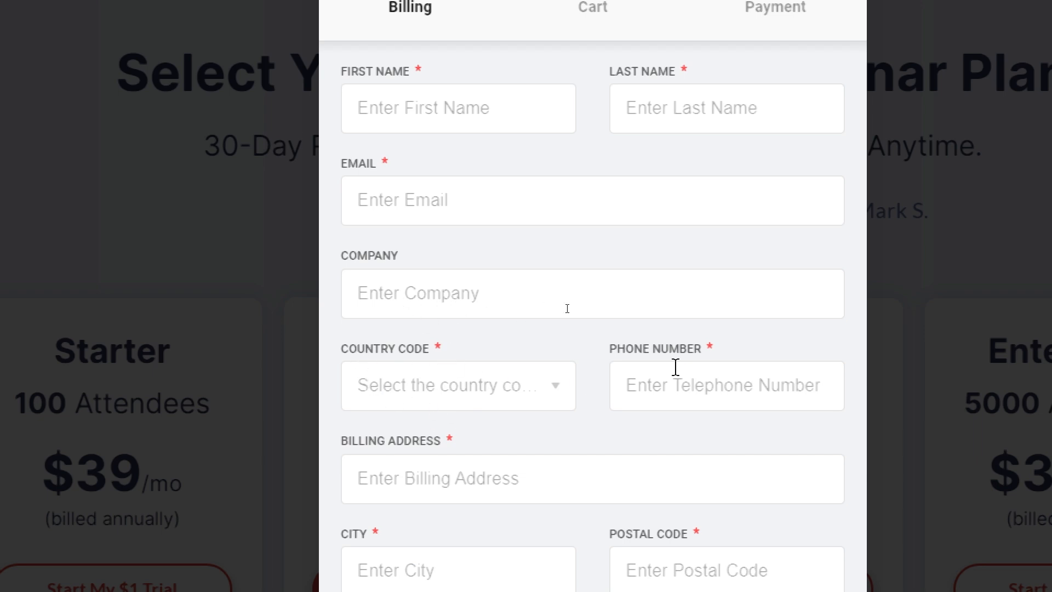
scroll("down", 3)
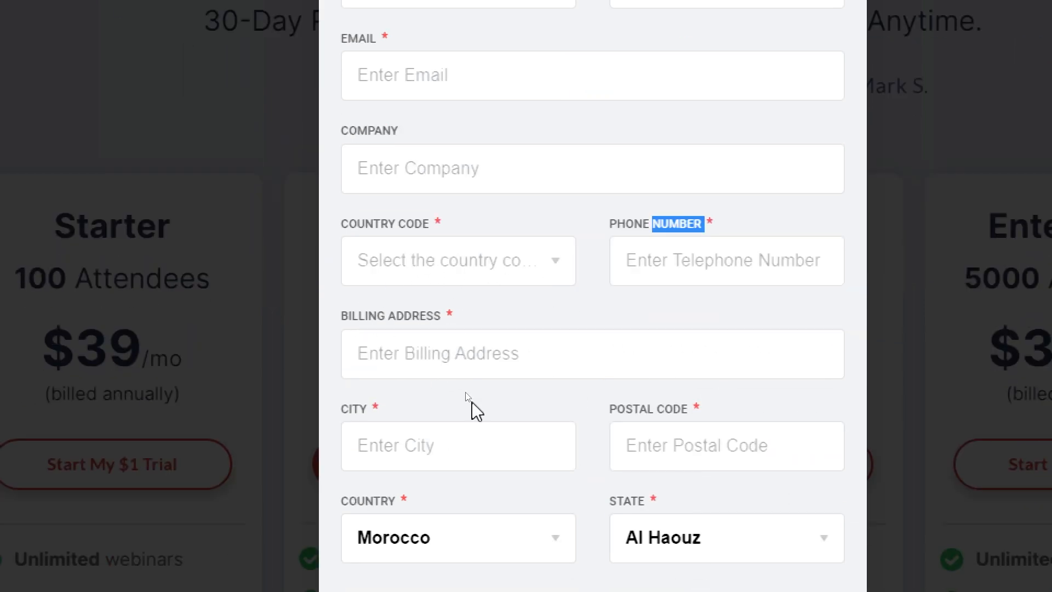
scroll("down", 3)
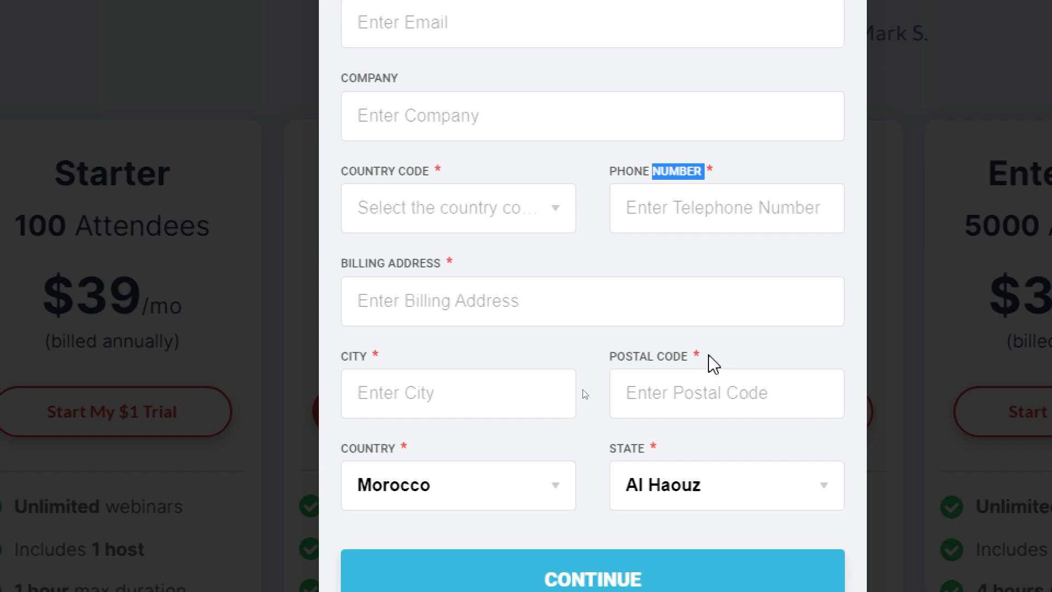
scroll("down", 3)
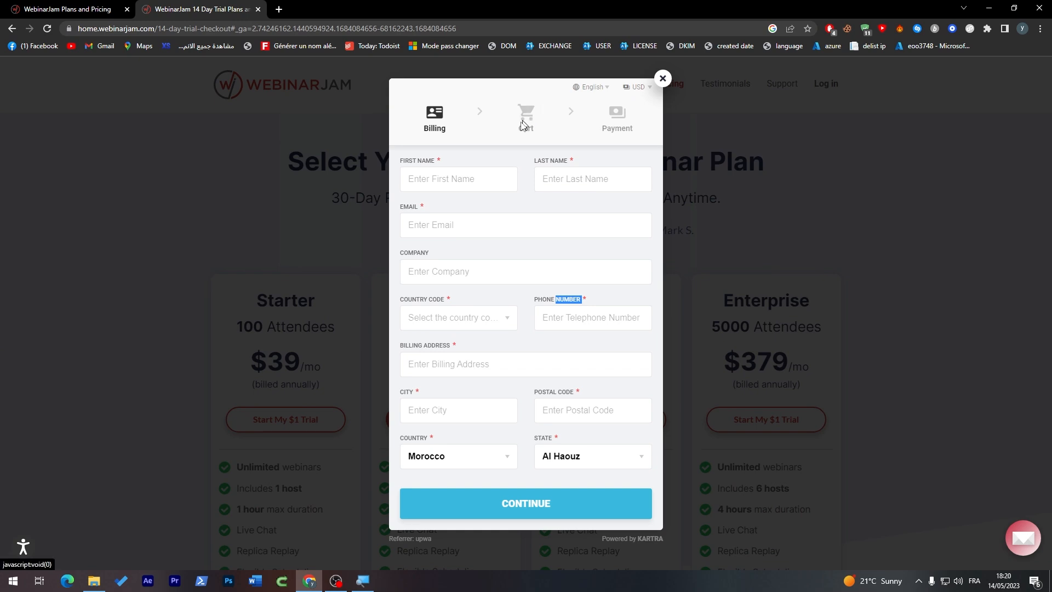
mouse_move(504, 157)
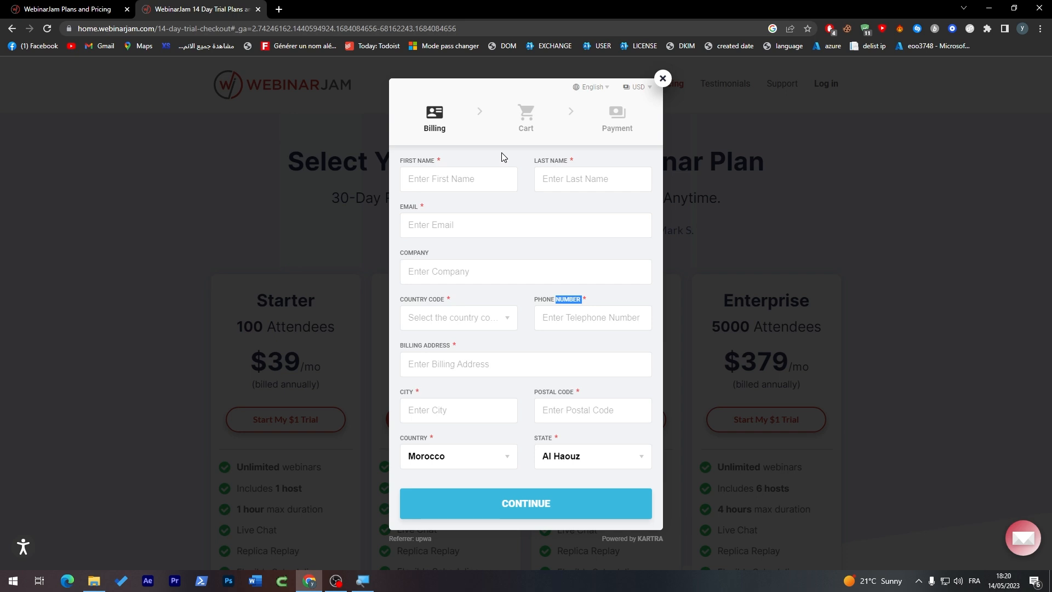
left_click(662, 79)
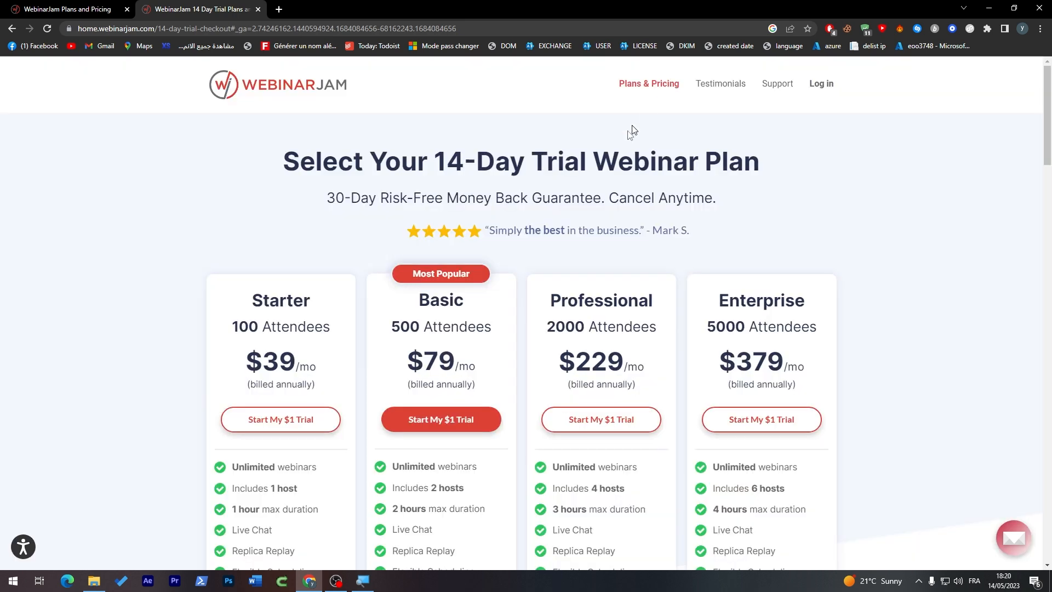
mouse_move(658, 294)
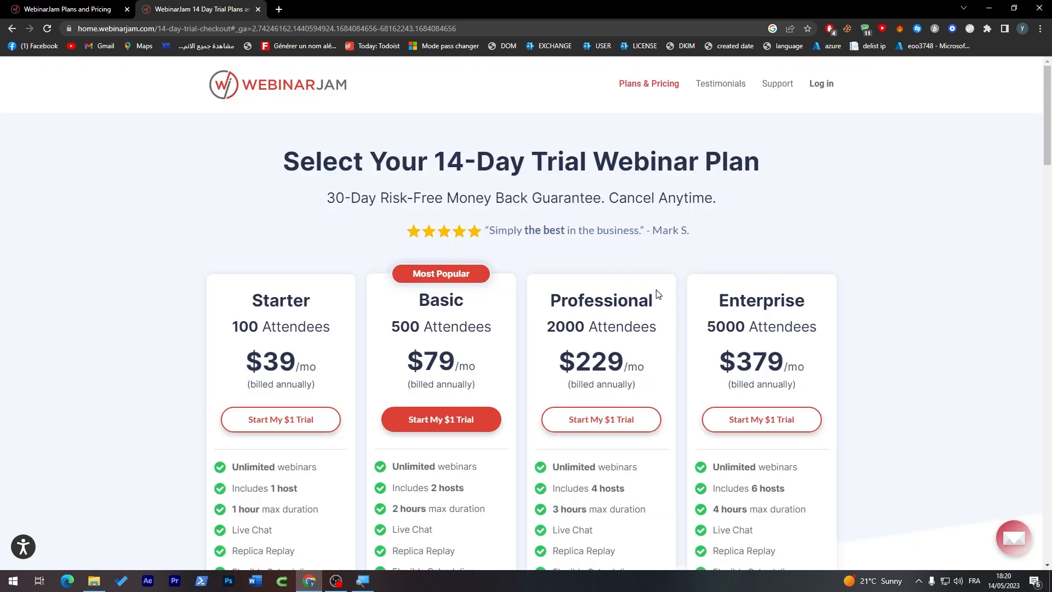
- Scroll the trial plans page down to the FAQ section and back up
scroll("down", 3)
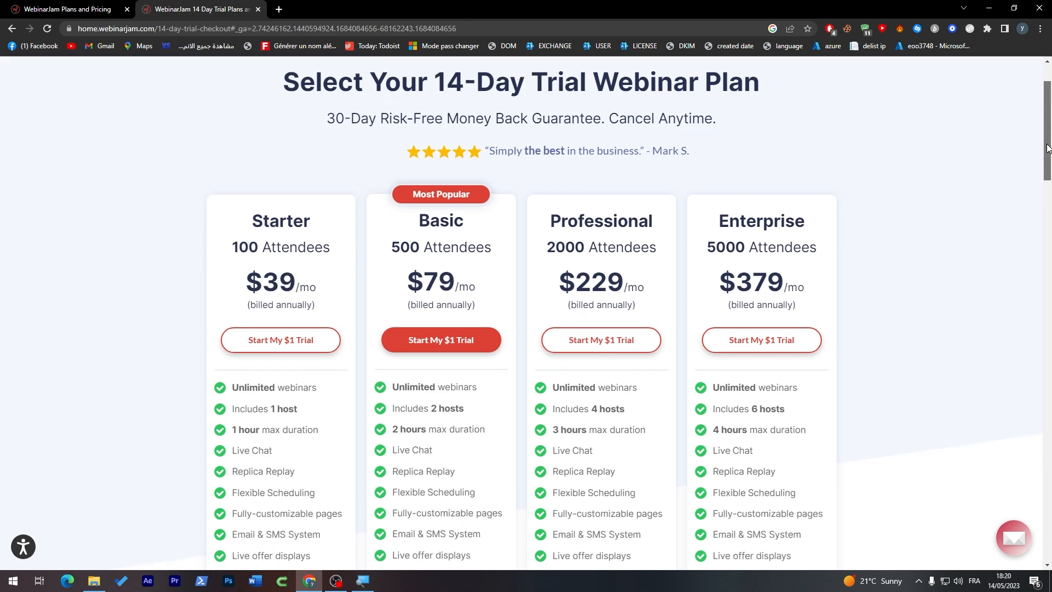
scroll("down", 3)
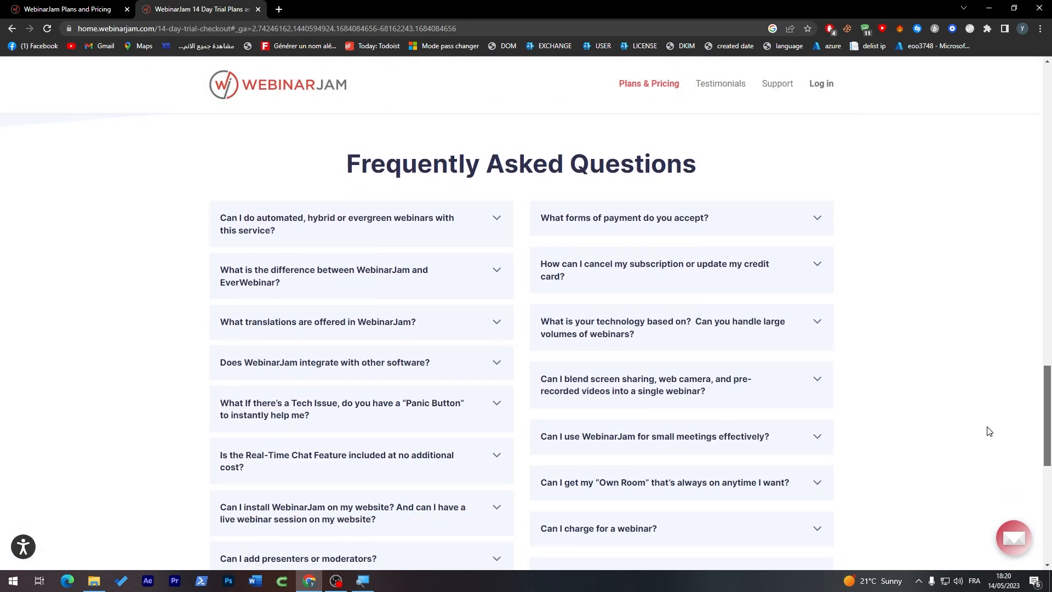
scroll("up", 3)
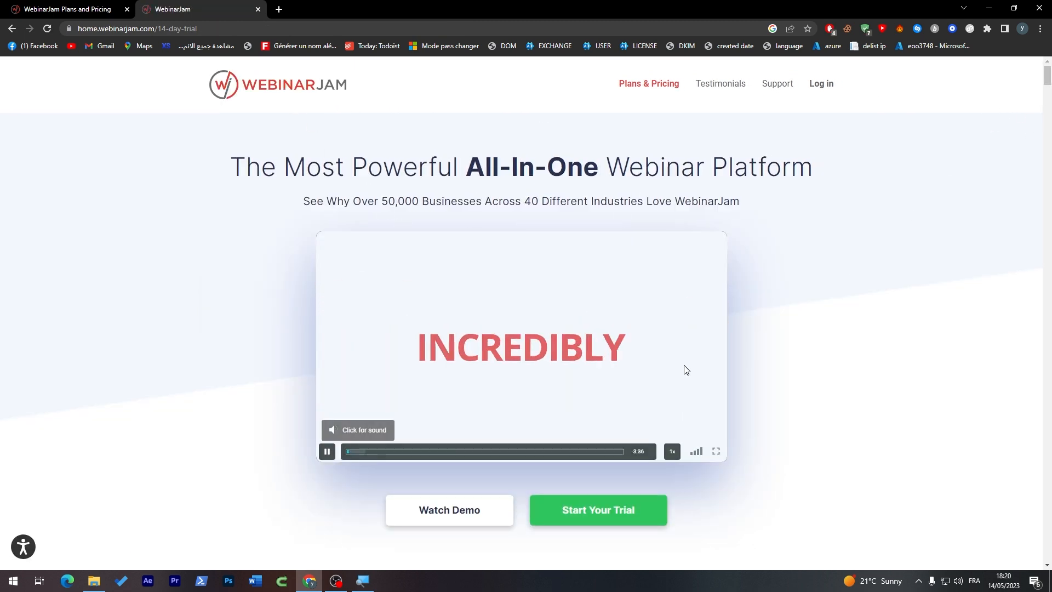
mouse_move(640, 436)
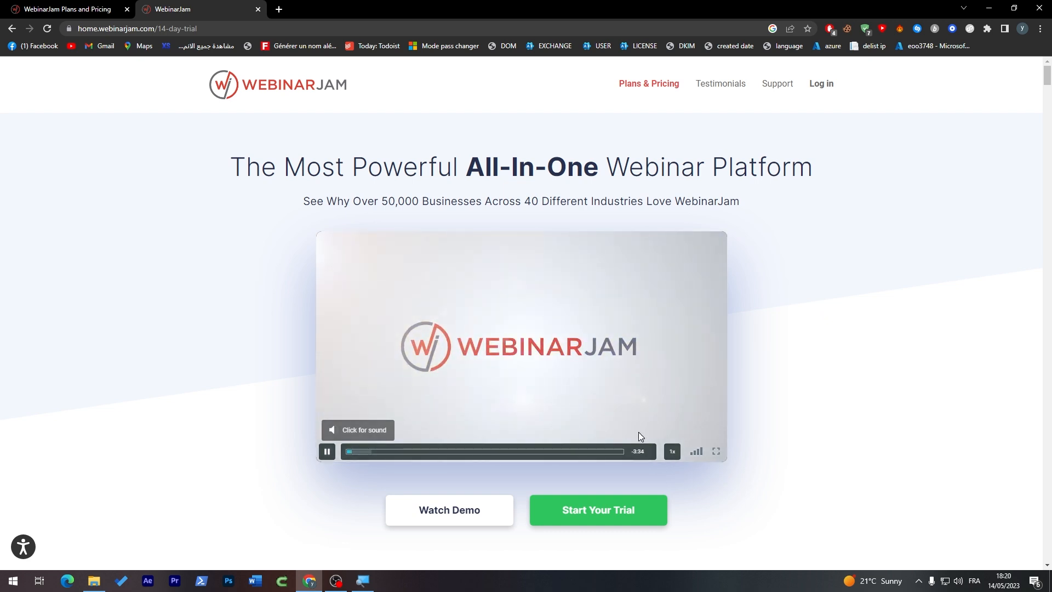
- Pause the demo video, skip ahead on its progress bar, then resume playback
left_click(466, 451)
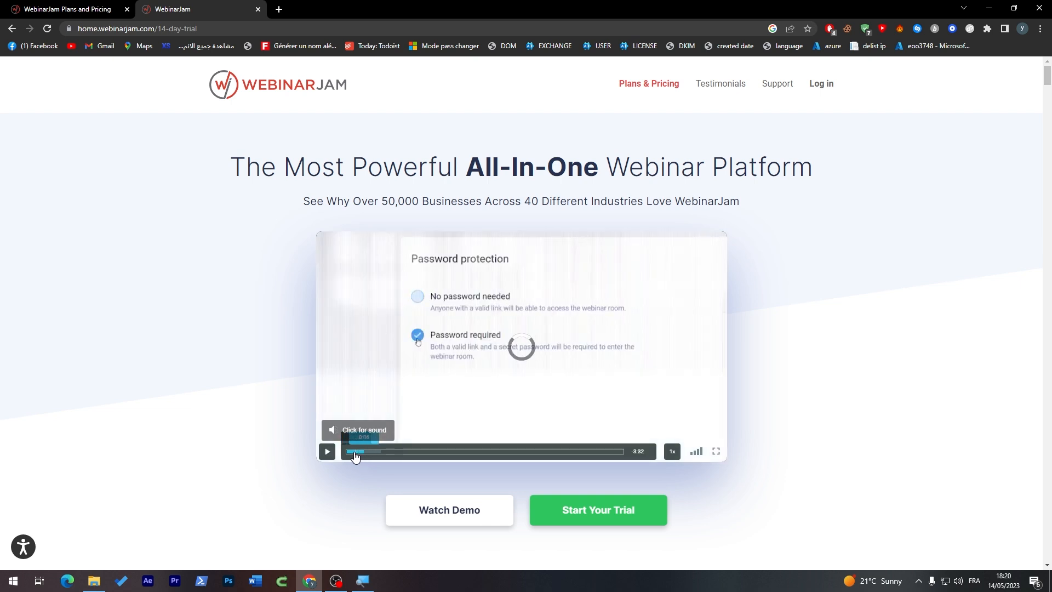
left_click(326, 451)
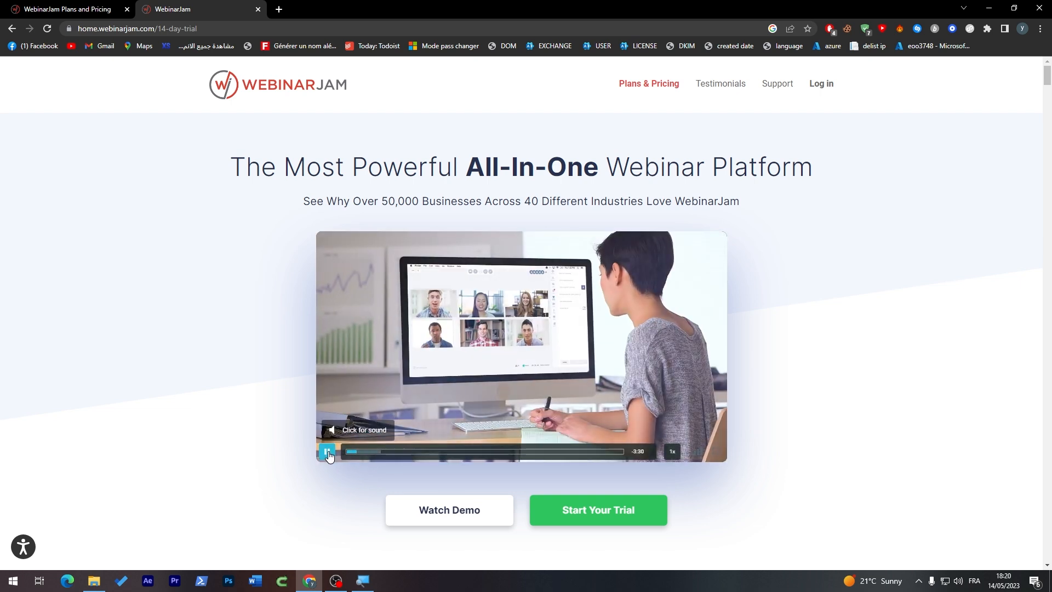
left_click(327, 451)
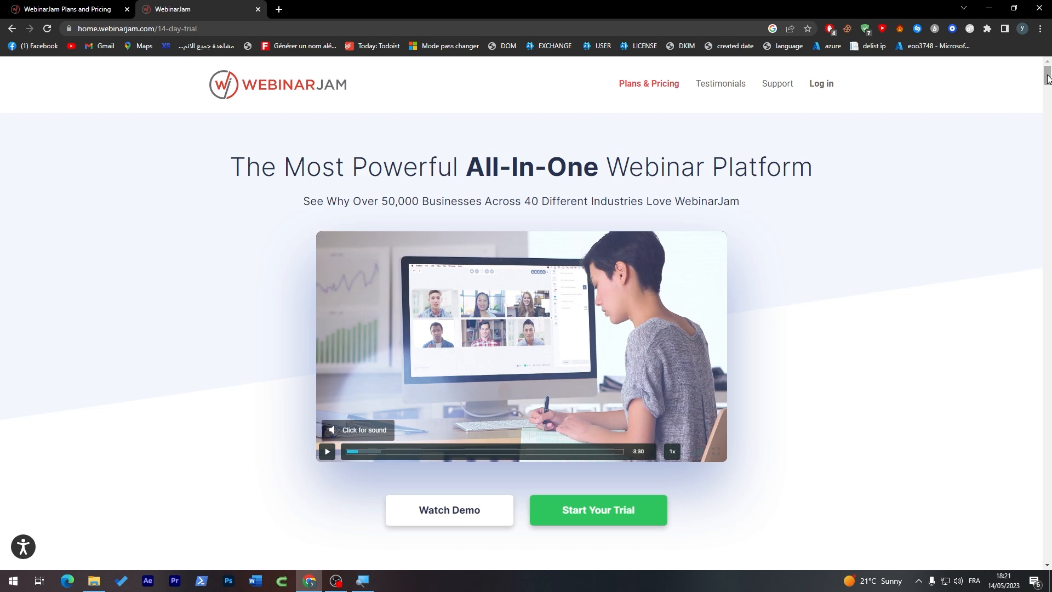
scroll("down", 3)
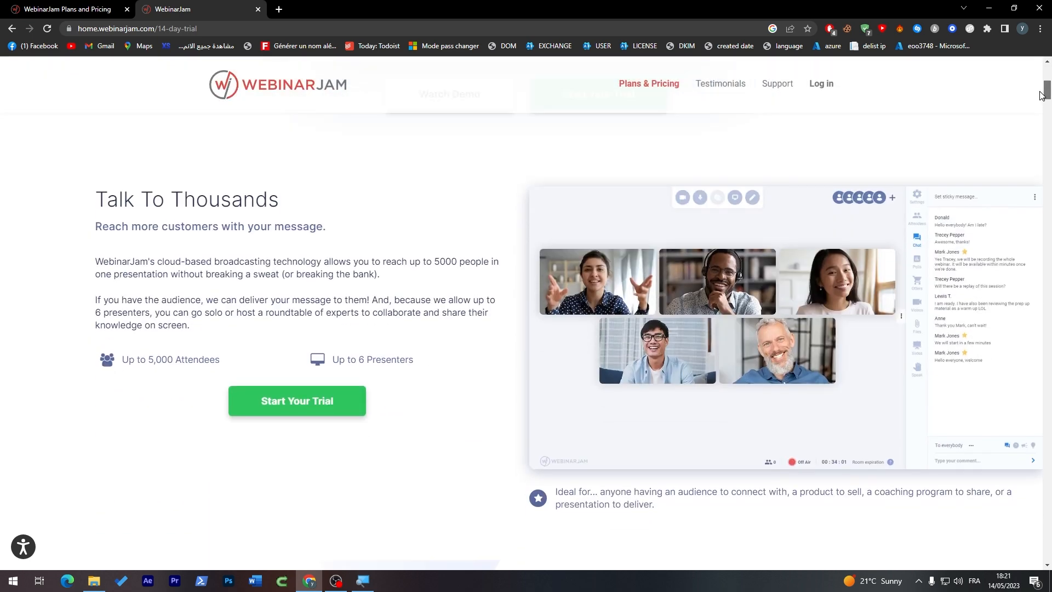
scroll("up", 3)
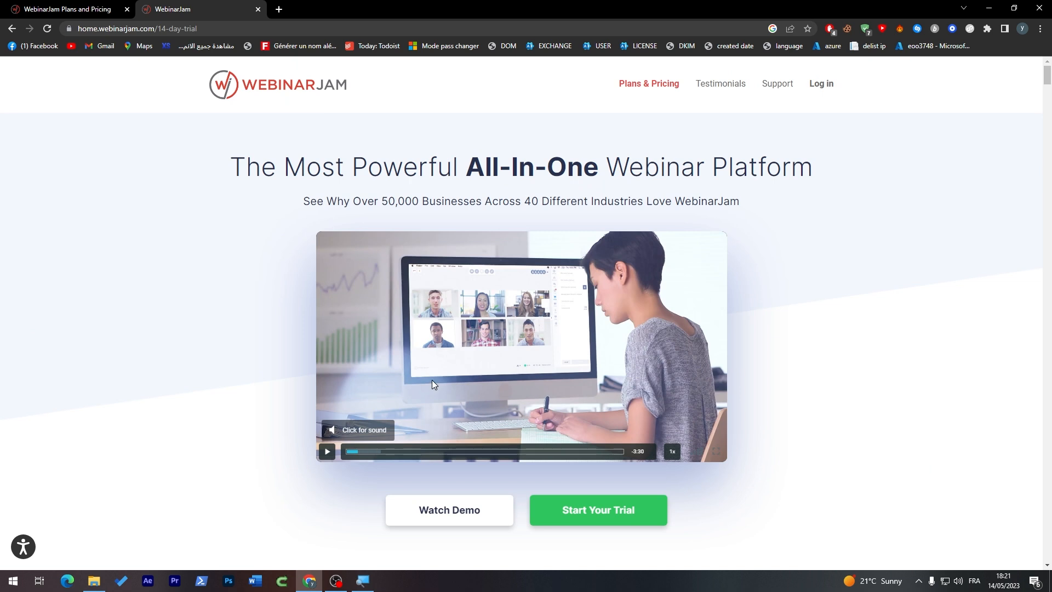
mouse_move(730, 185)
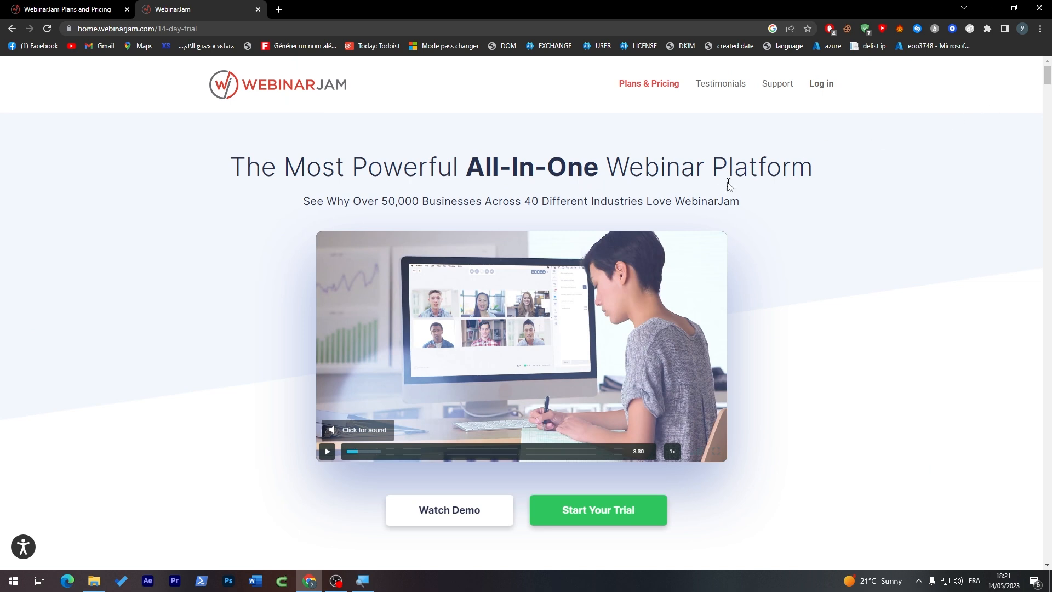
mouse_move(326, 451)
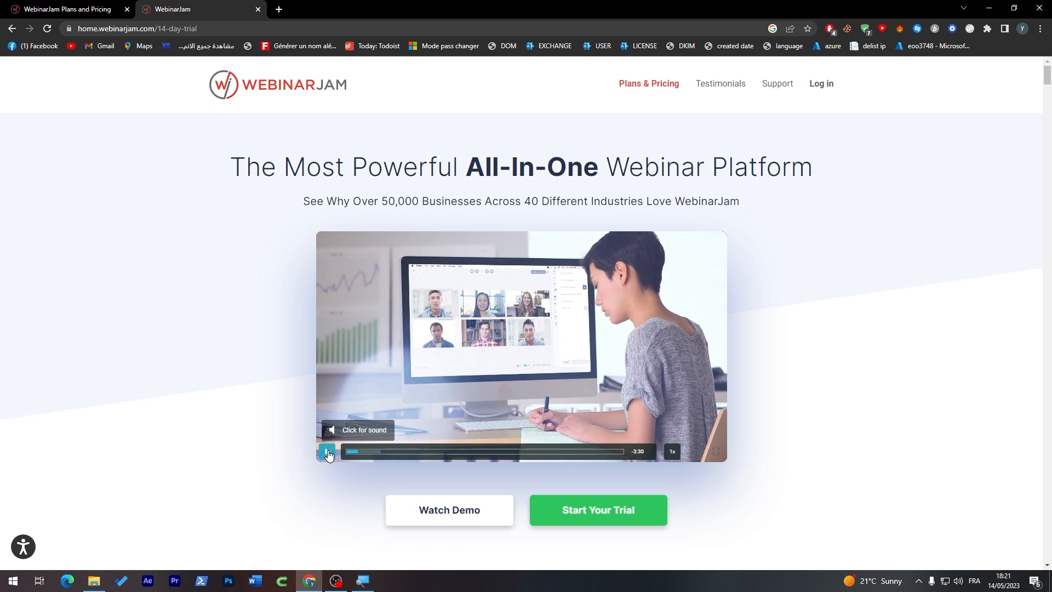
left_click(327, 451)
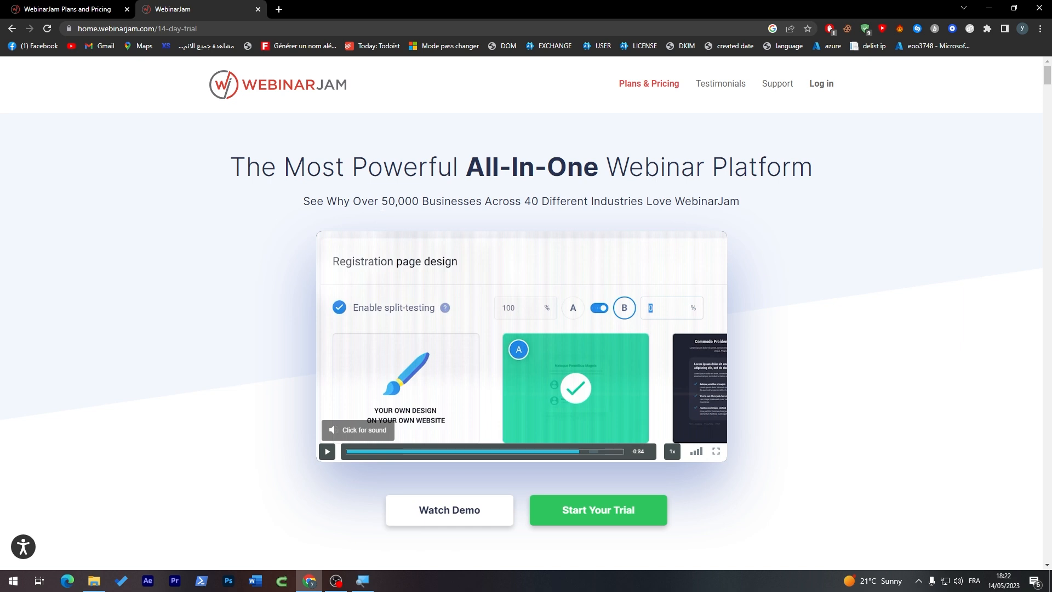
mouse_move(595, 13)
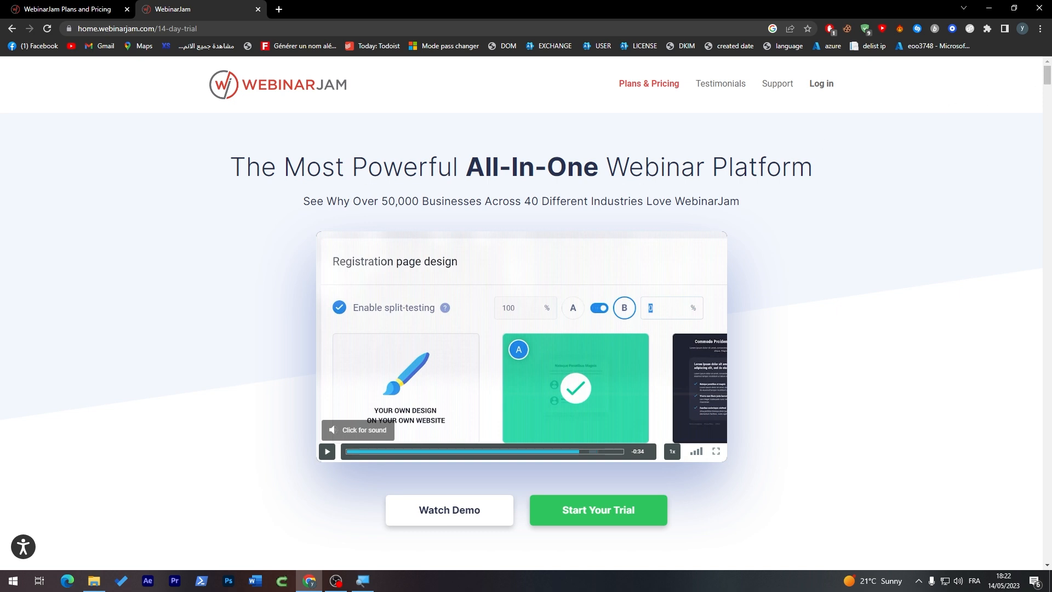
mouse_move(379, 144)
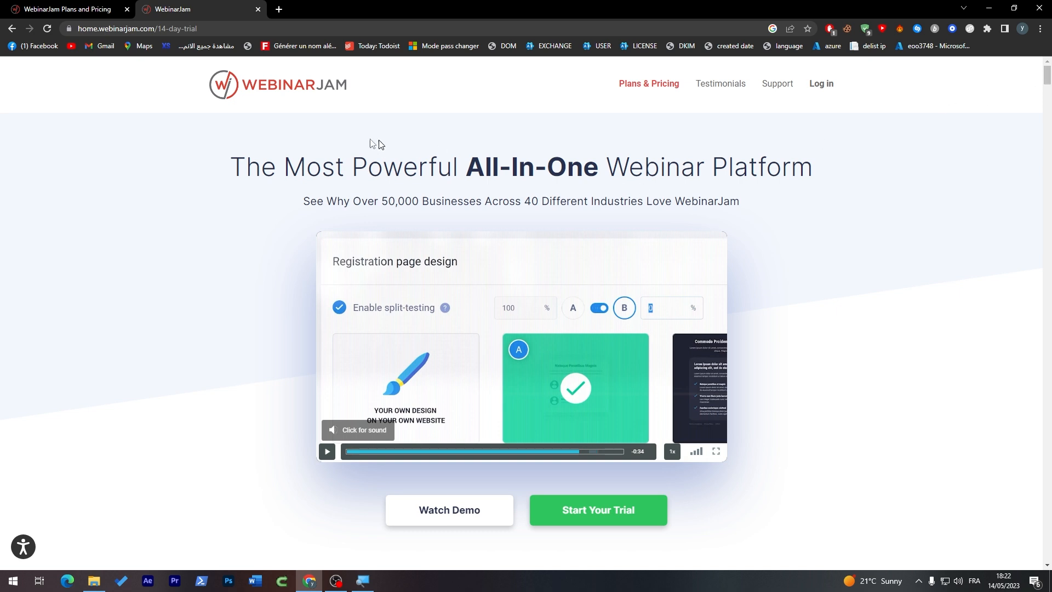
mouse_move(407, 150)
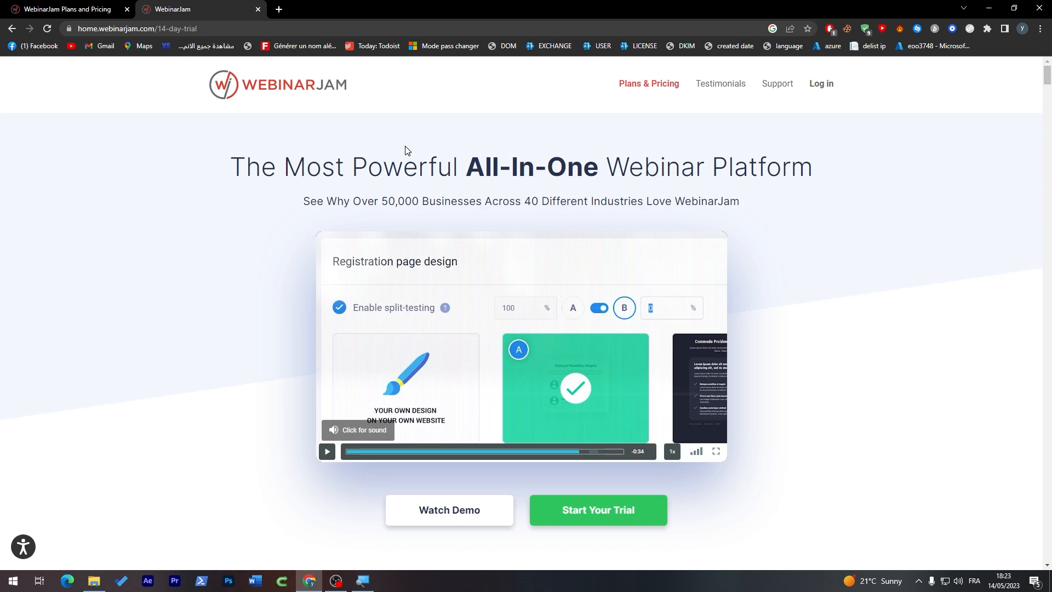
scroll("down", 3)
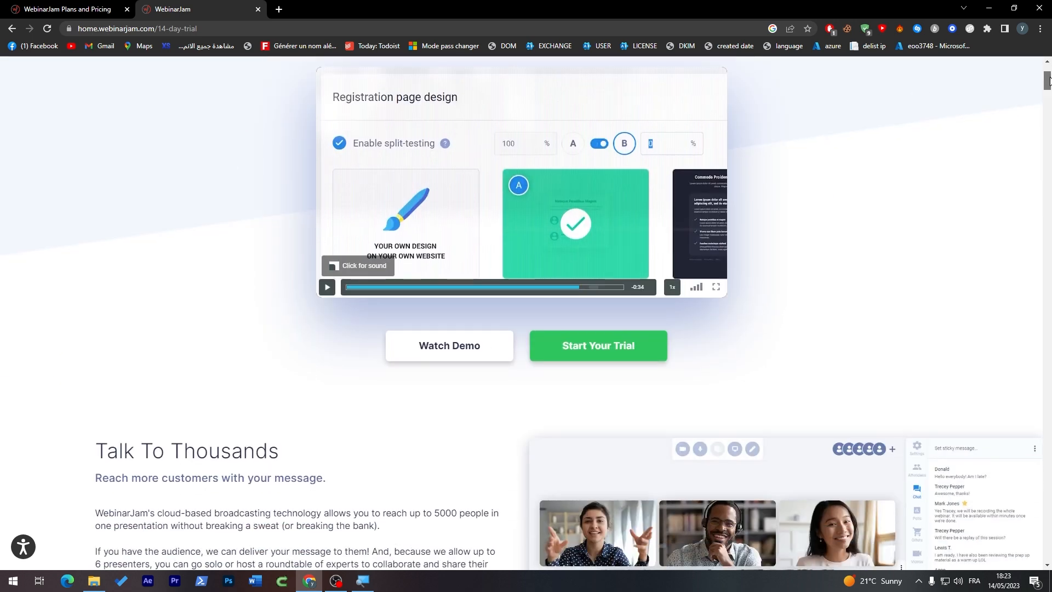
- Scroll to the live webinar room mockup showing five presenters and the chat panel
scroll("up", 3)
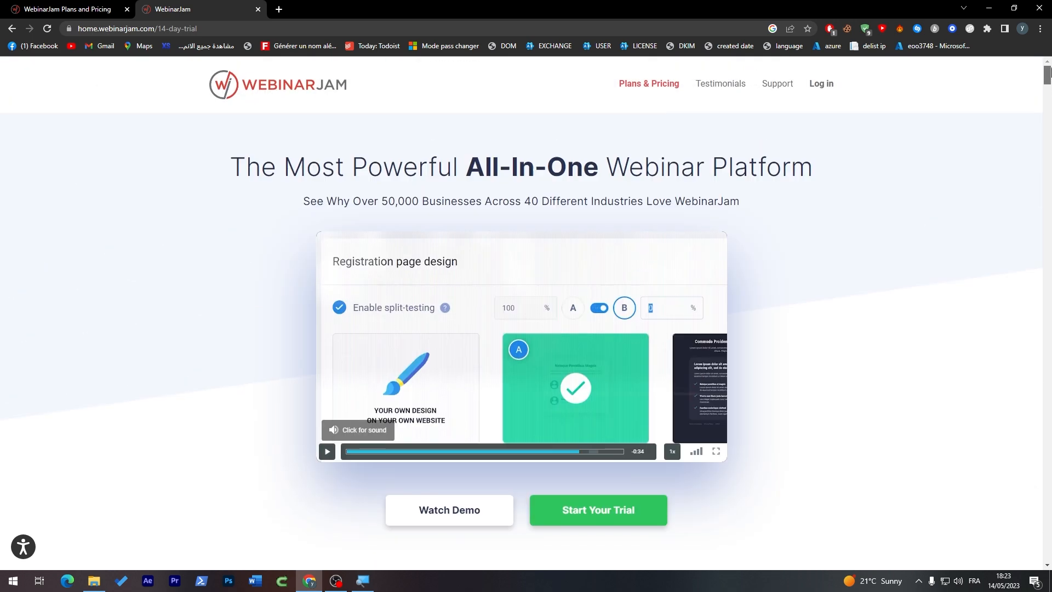
scroll("down", 3)
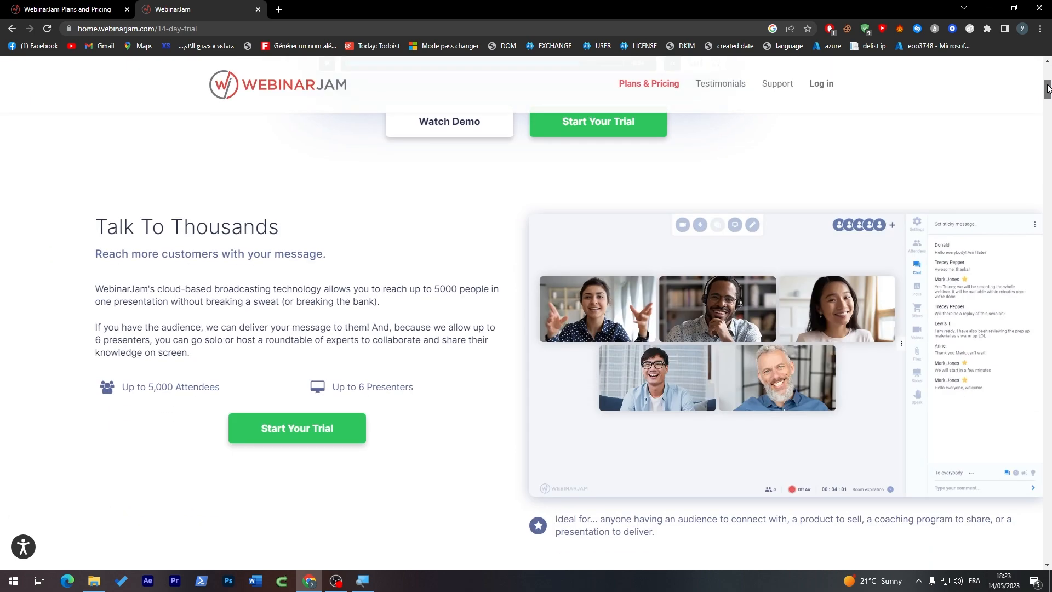
scroll("up", 3)
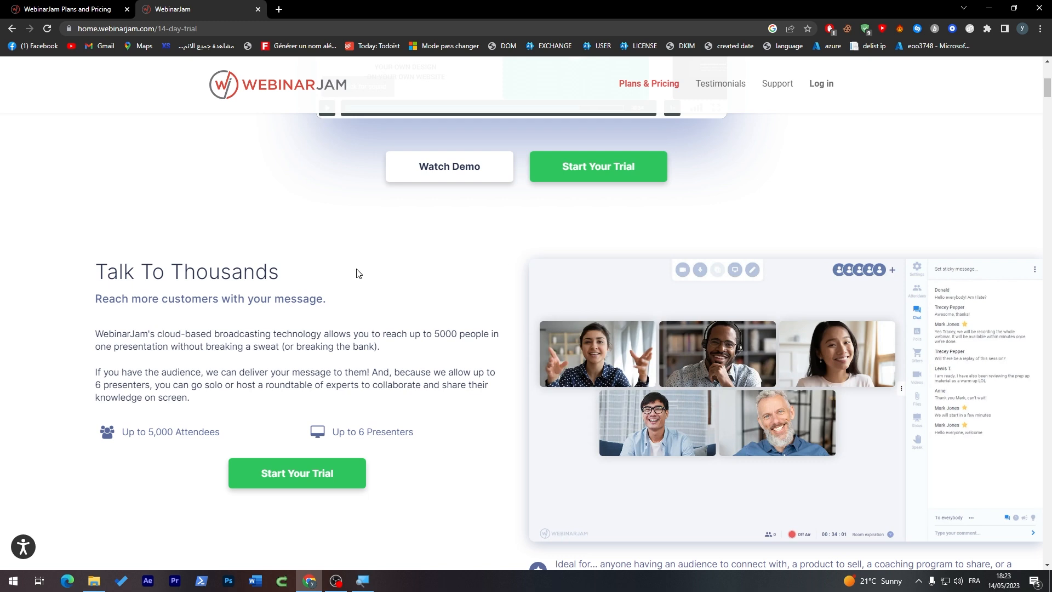
mouse_move(418, 265)
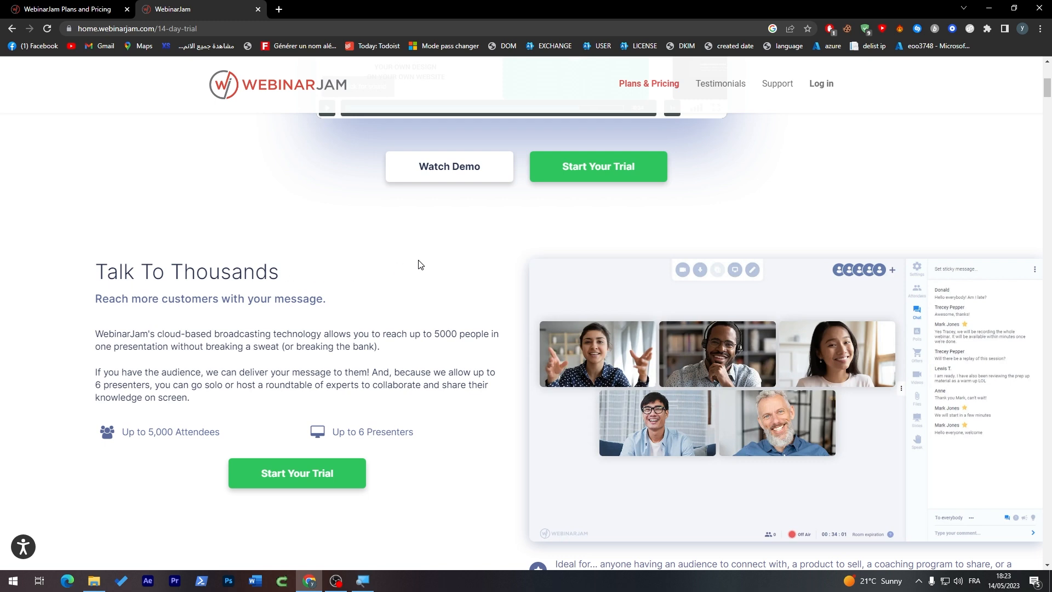
mouse_move(421, 268)
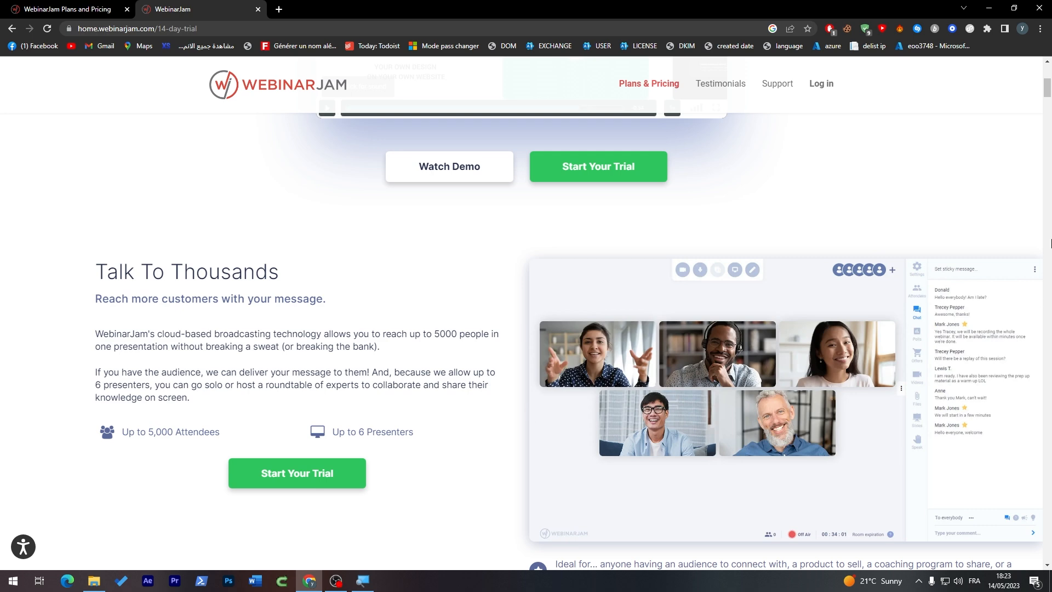
scroll("down", 3)
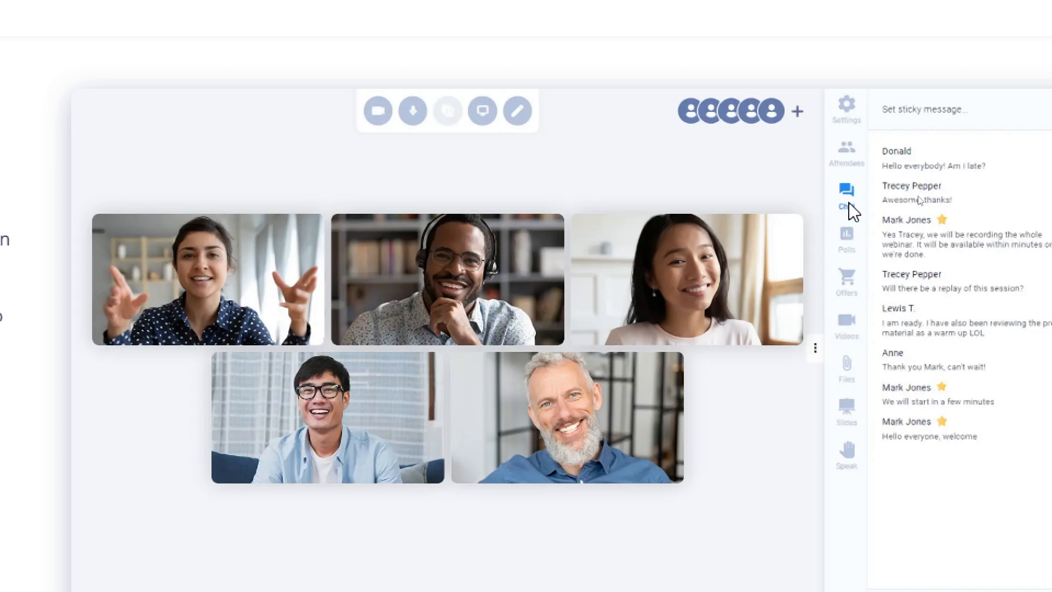
mouse_move(867, 260)
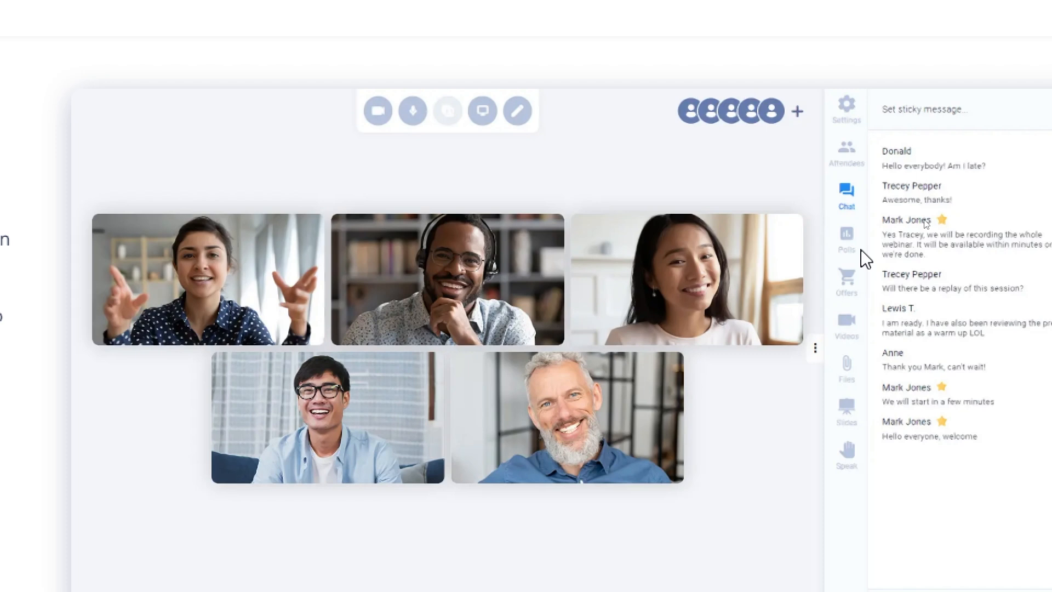
mouse_move(848, 334)
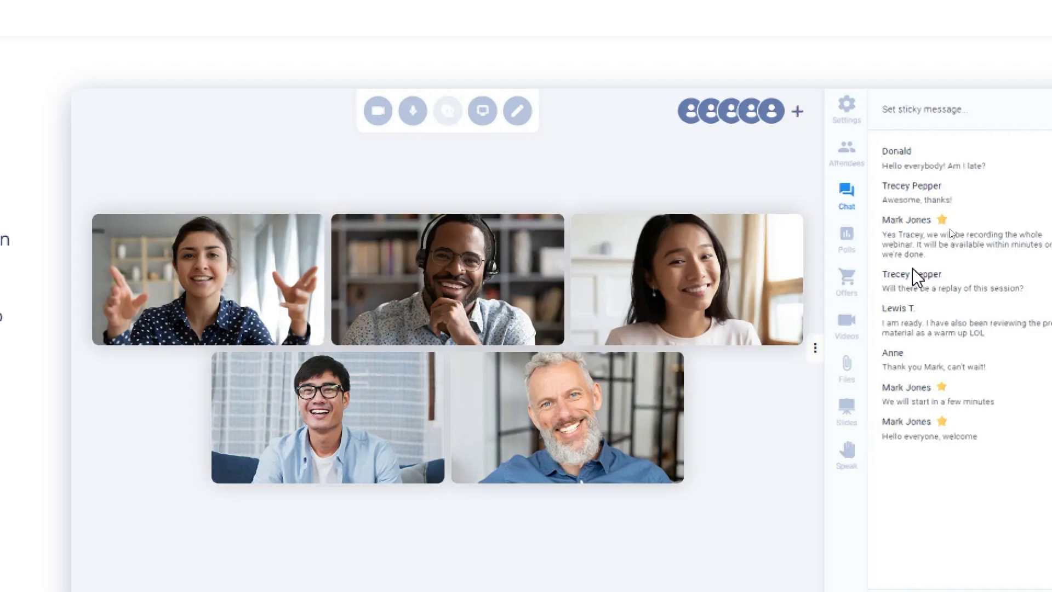
mouse_move(904, 251)
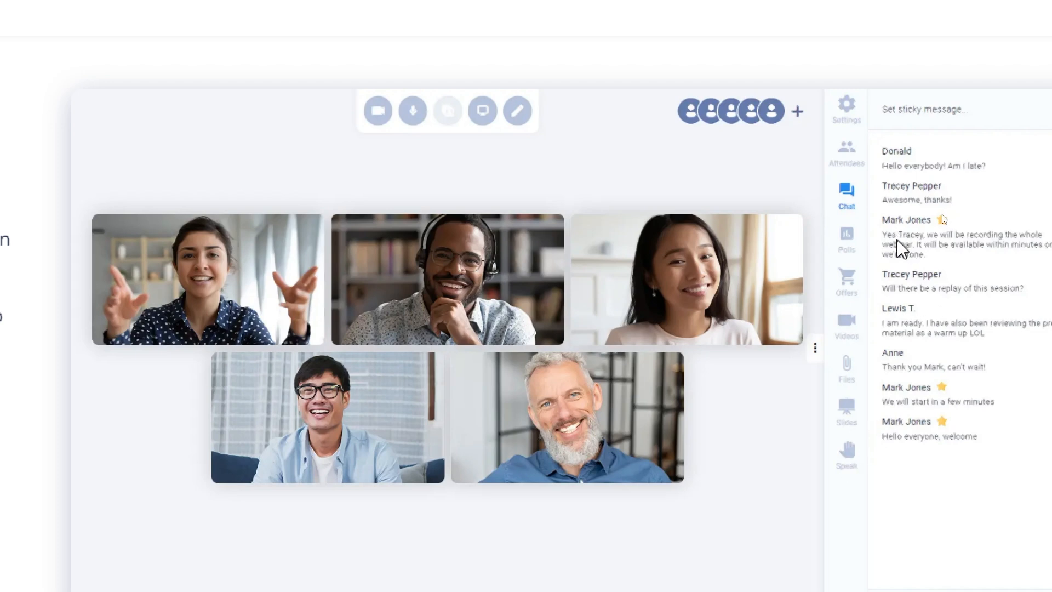
mouse_move(273, 145)
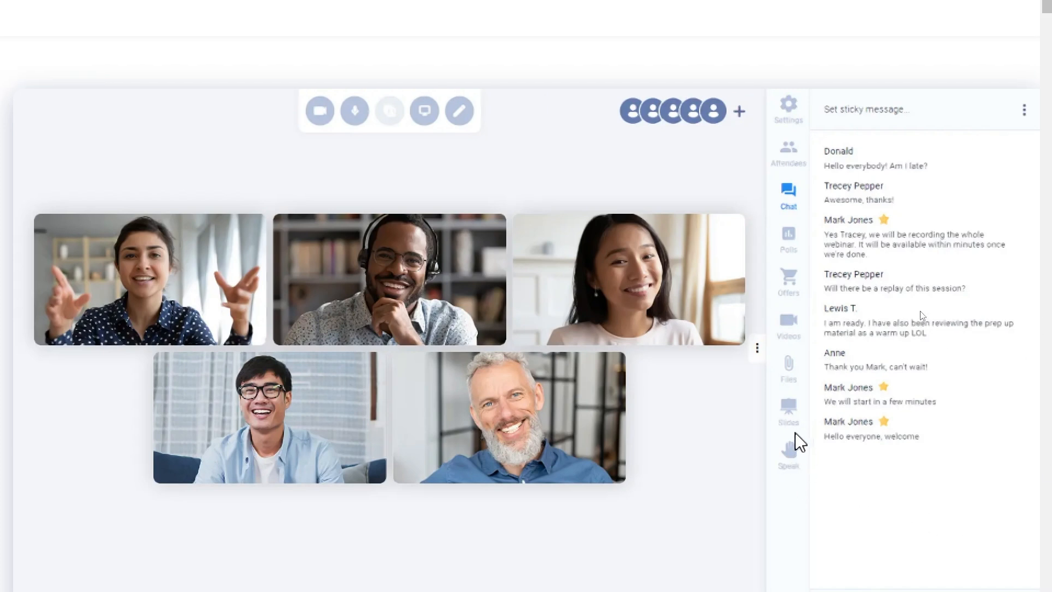
mouse_move(692, 260)
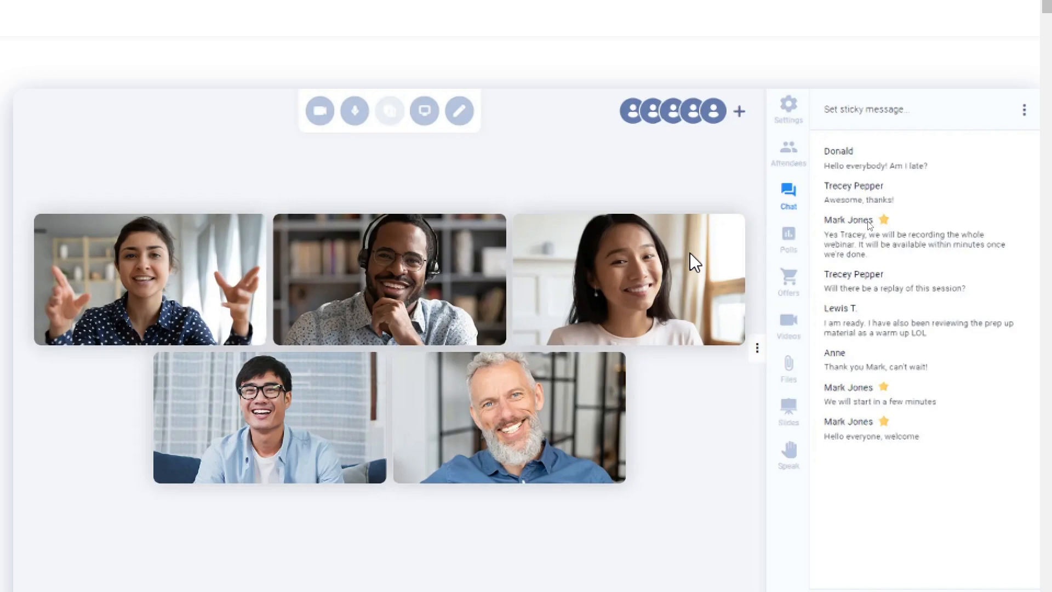
mouse_move(861, 385)
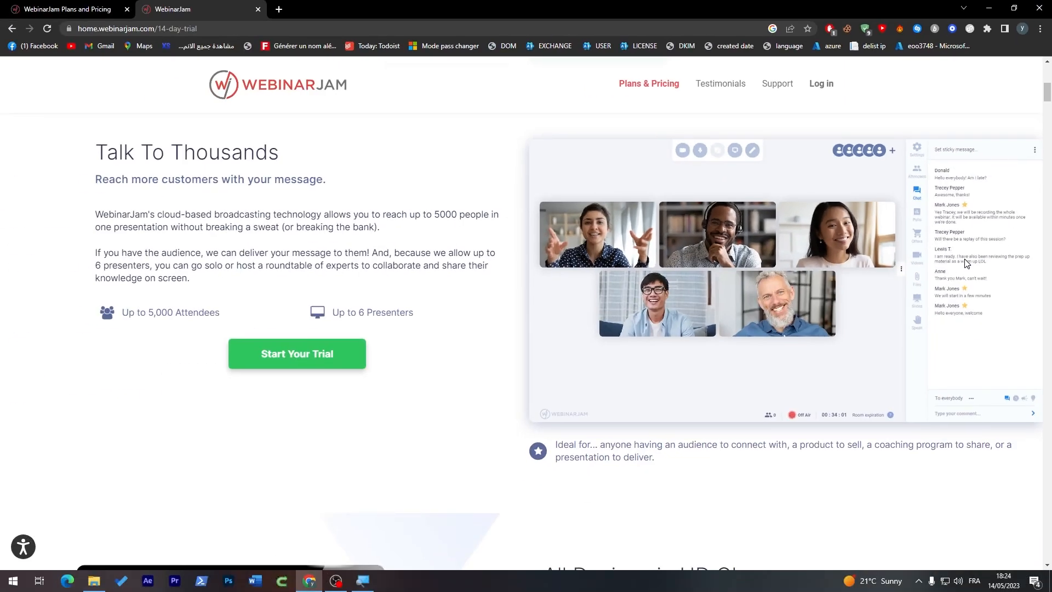
mouse_move(862, 426)
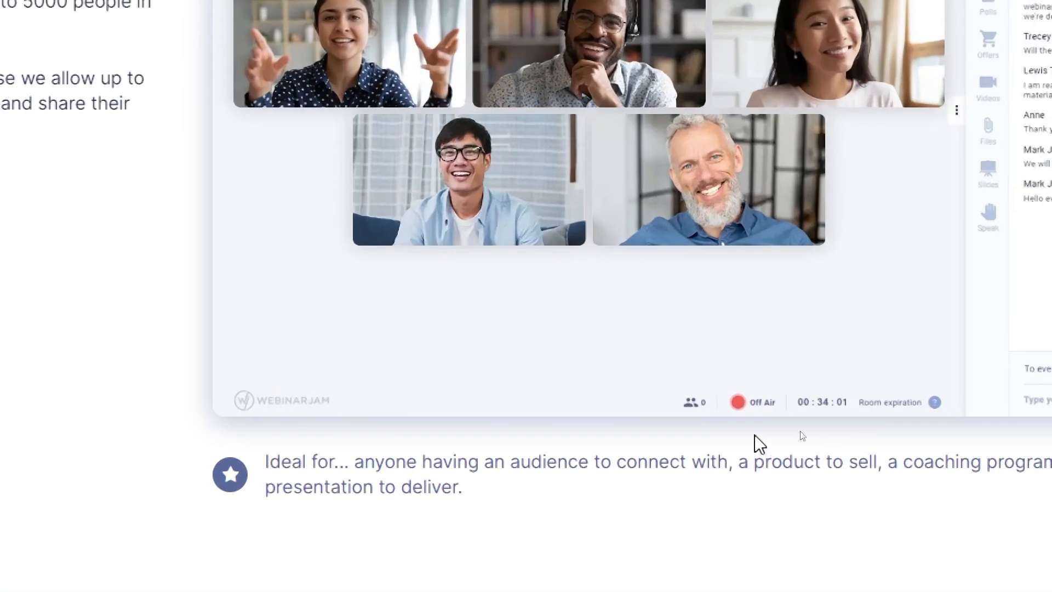
mouse_move(771, 386)
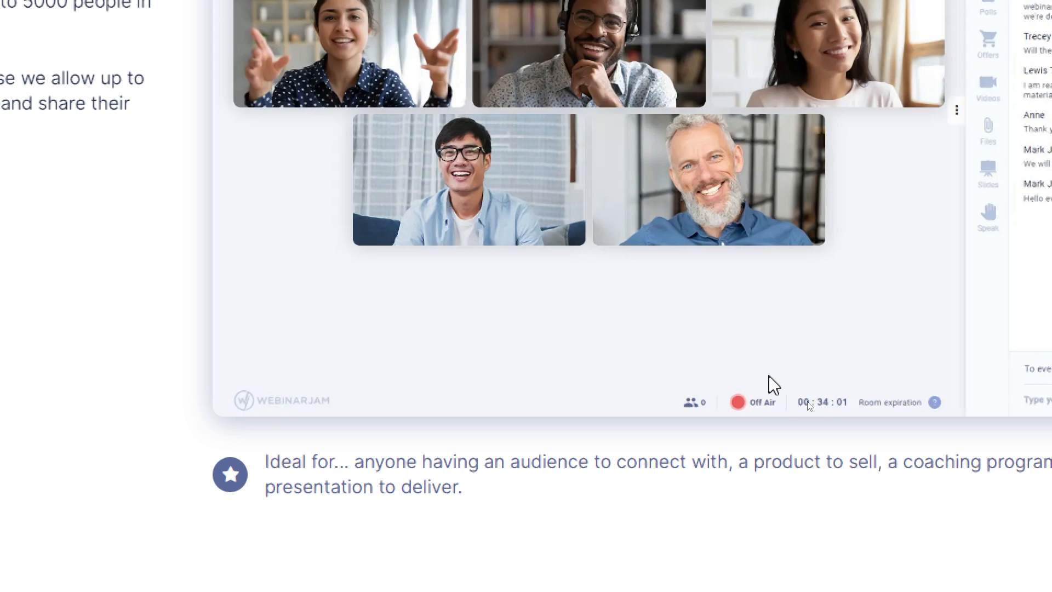
mouse_move(825, 416)
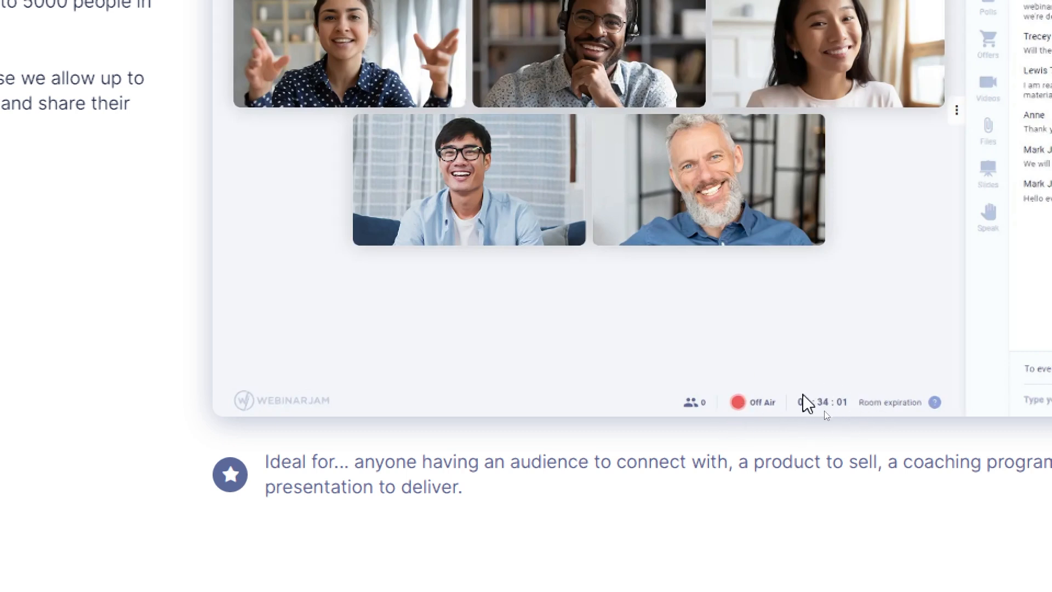
mouse_move(861, 416)
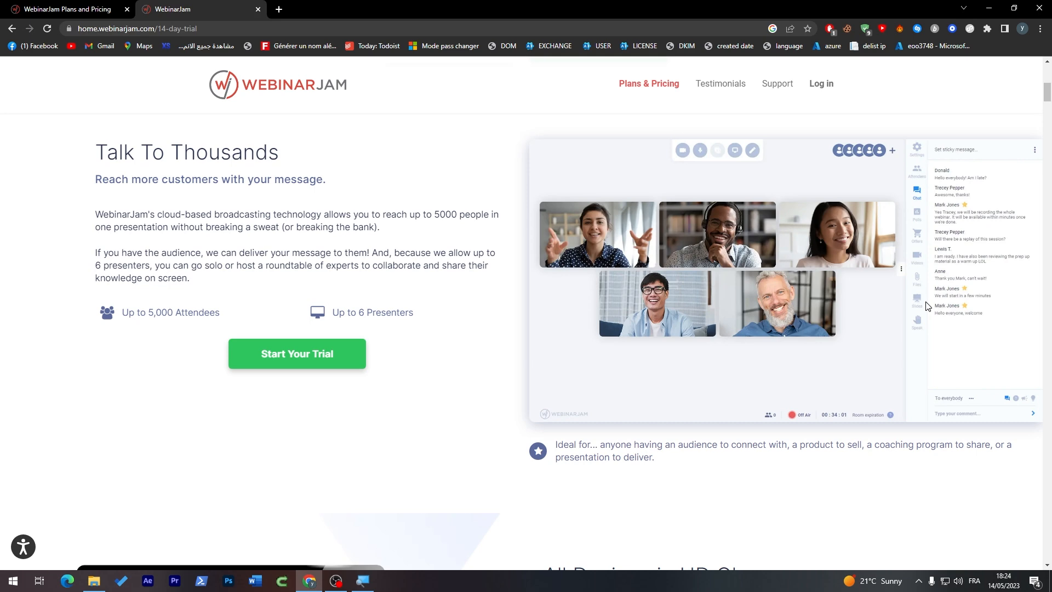
- Scroll down to the All Devices in HD Glory high-definition broadcasting section
scroll("down", 3)
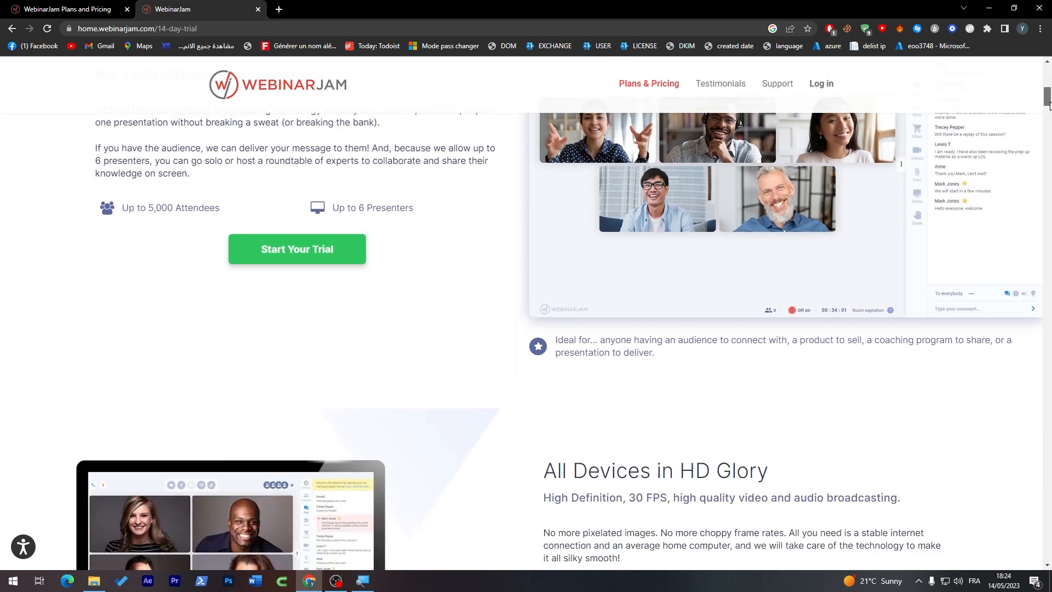
scroll("up", 3)
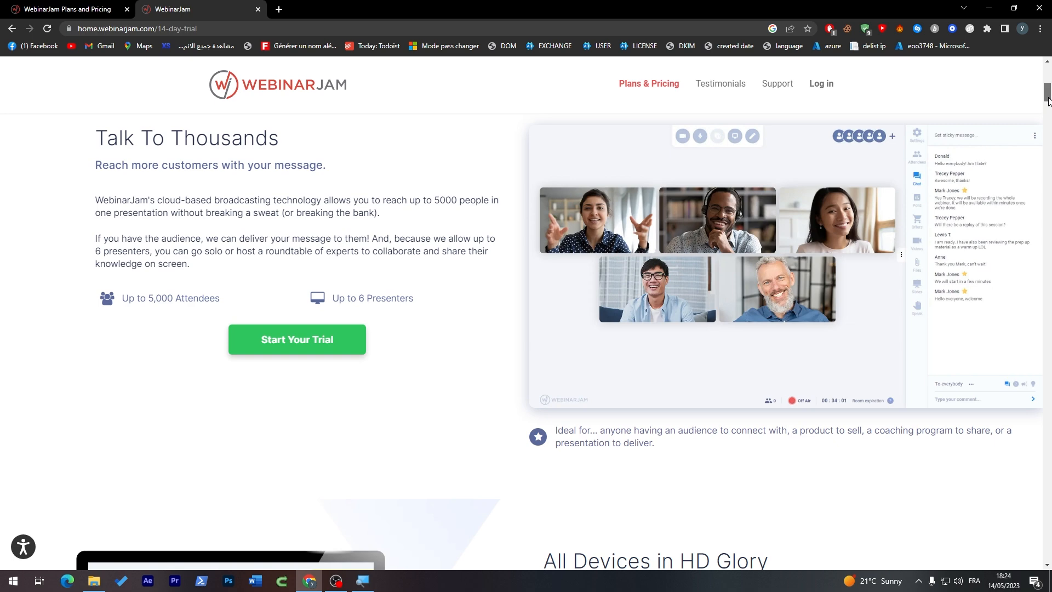
scroll("down", 3)
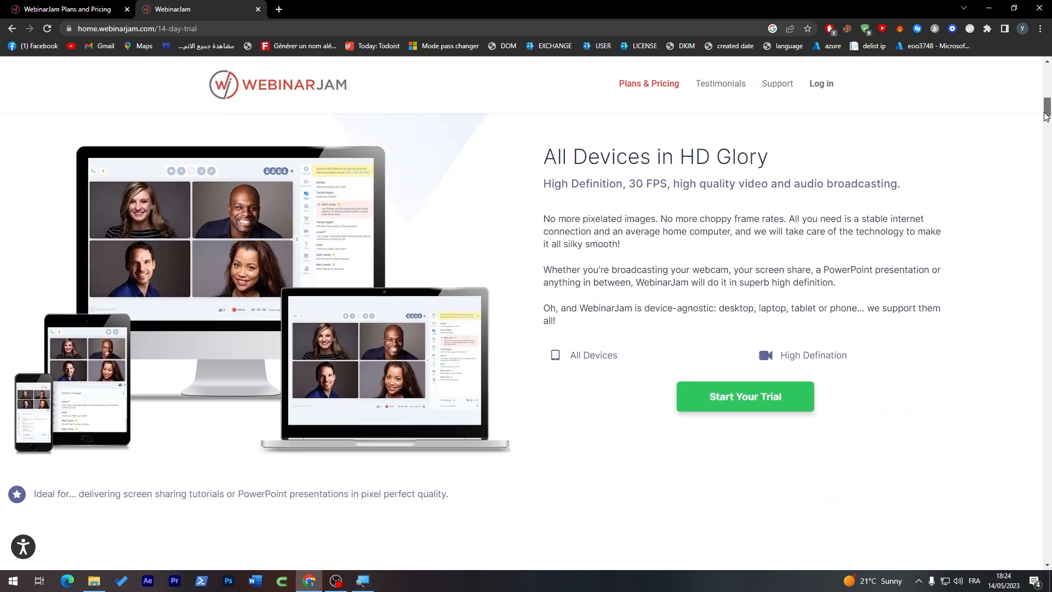
scroll("up", 3)
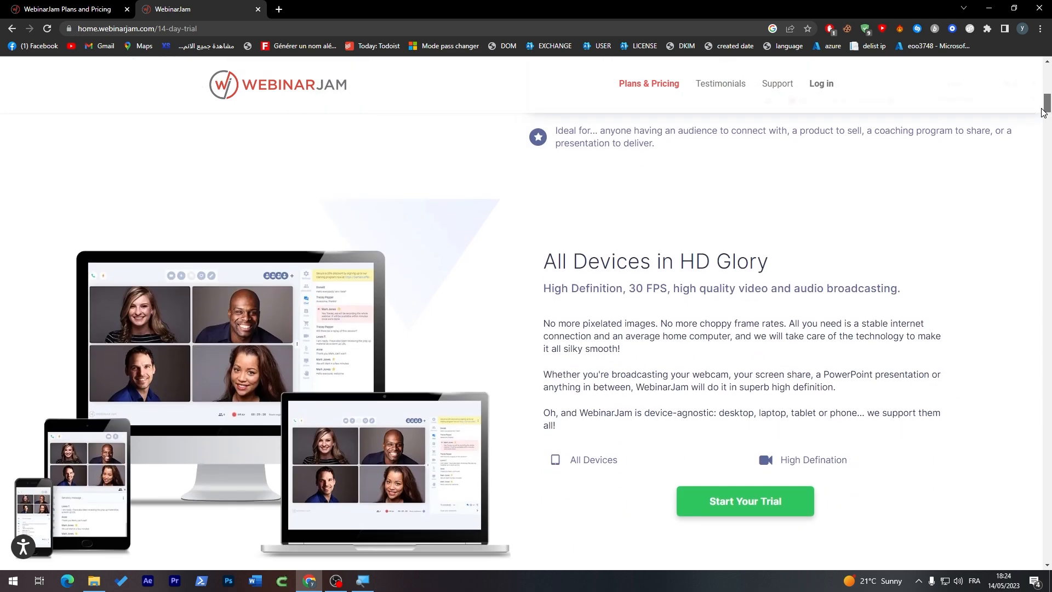
mouse_move(678, 115)
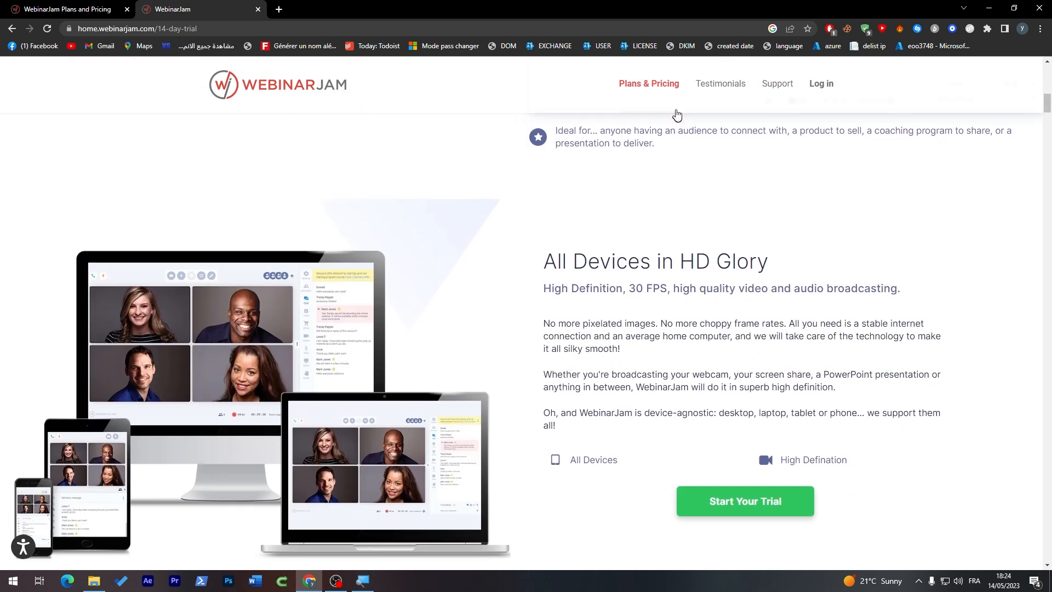
mouse_move(649, 83)
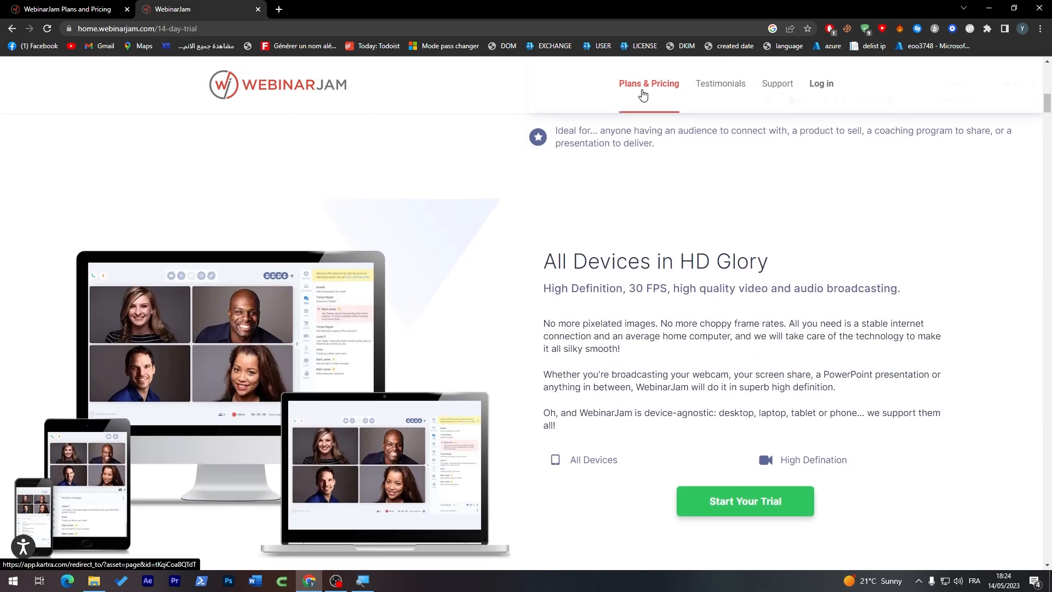
mouse_move(601, 274)
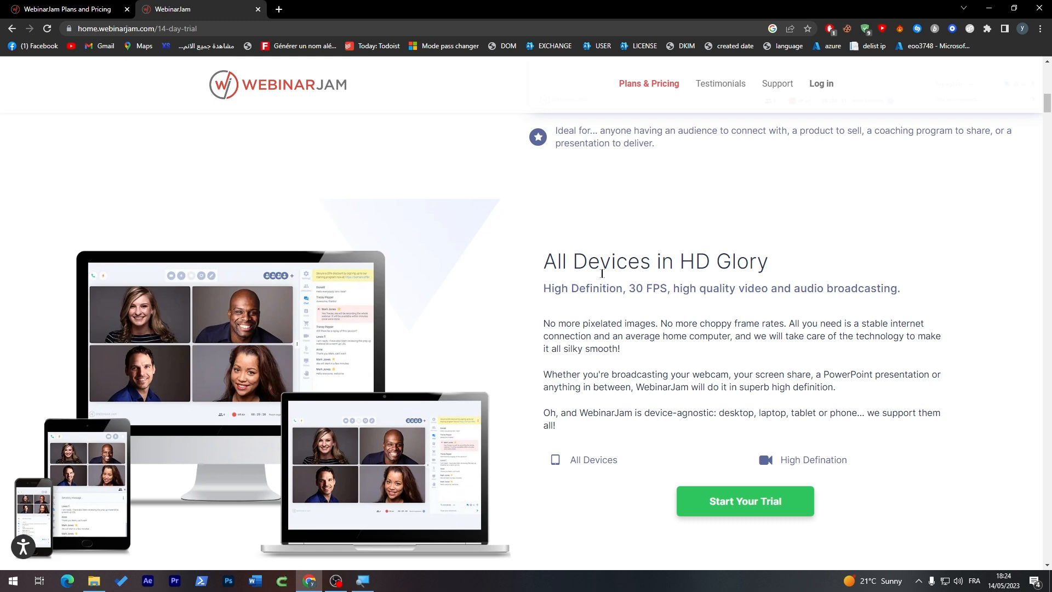
mouse_move(1032, 145)
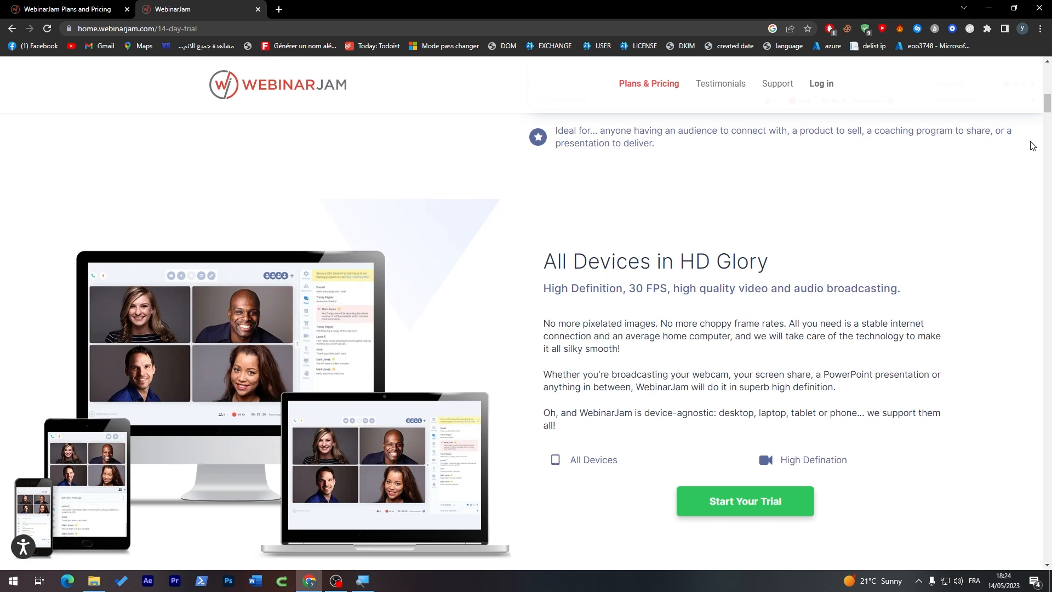
scroll("down", 3)
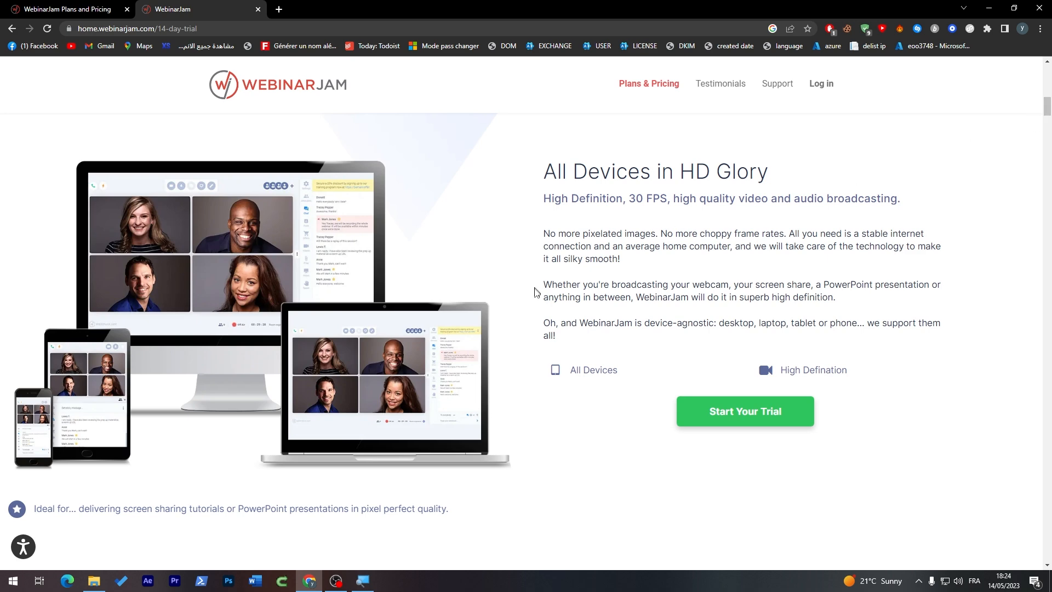
mouse_move(26, 408)
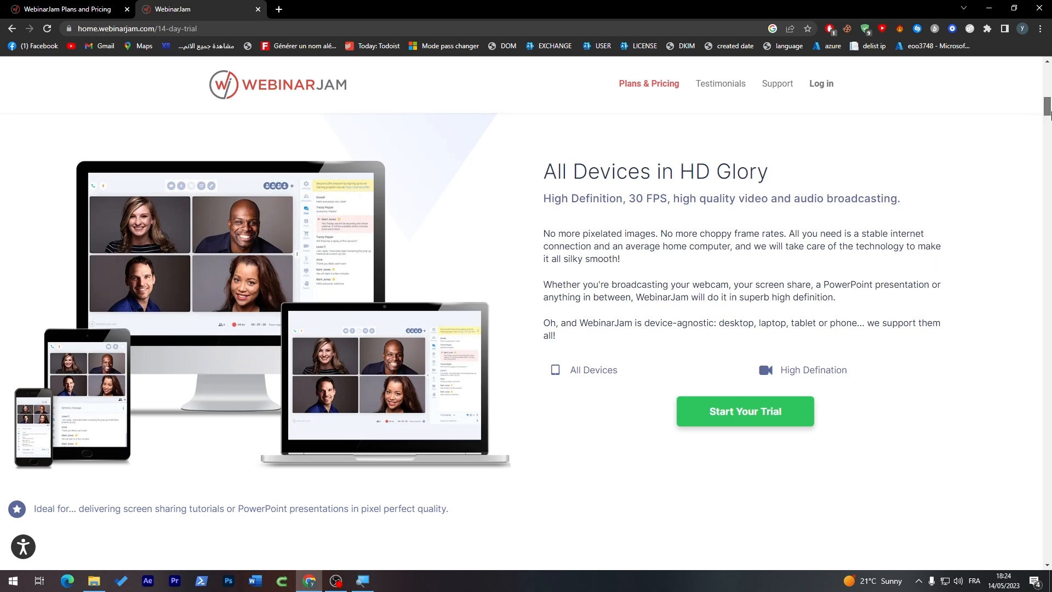
- Scroll past Live Chat and Automated Recordings to Flexible Scheduling's four session options
scroll("down", 3)
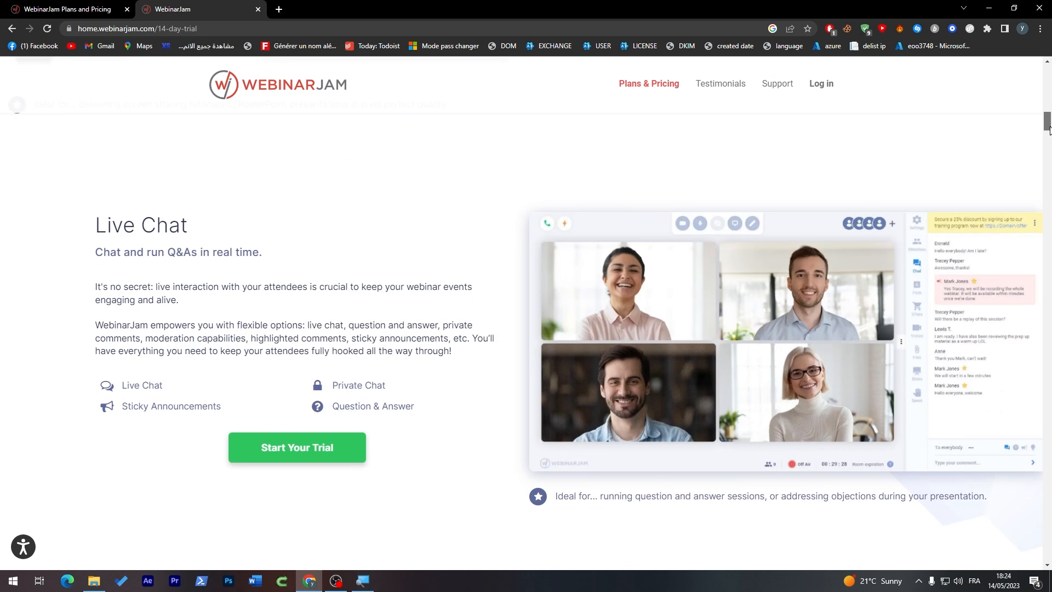
scroll("down", 3)
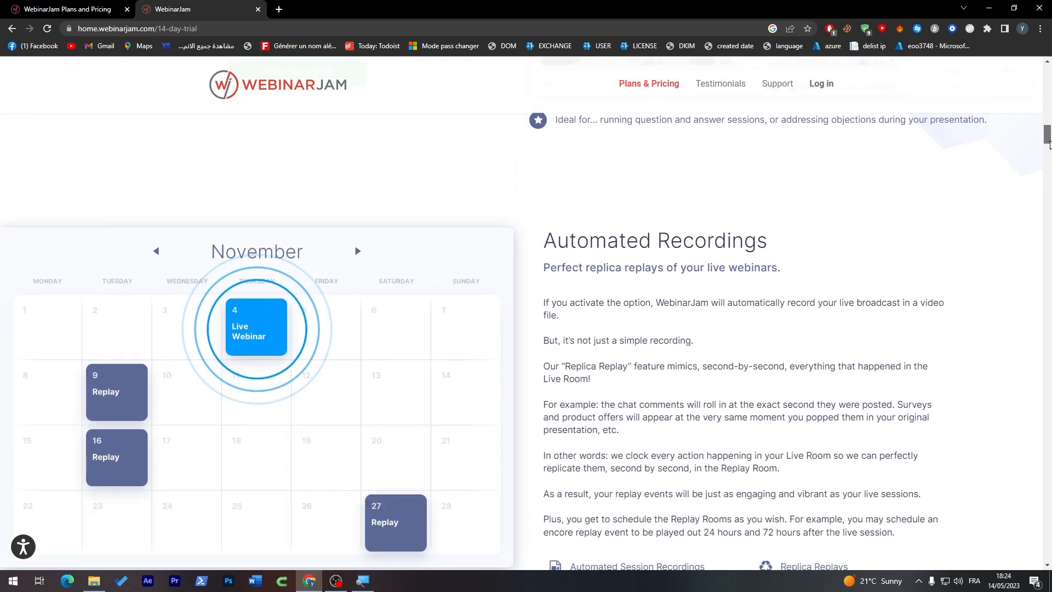
scroll("down", 3)
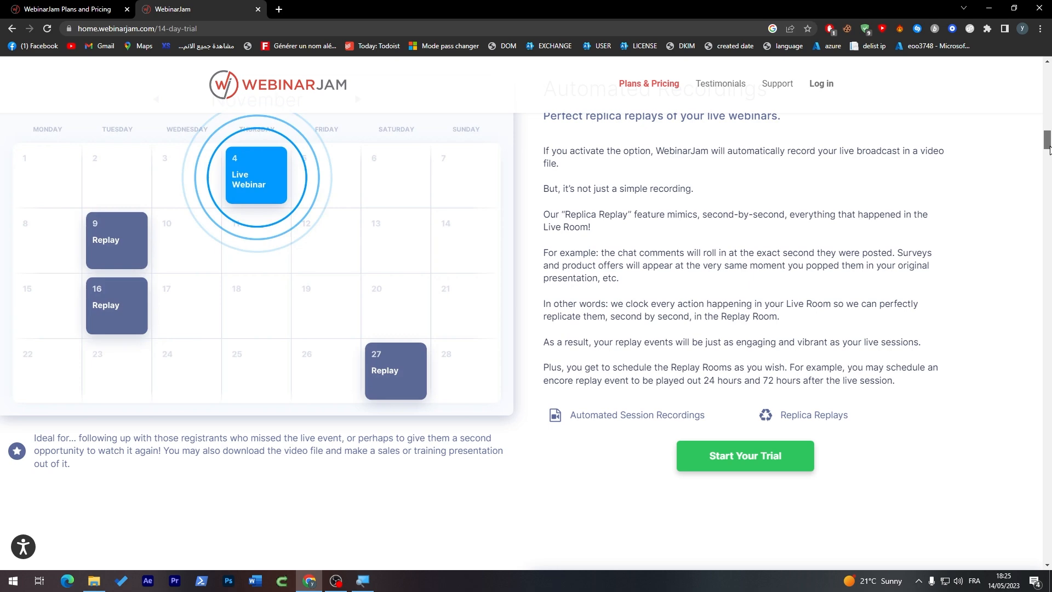
scroll("down", 3)
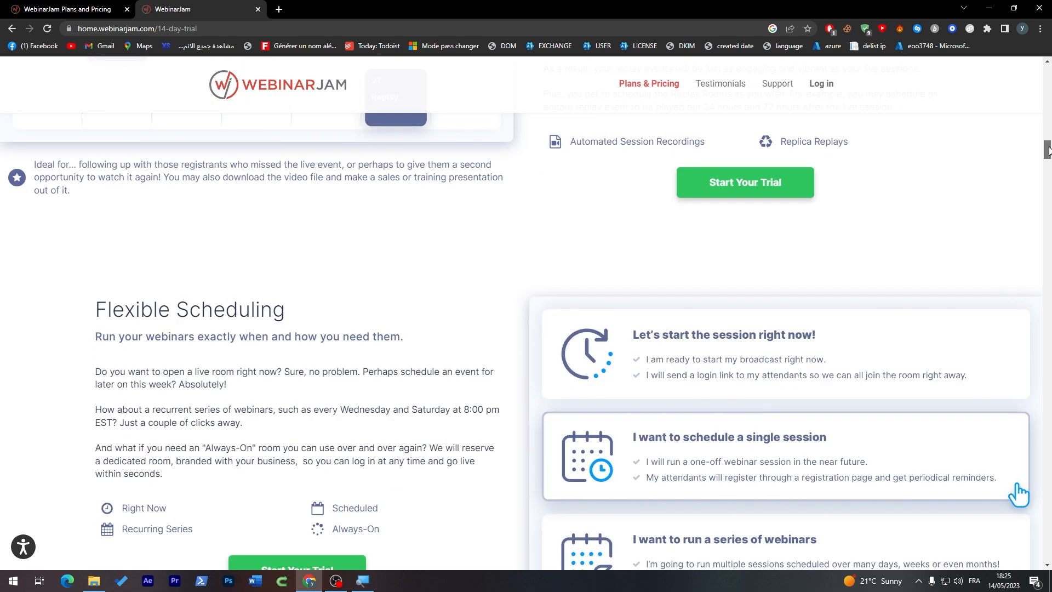
scroll("down", 3)
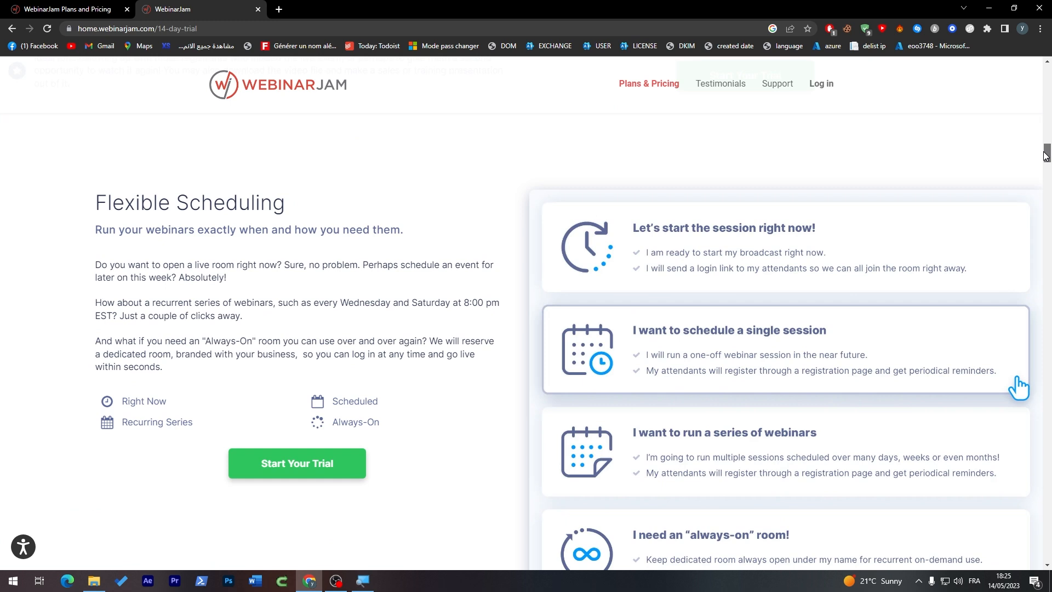
scroll("down", 3)
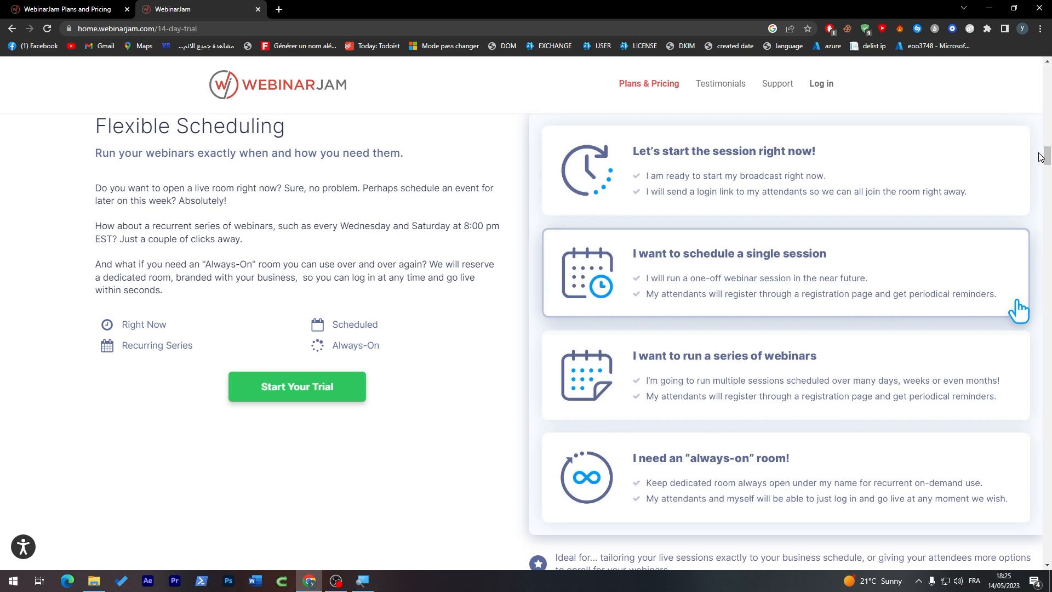
scroll("down", 3)
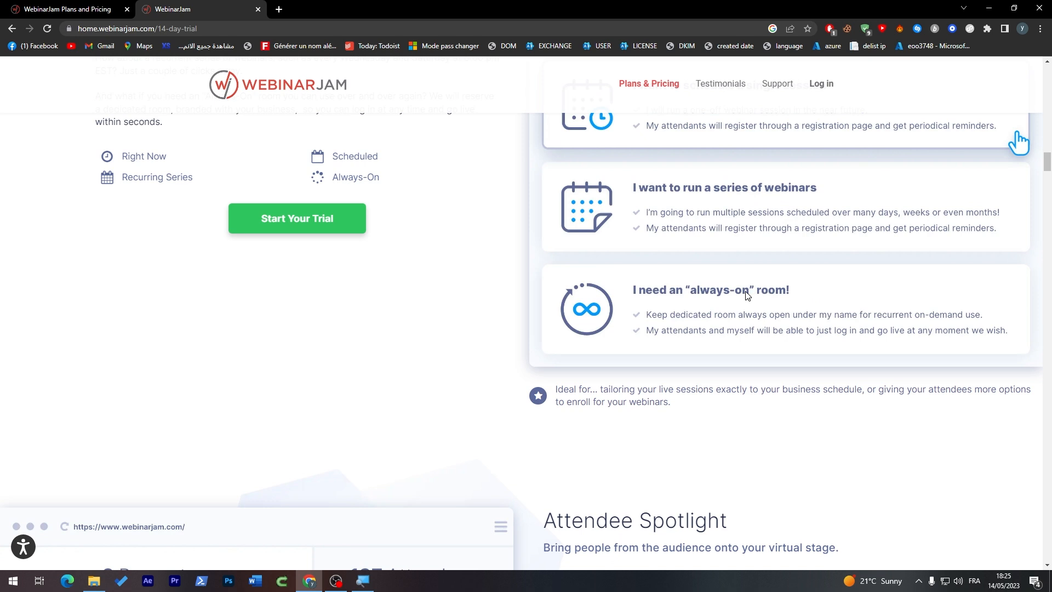
mouse_move(722, 272)
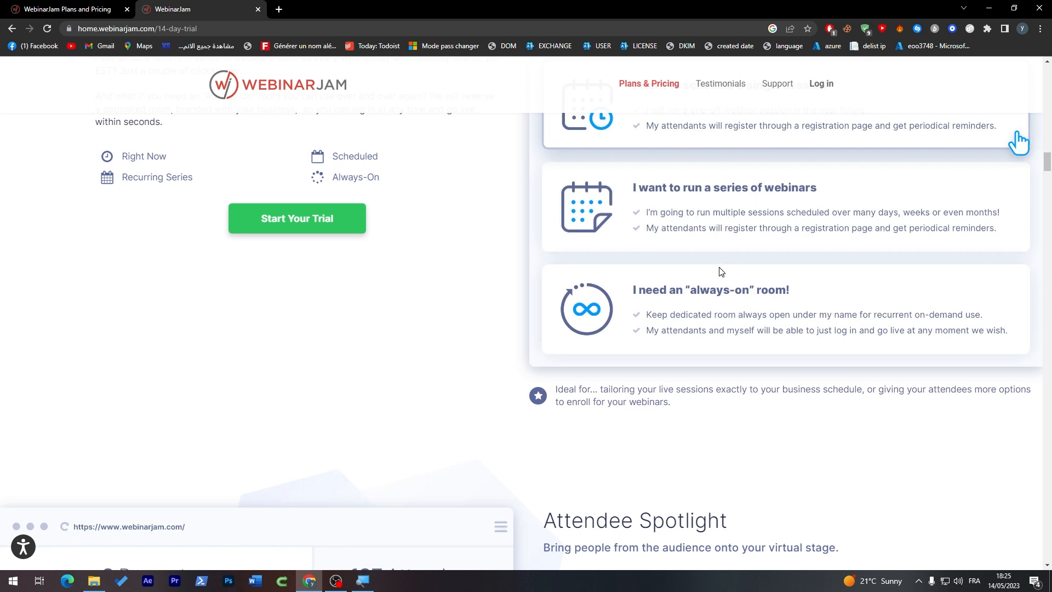
mouse_move(515, 289)
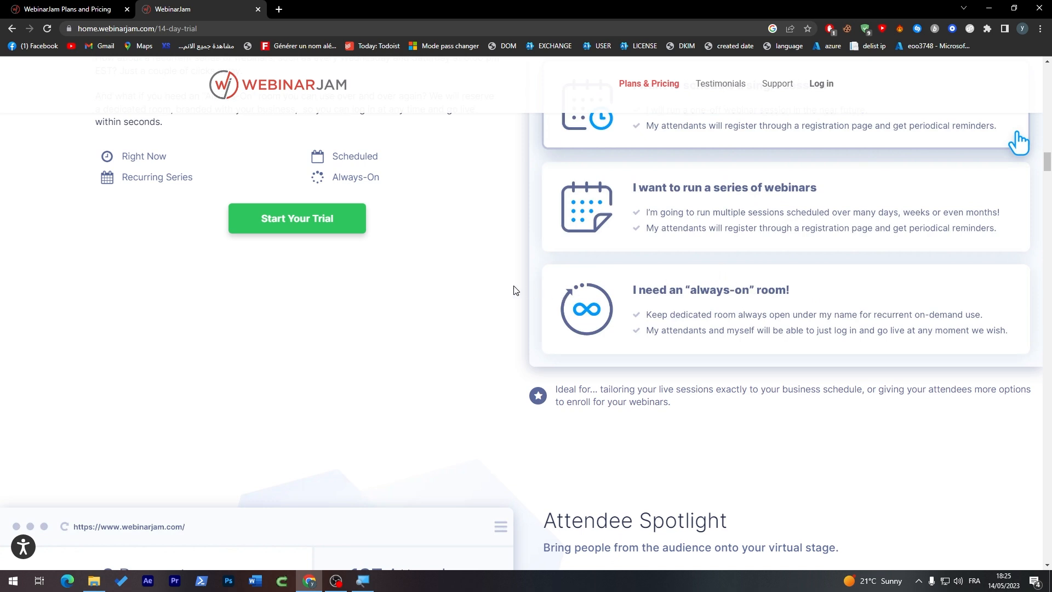
mouse_move(576, 270)
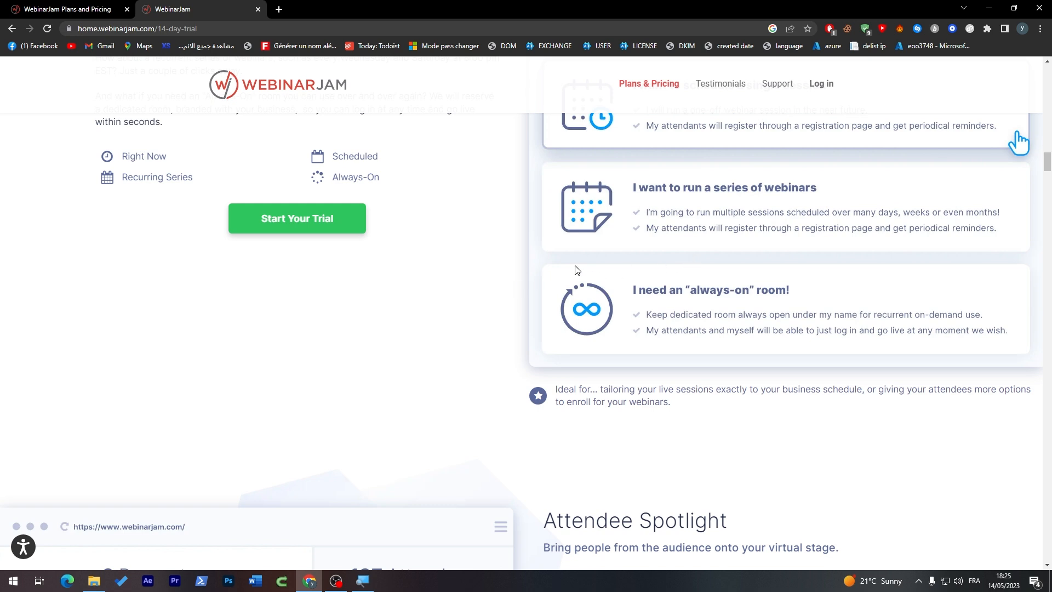
- Scroll past Attendee Spotlight and Stream from anywhere to the Page Builder section
scroll("down", 3)
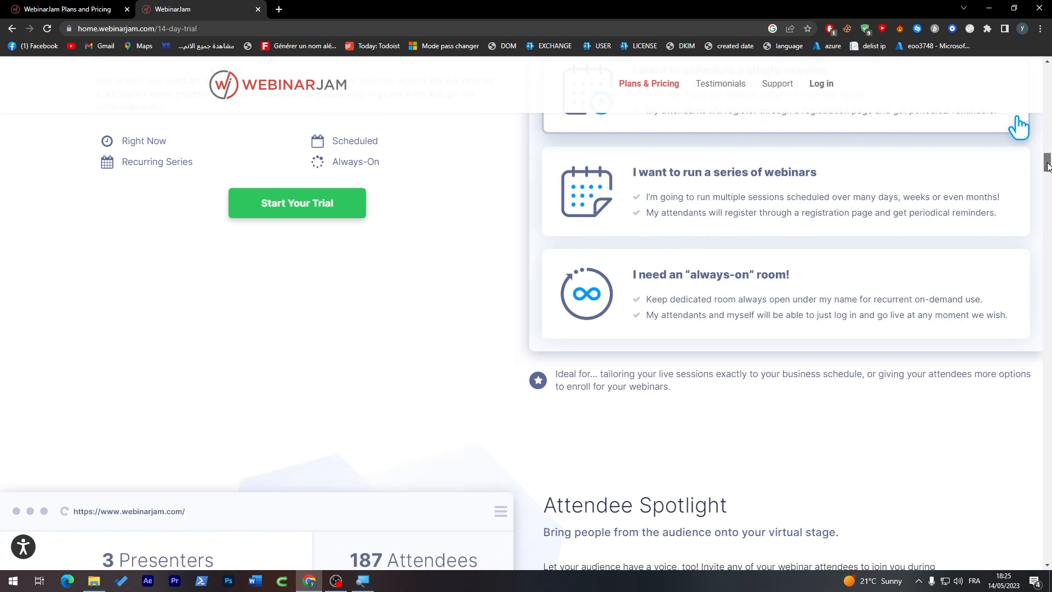
scroll("down", 3)
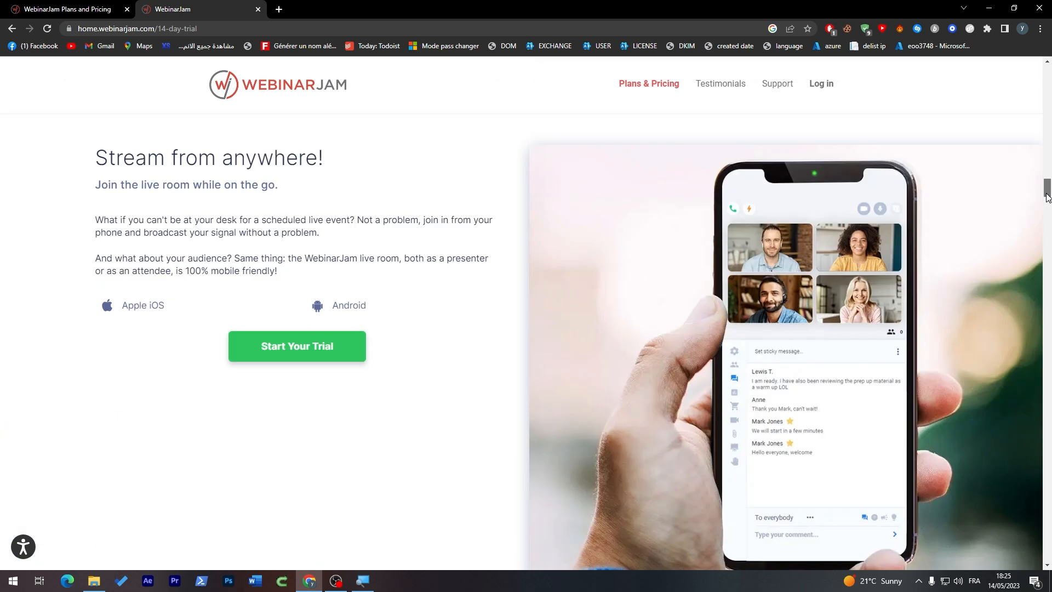
scroll("down", 3)
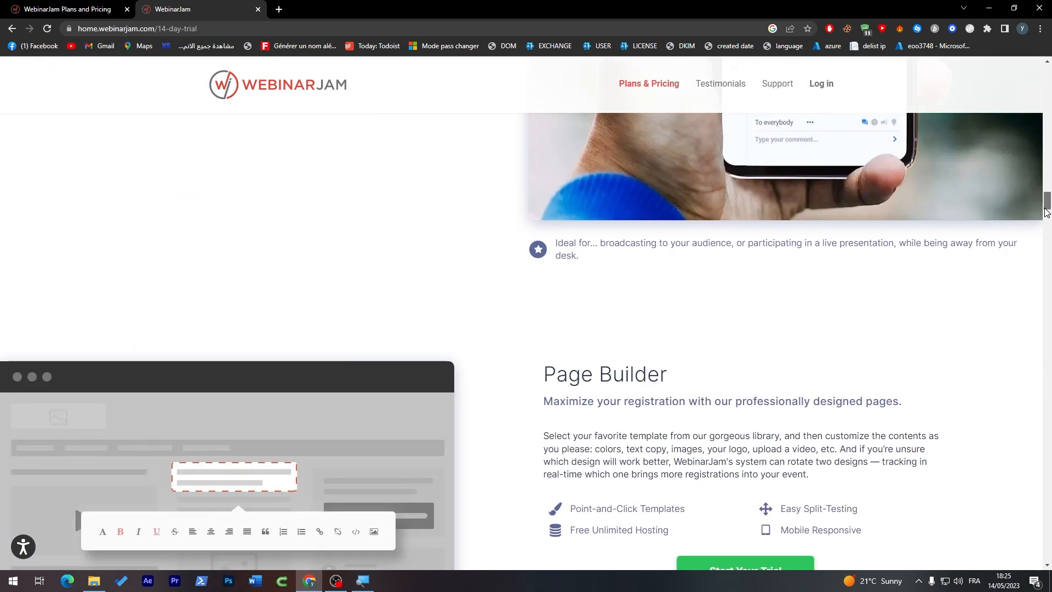
scroll("down", 3)
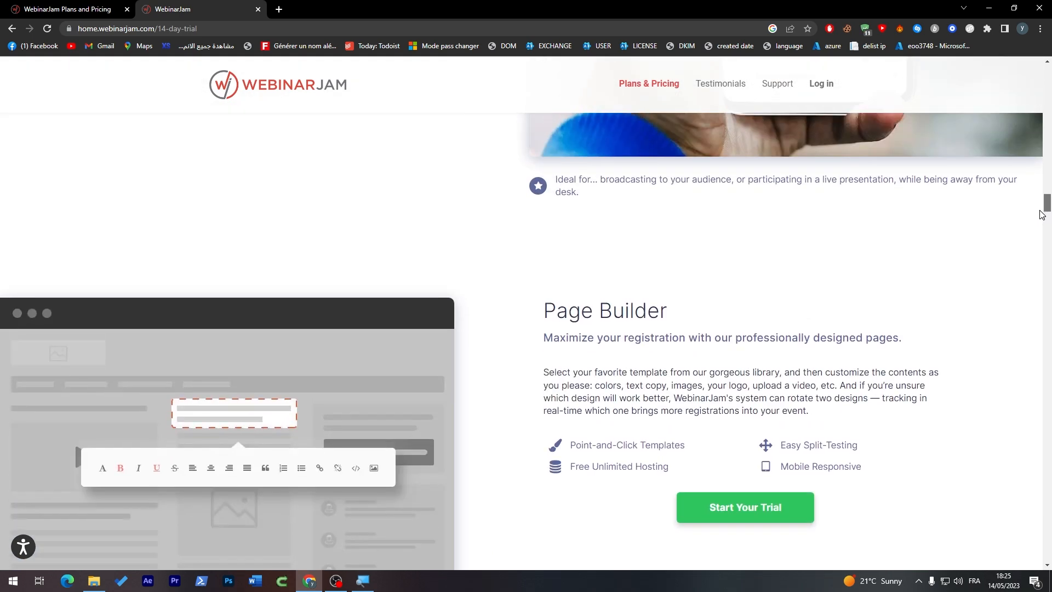